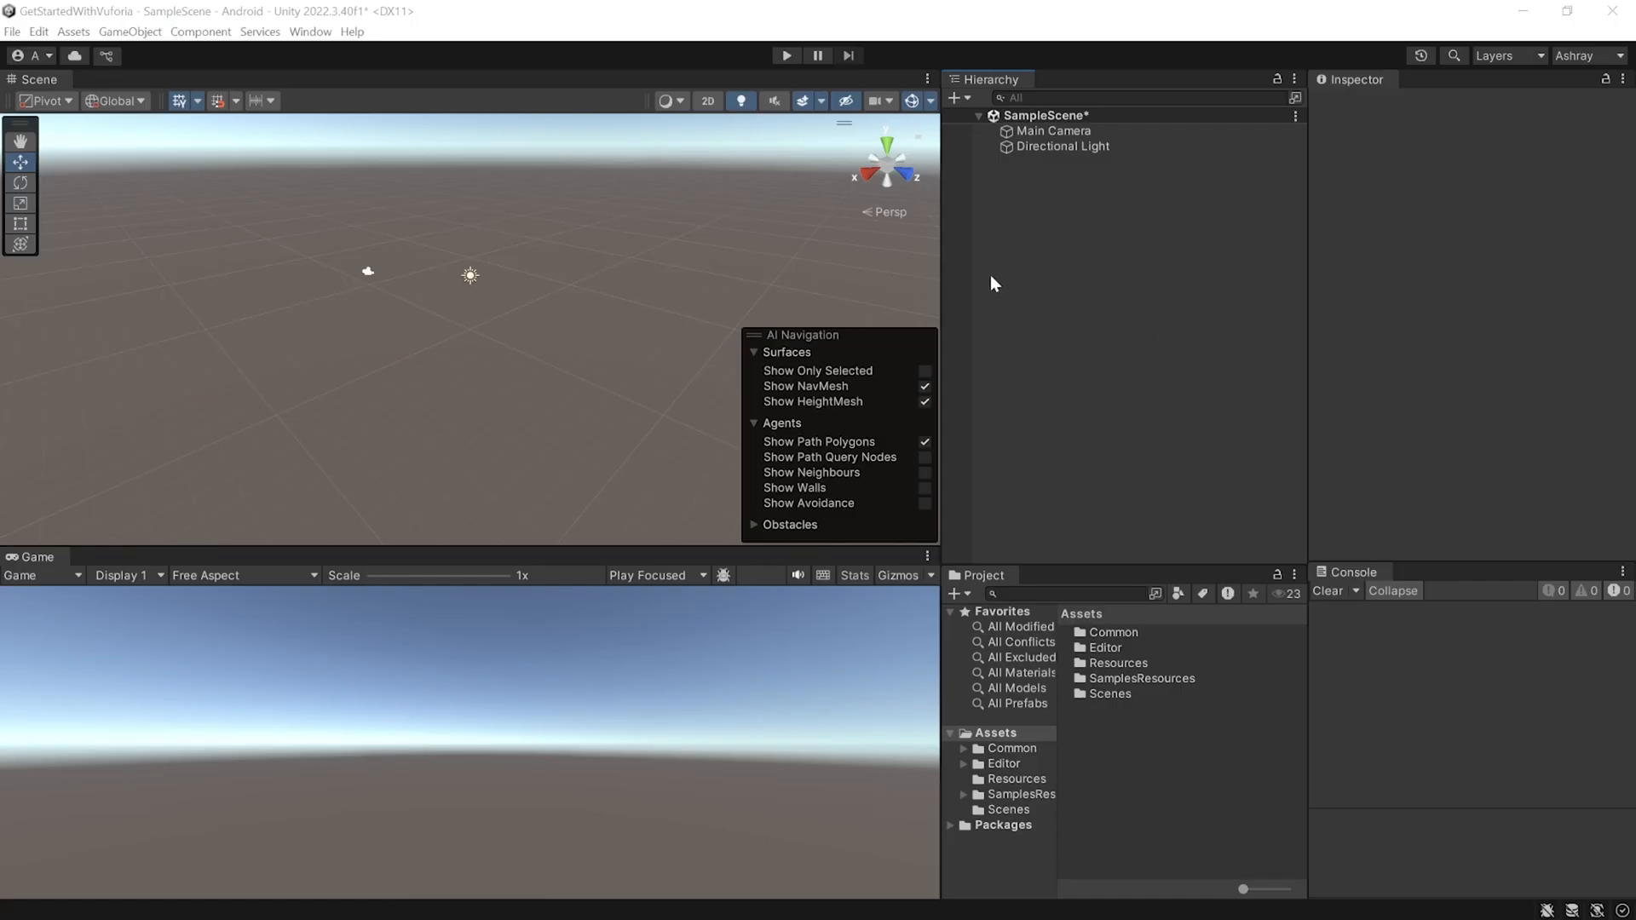
Open Vuforia Configuration and select the VuforiaConfiguration asset to view the App License Key.
left_click(308, 31)
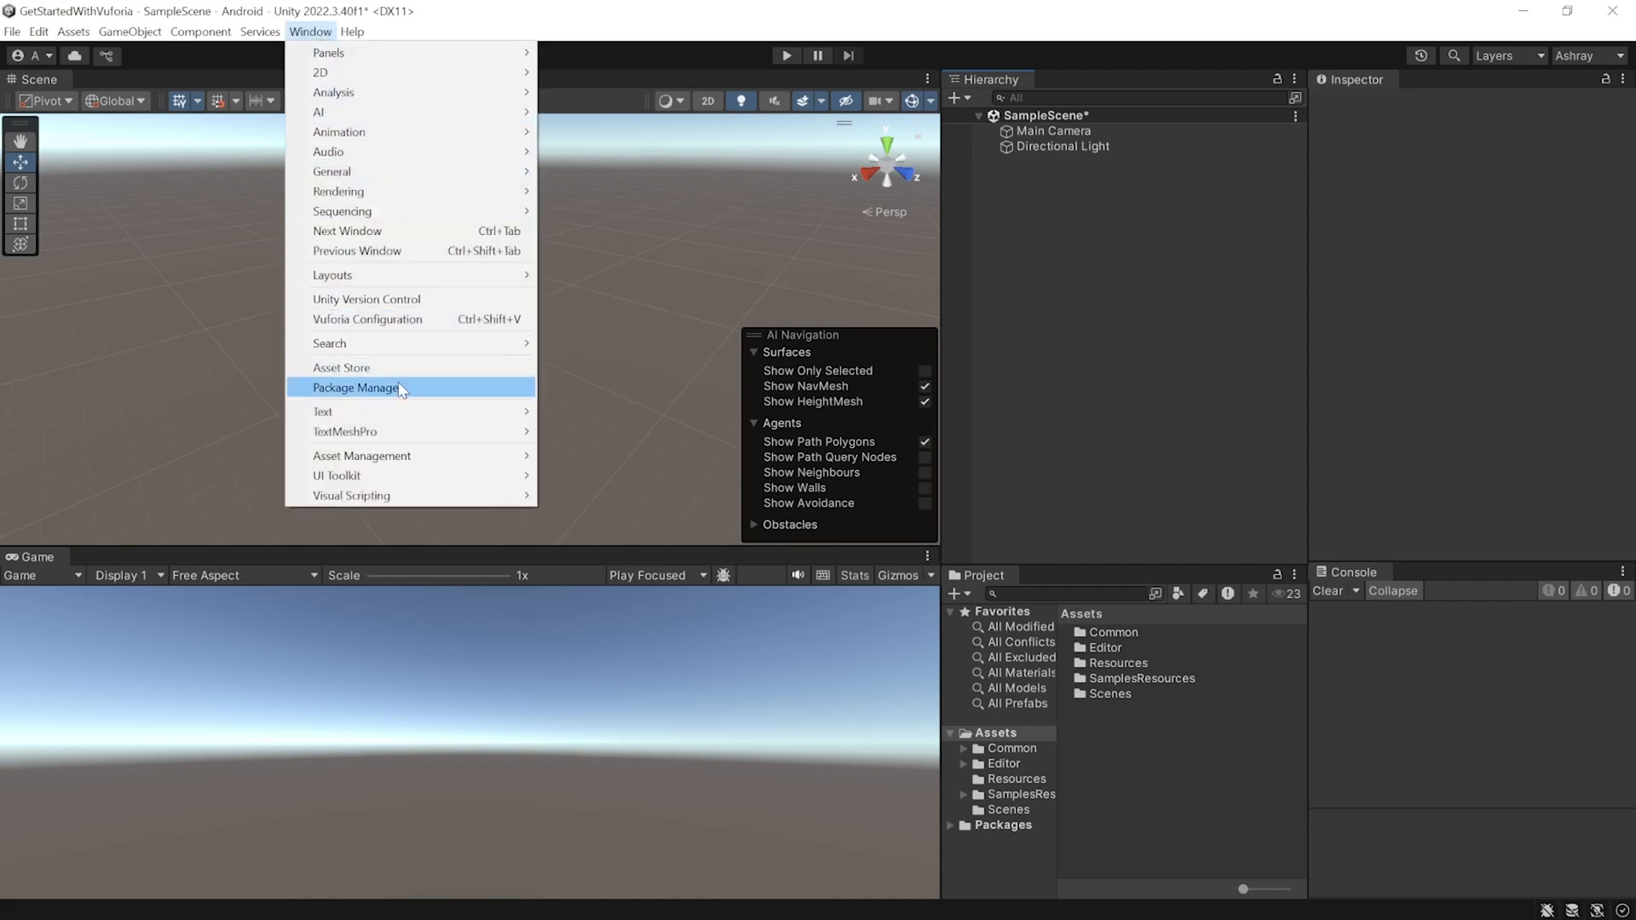
left_click(357, 389)
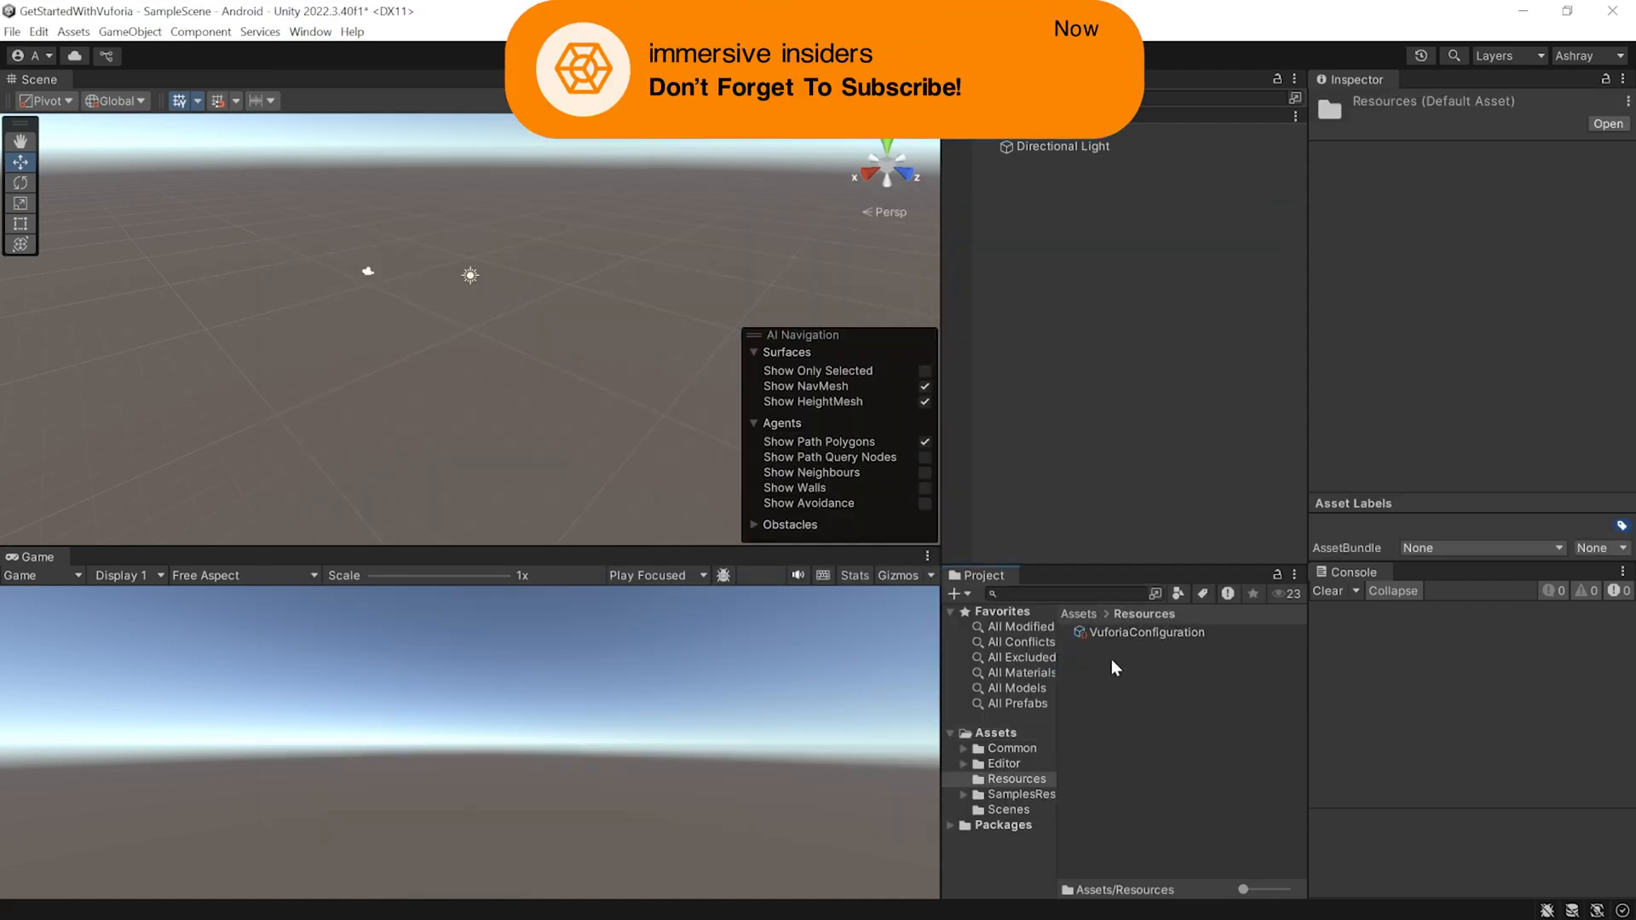
left_click(1147, 633)
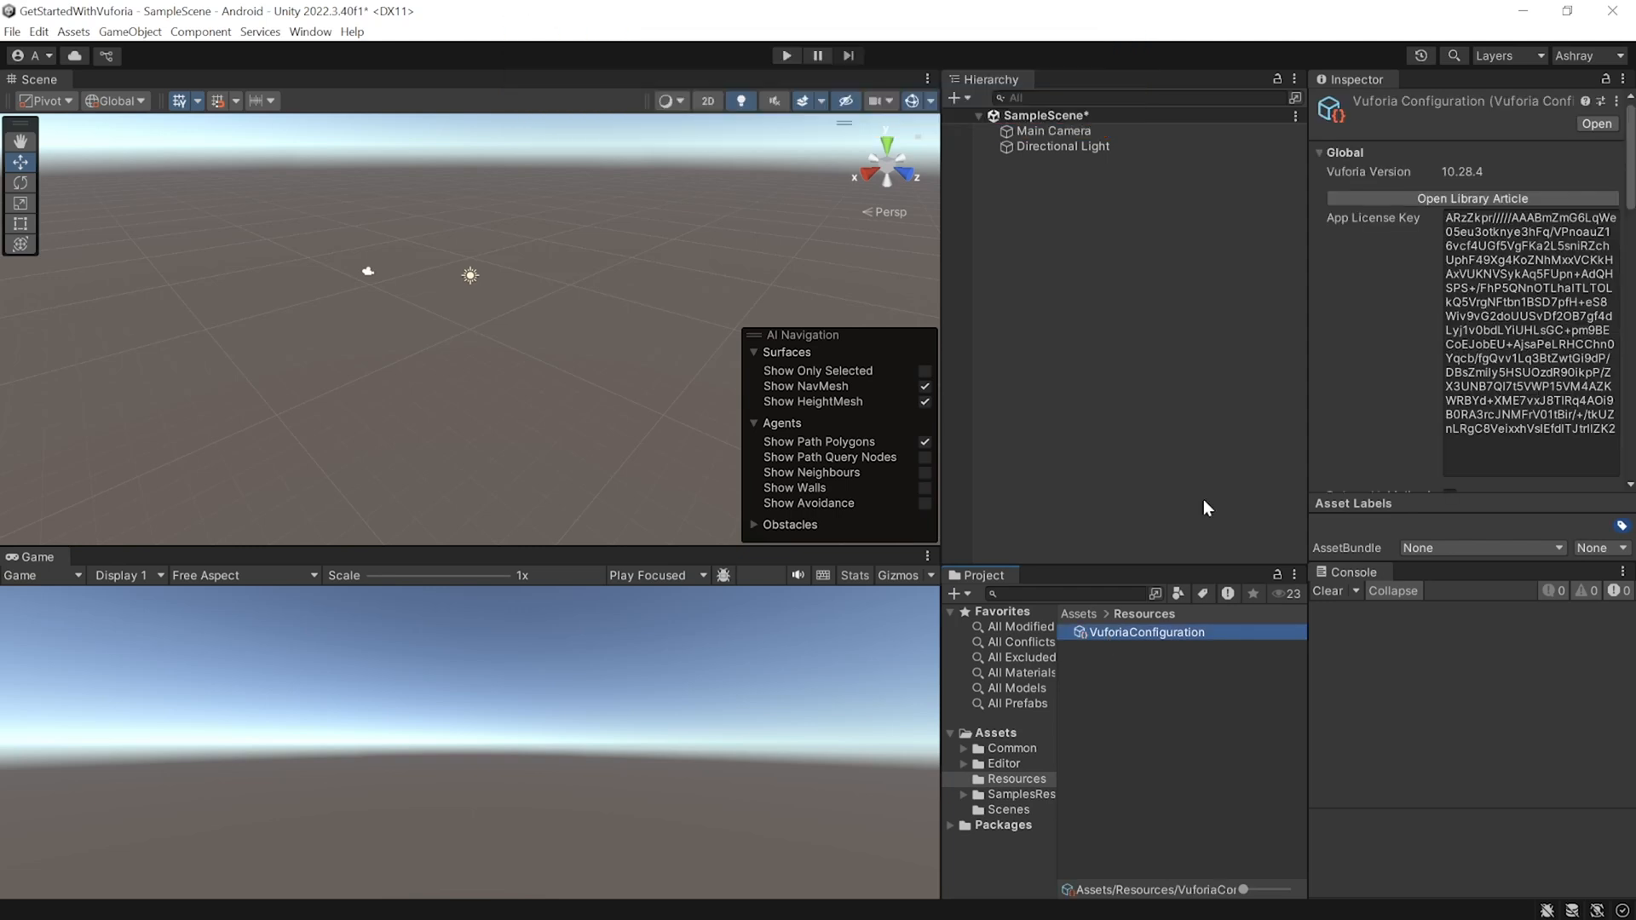
mouse_move(1338, 404)
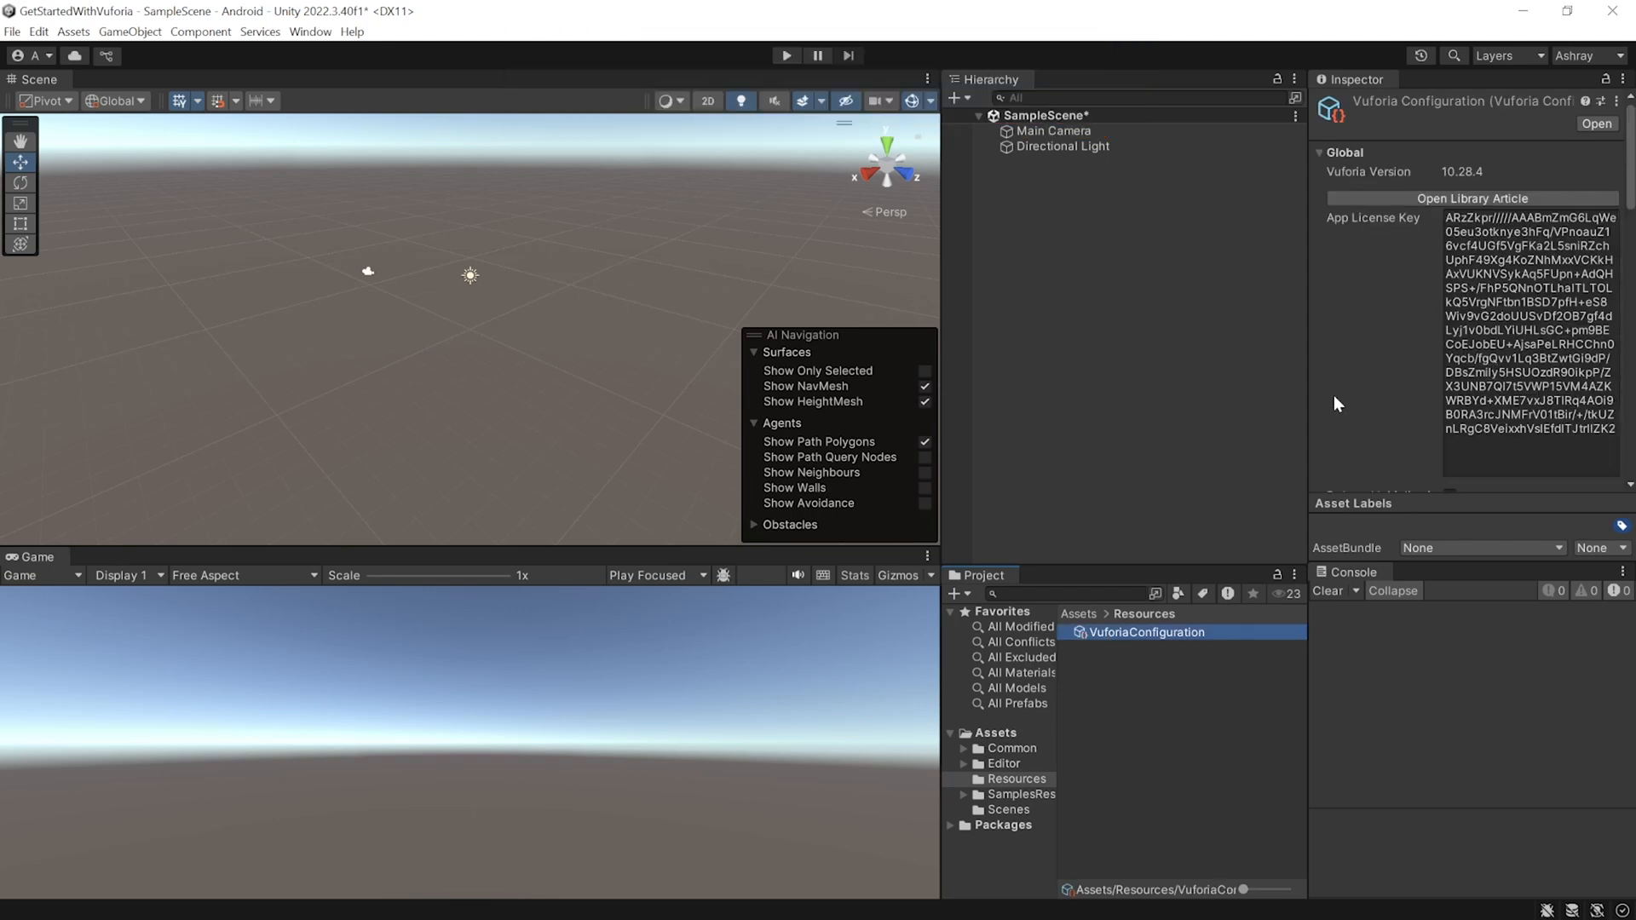
mouse_move(1168, 404)
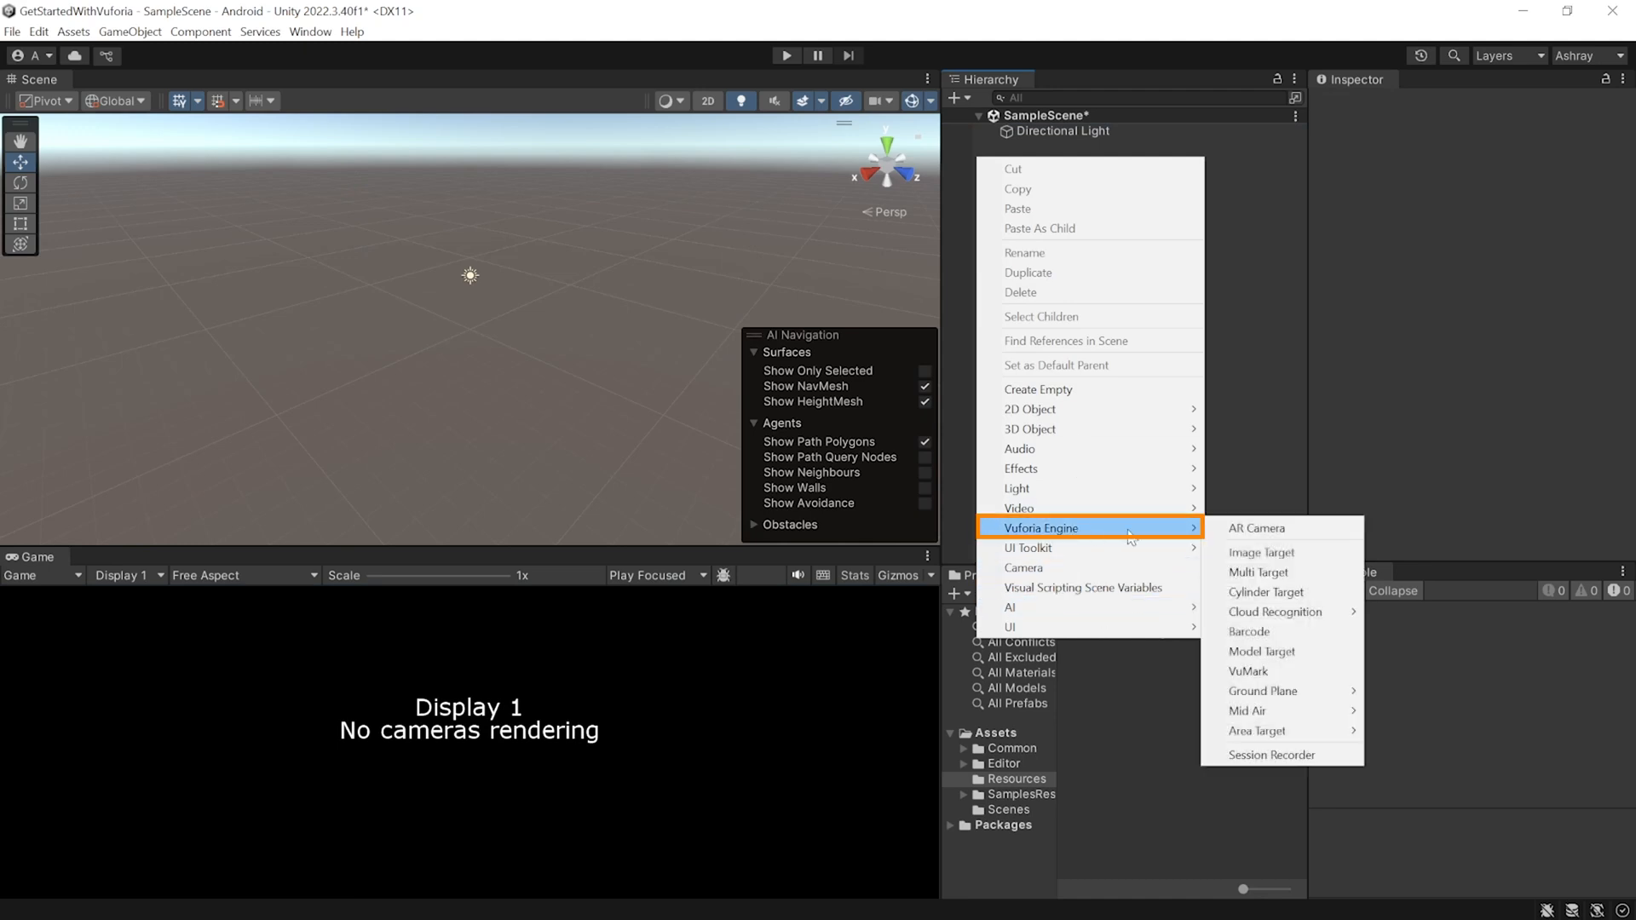
Add a Vuforia AR Camera in place of Main Camera and begin adding an Image Target.
left_click(1258, 527)
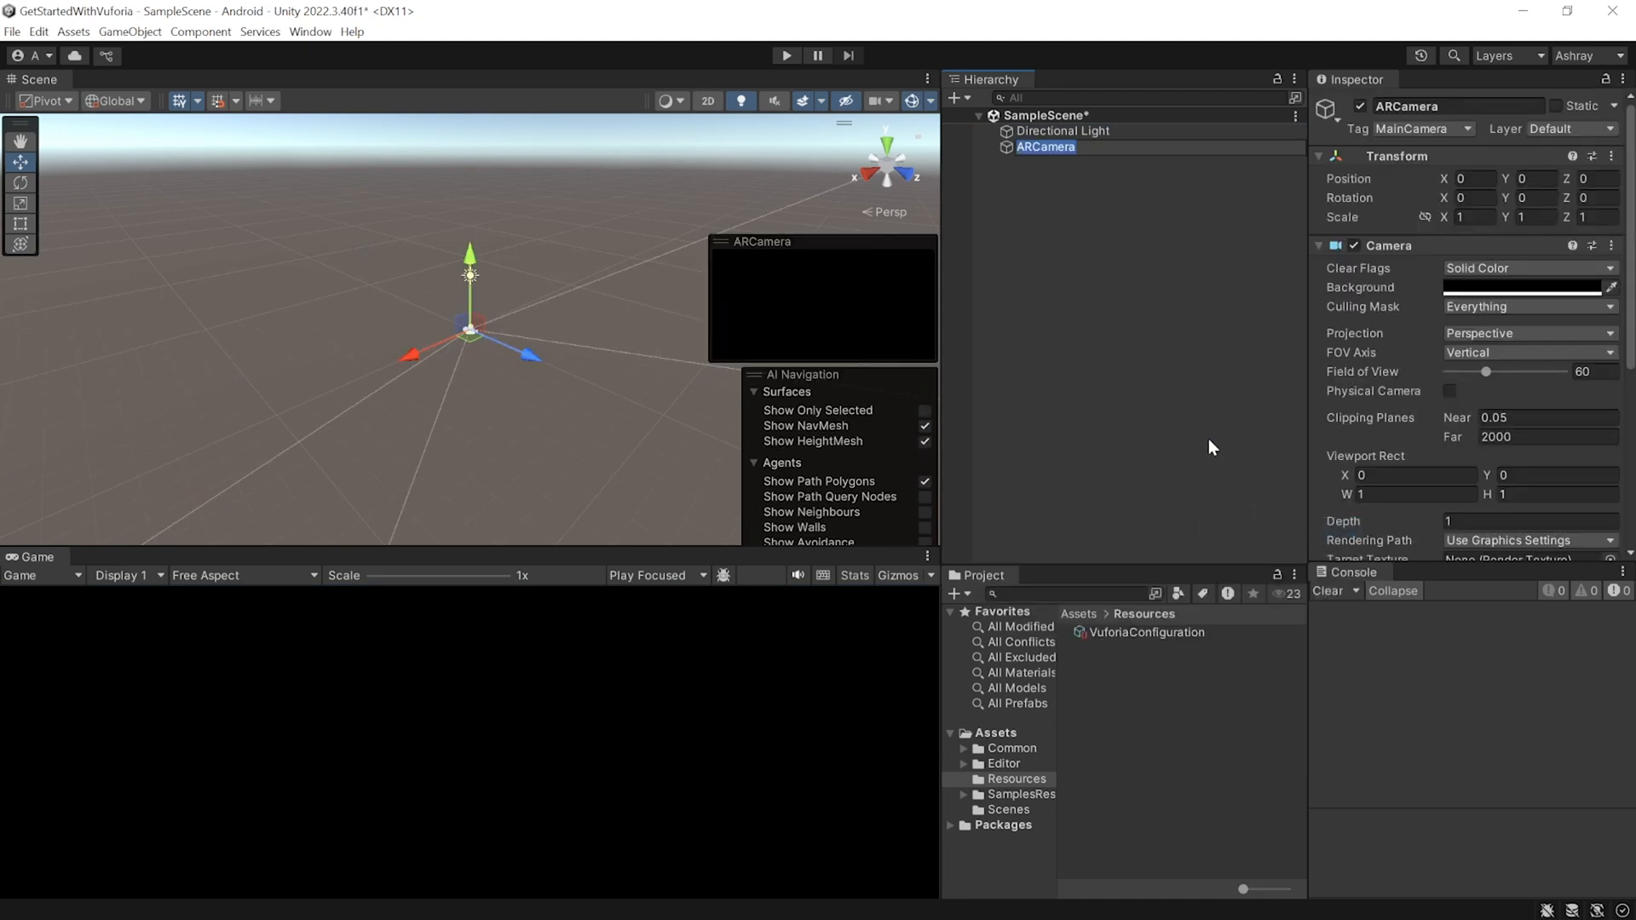
right_click(1045, 146)
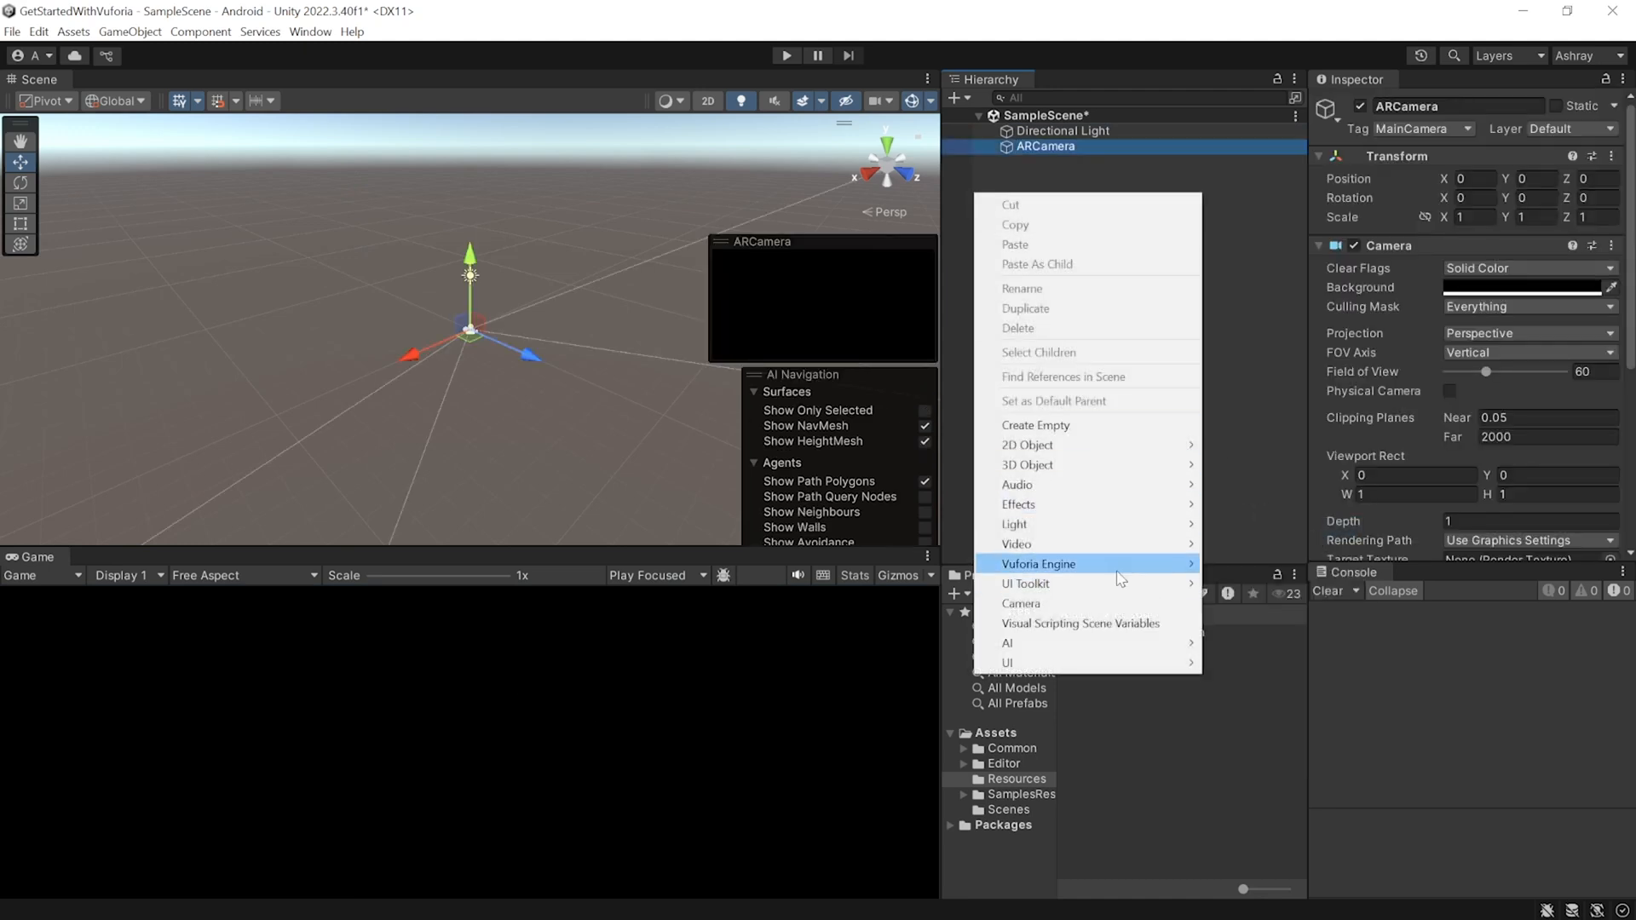
left_click(1040, 563)
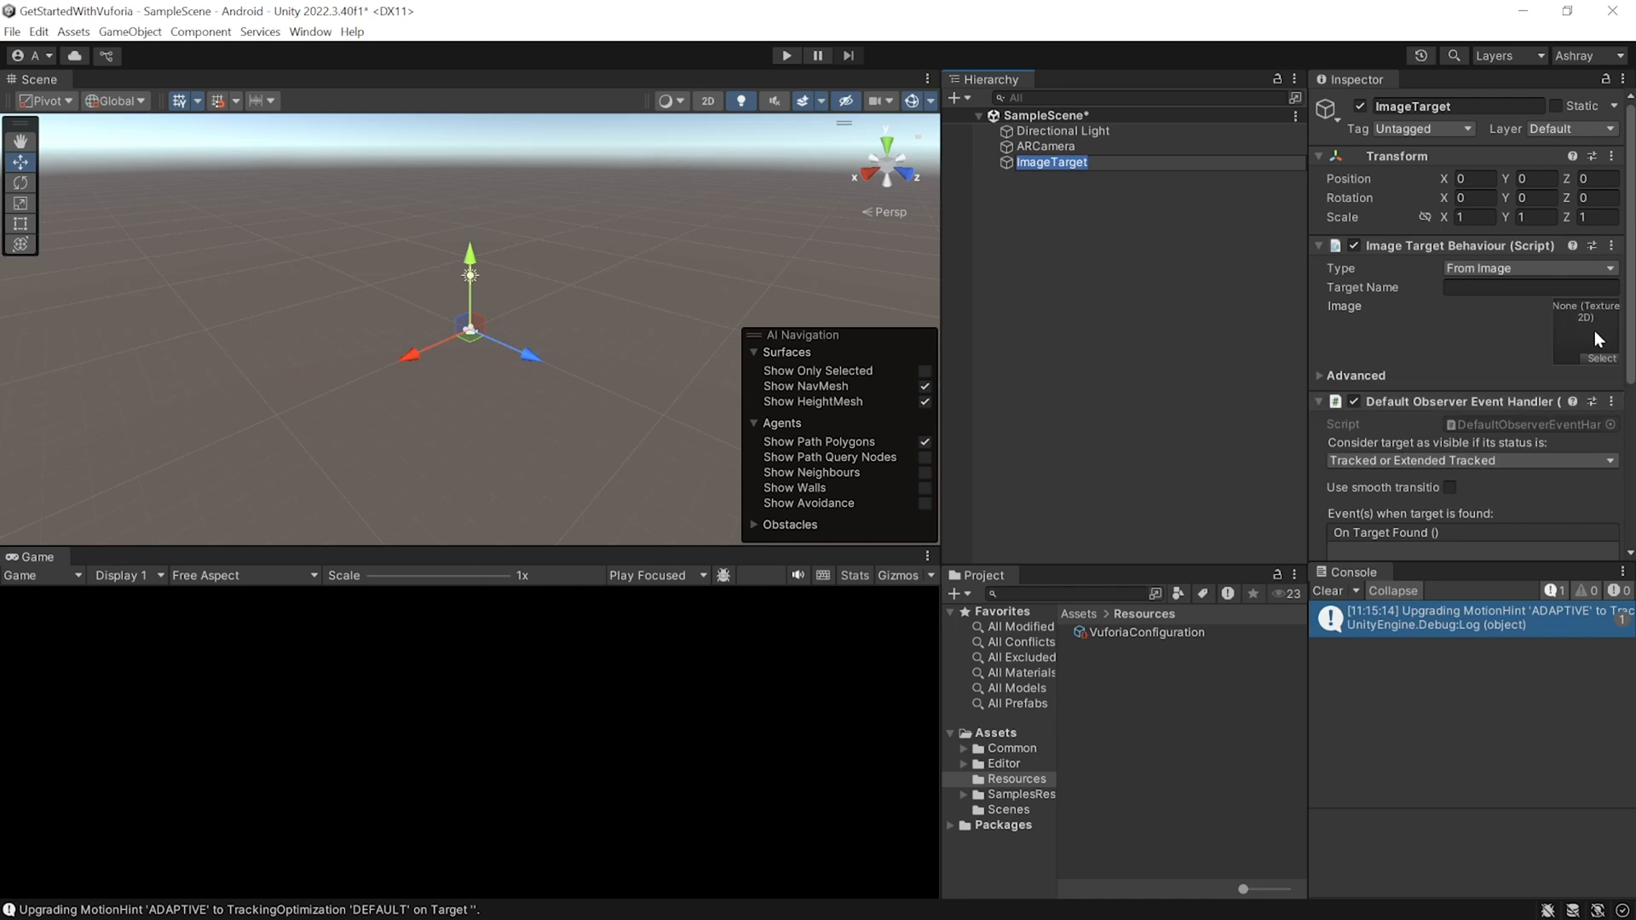
mouse_move(1535, 337)
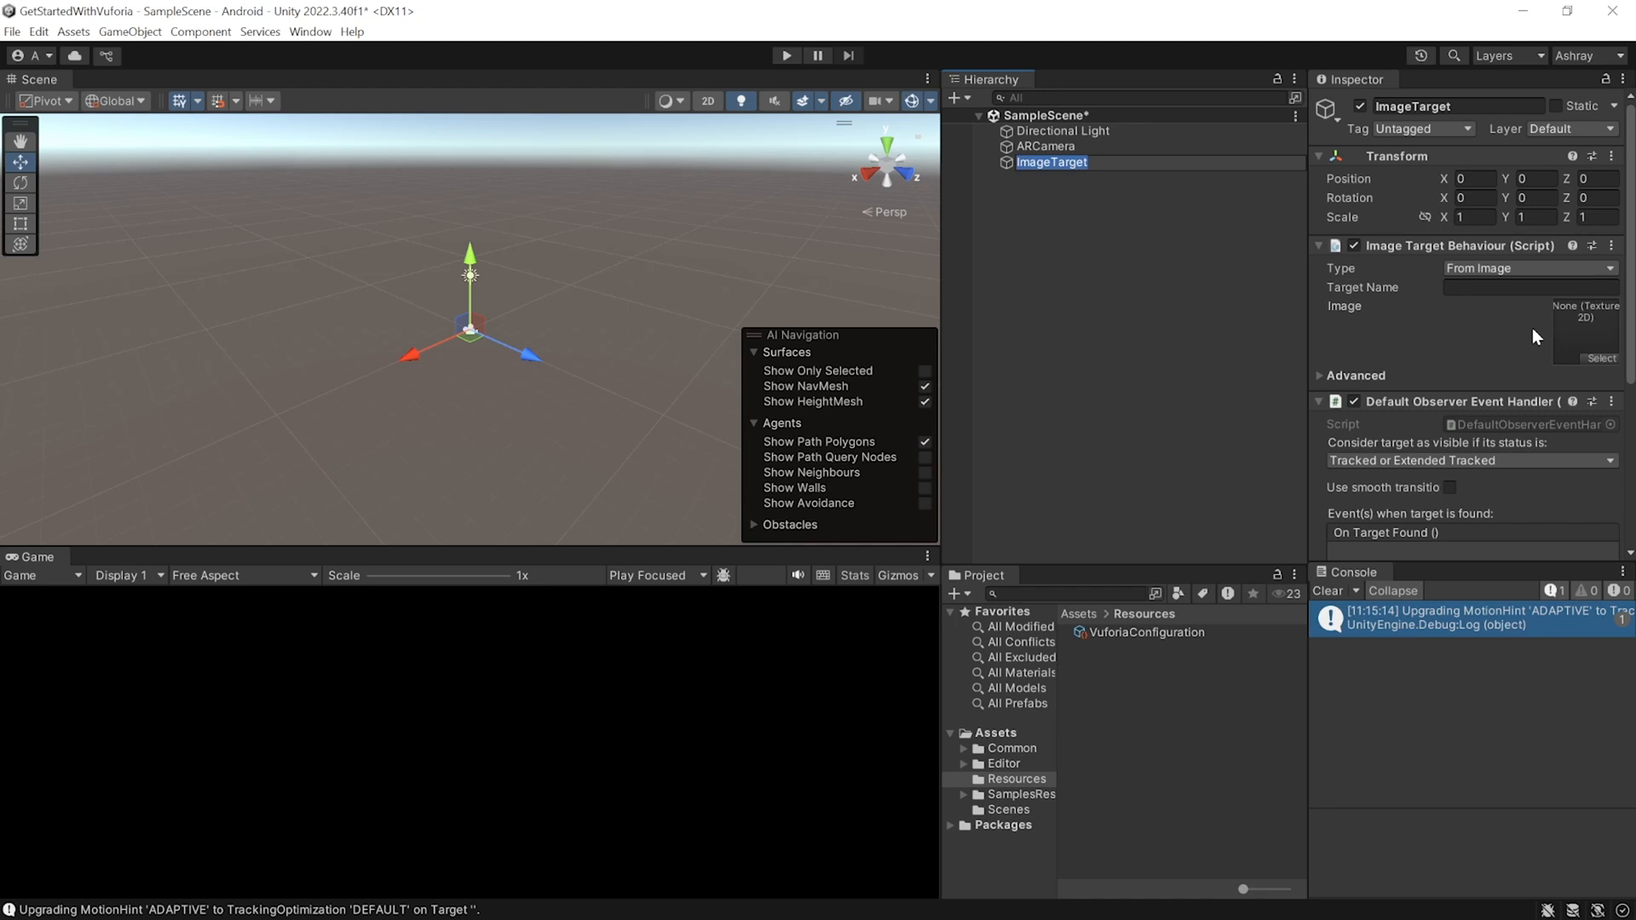
mouse_move(1214, 340)
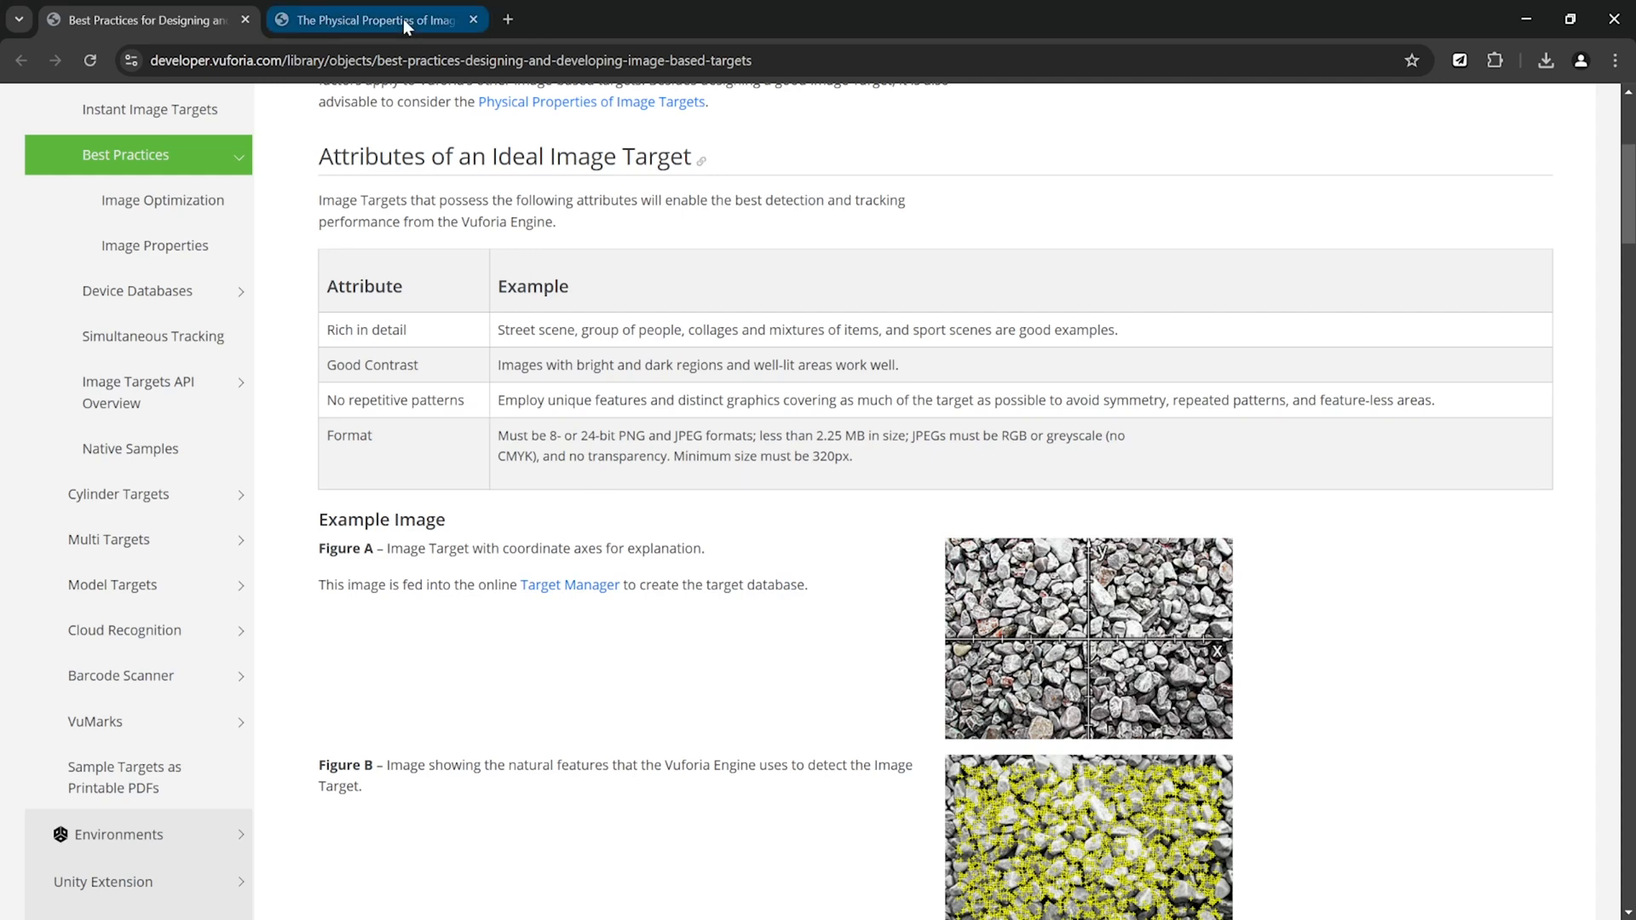
Read 'The Physical Properties of Image-Based Targets' article down to Learn More.
left_click(376, 19)
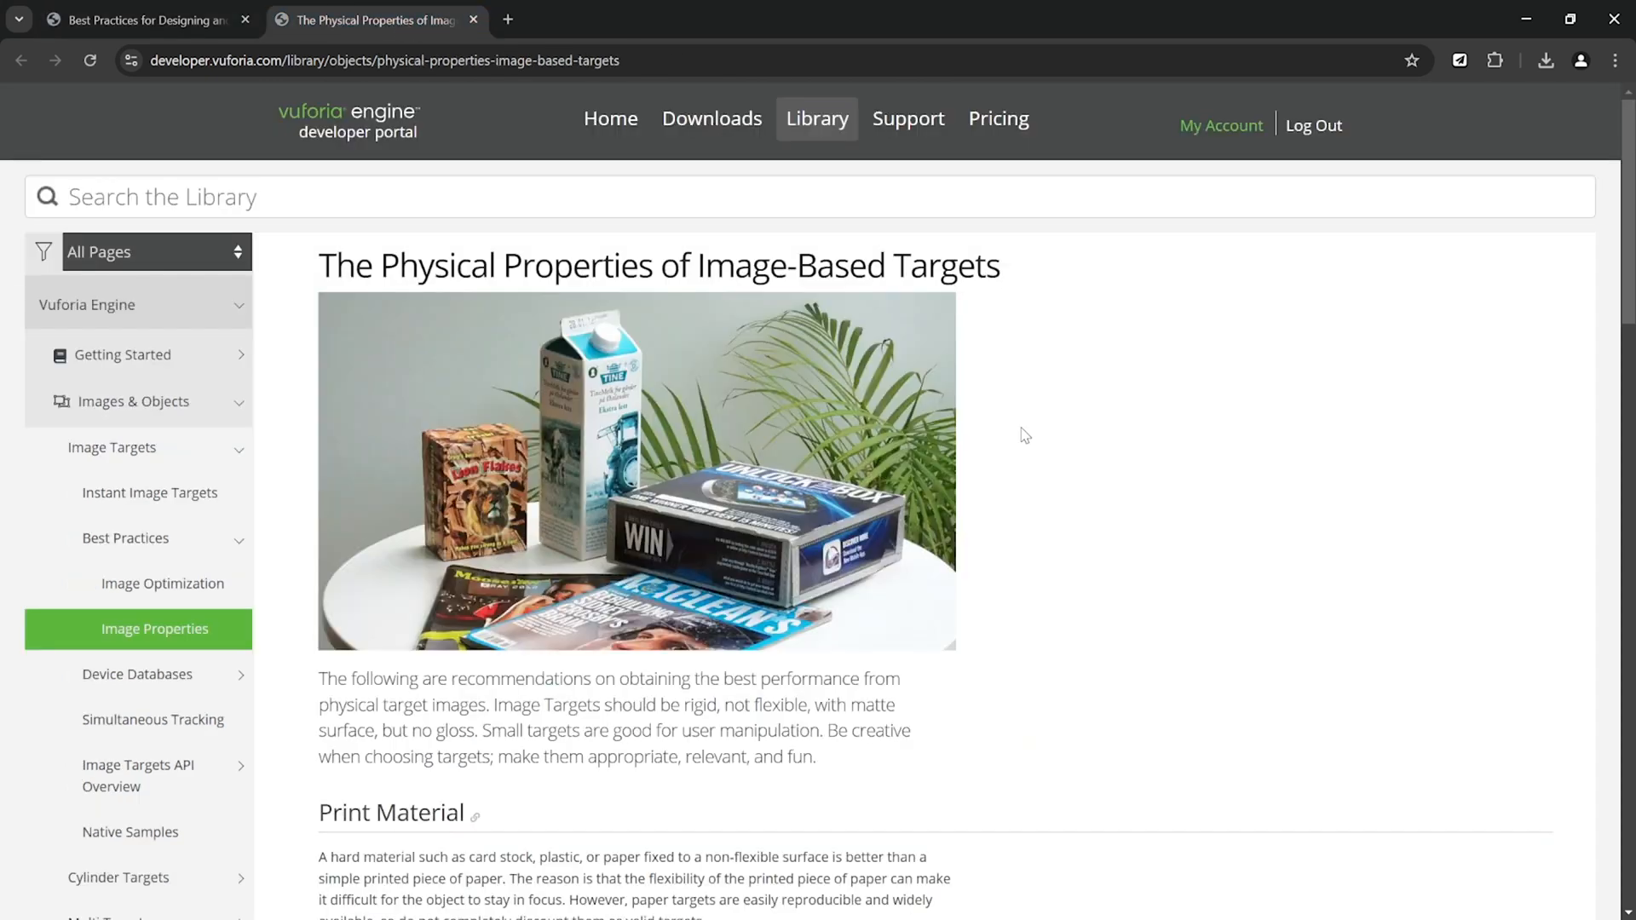
scroll("down", 3)
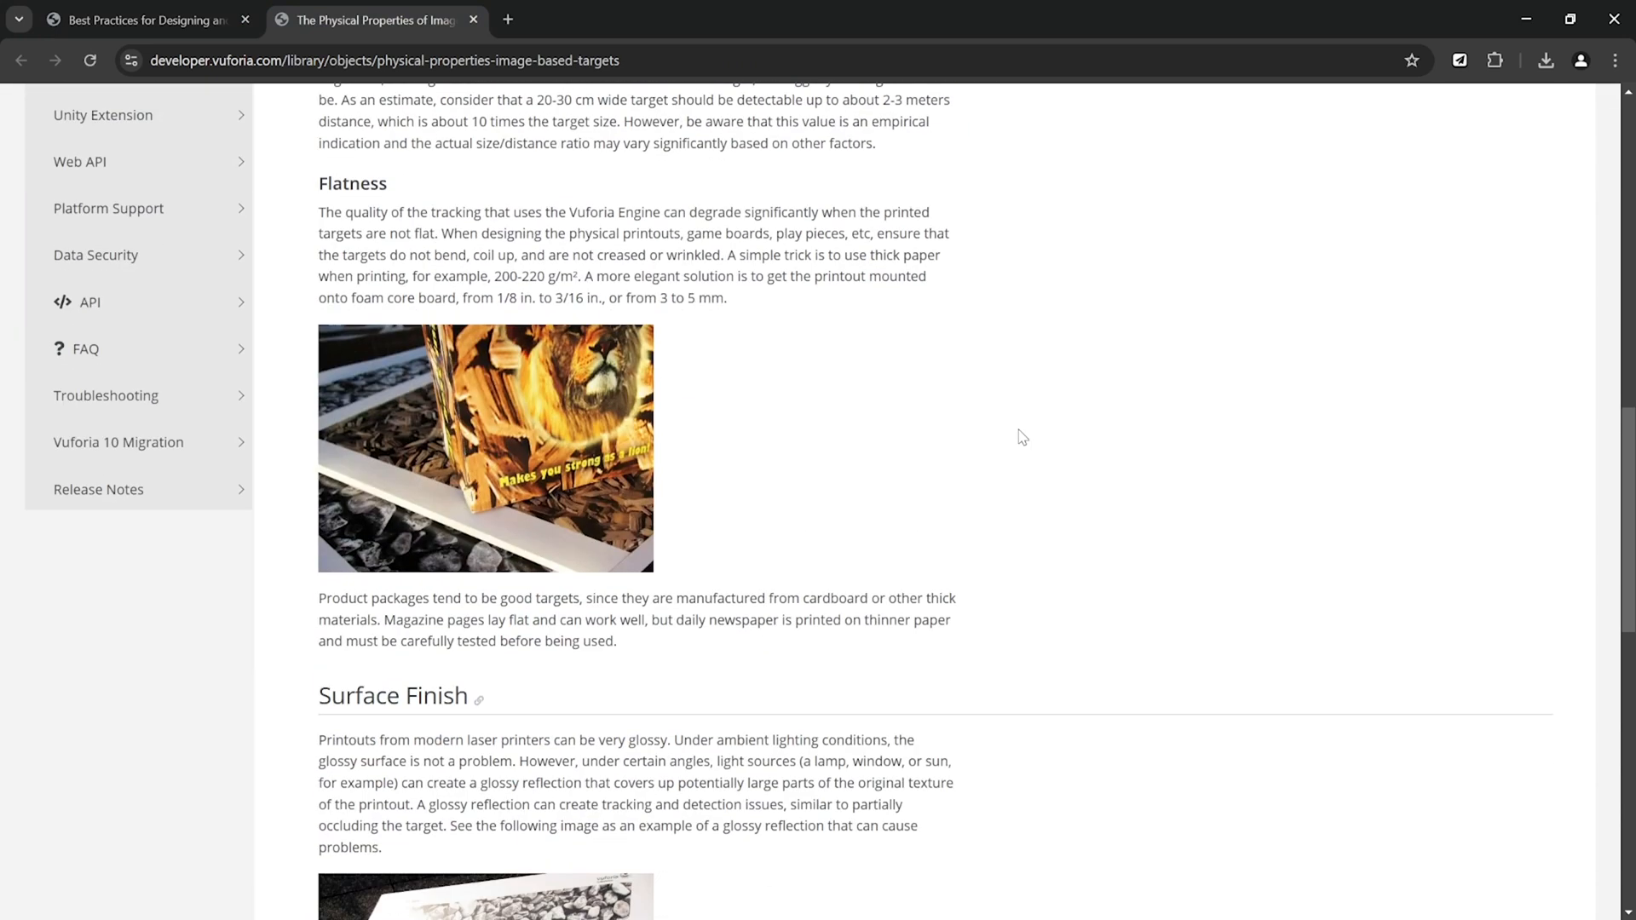
scroll("down", 3)
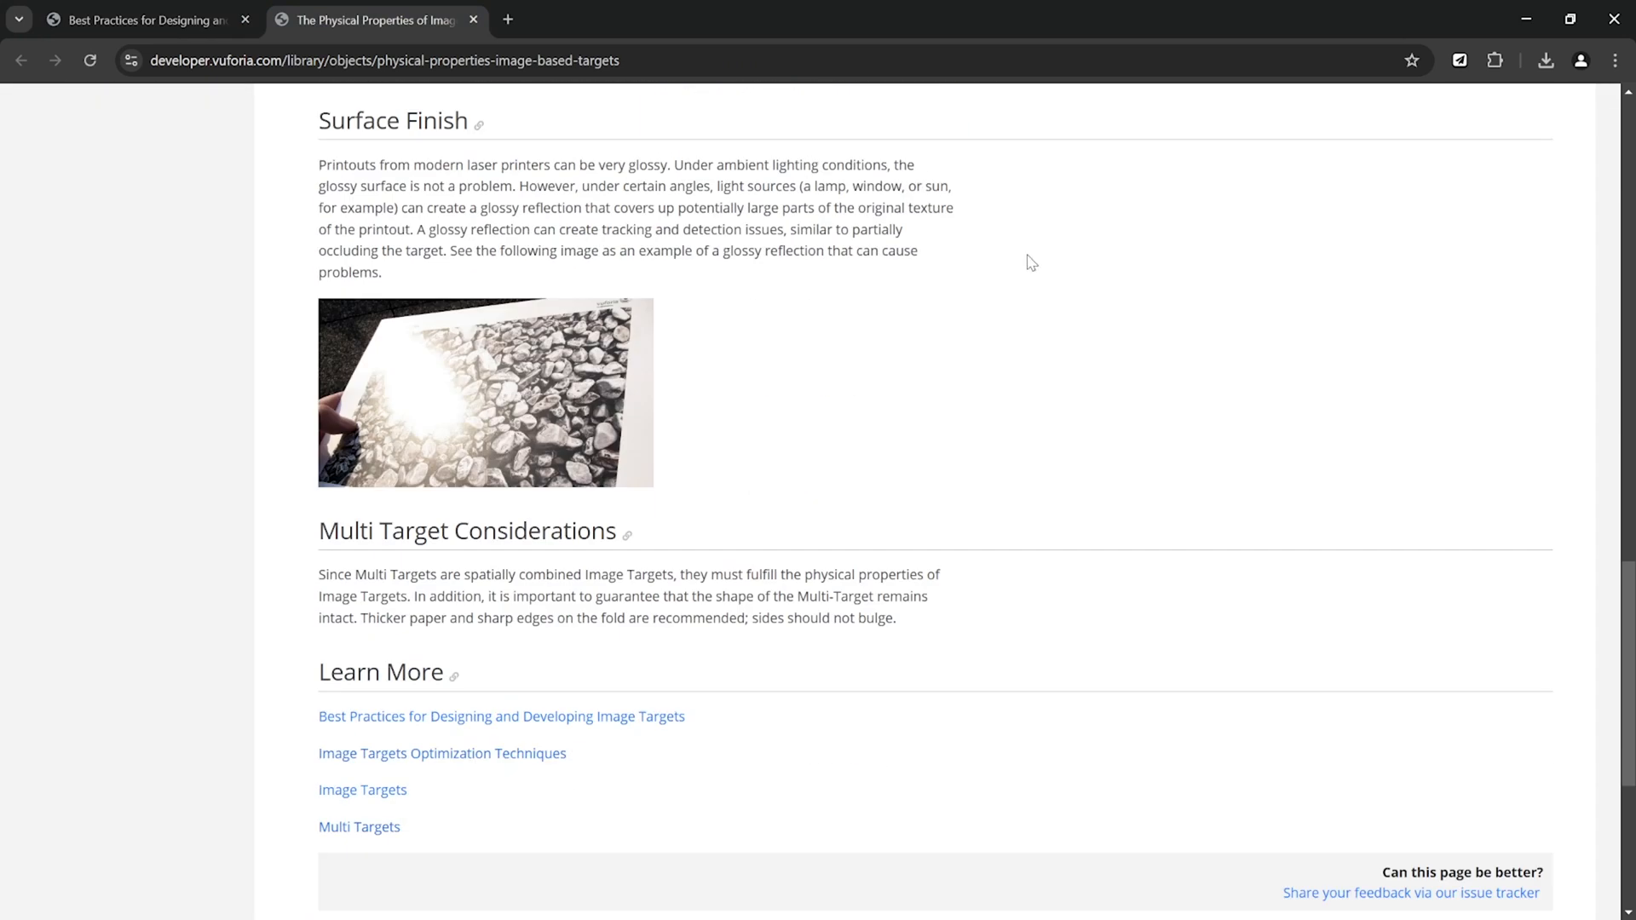
mouse_move(1020, 303)
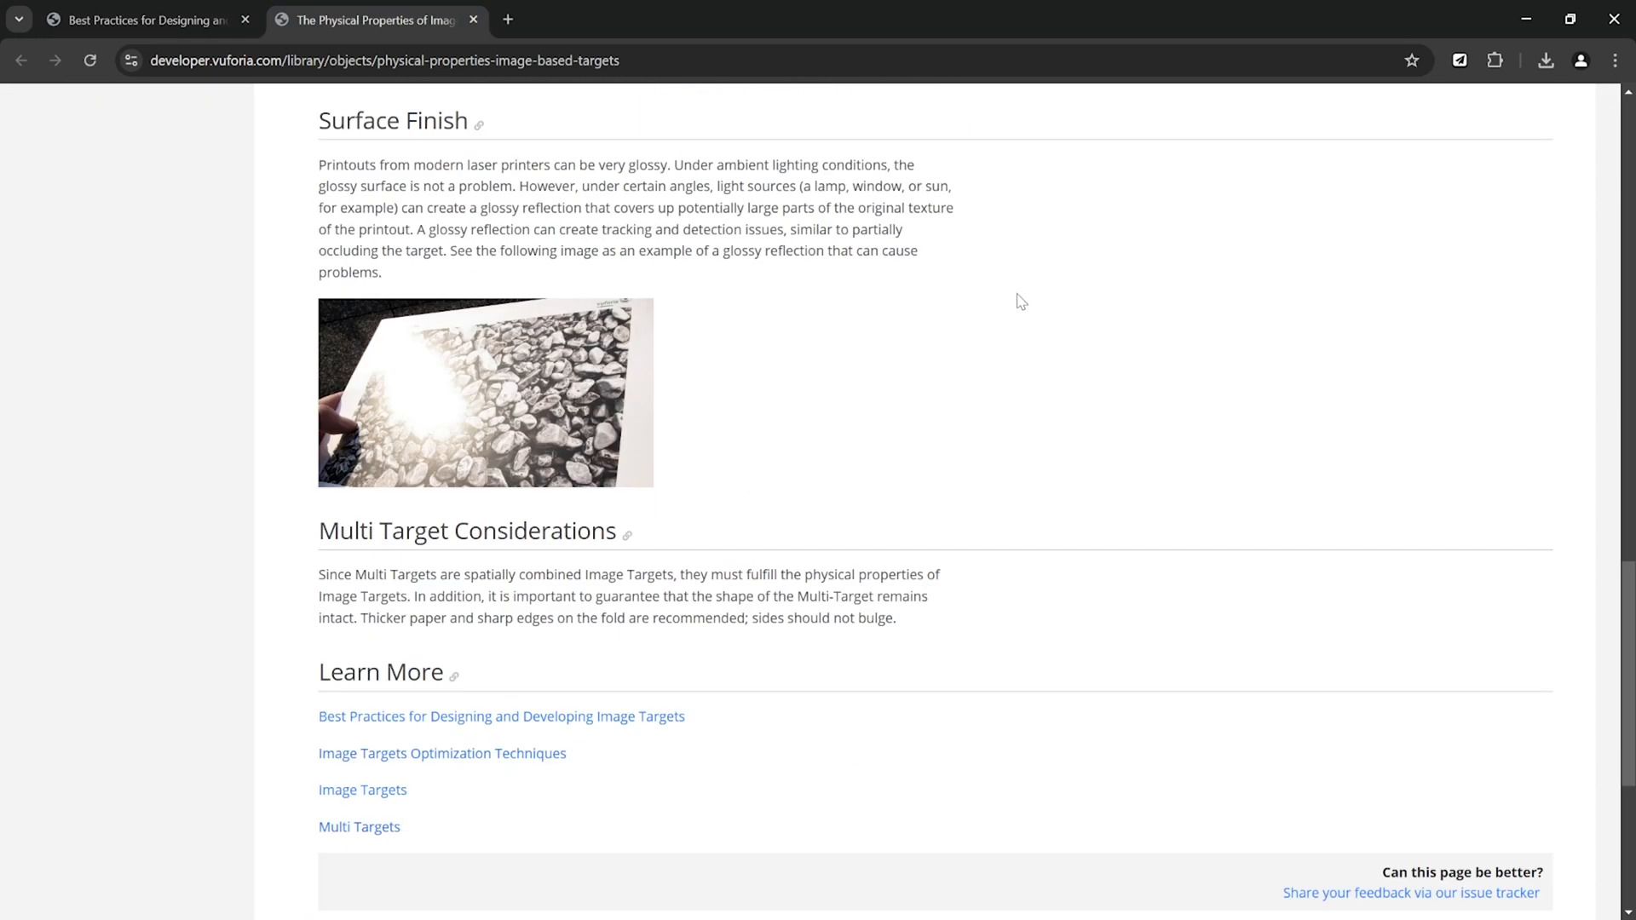
mouse_move(987, 294)
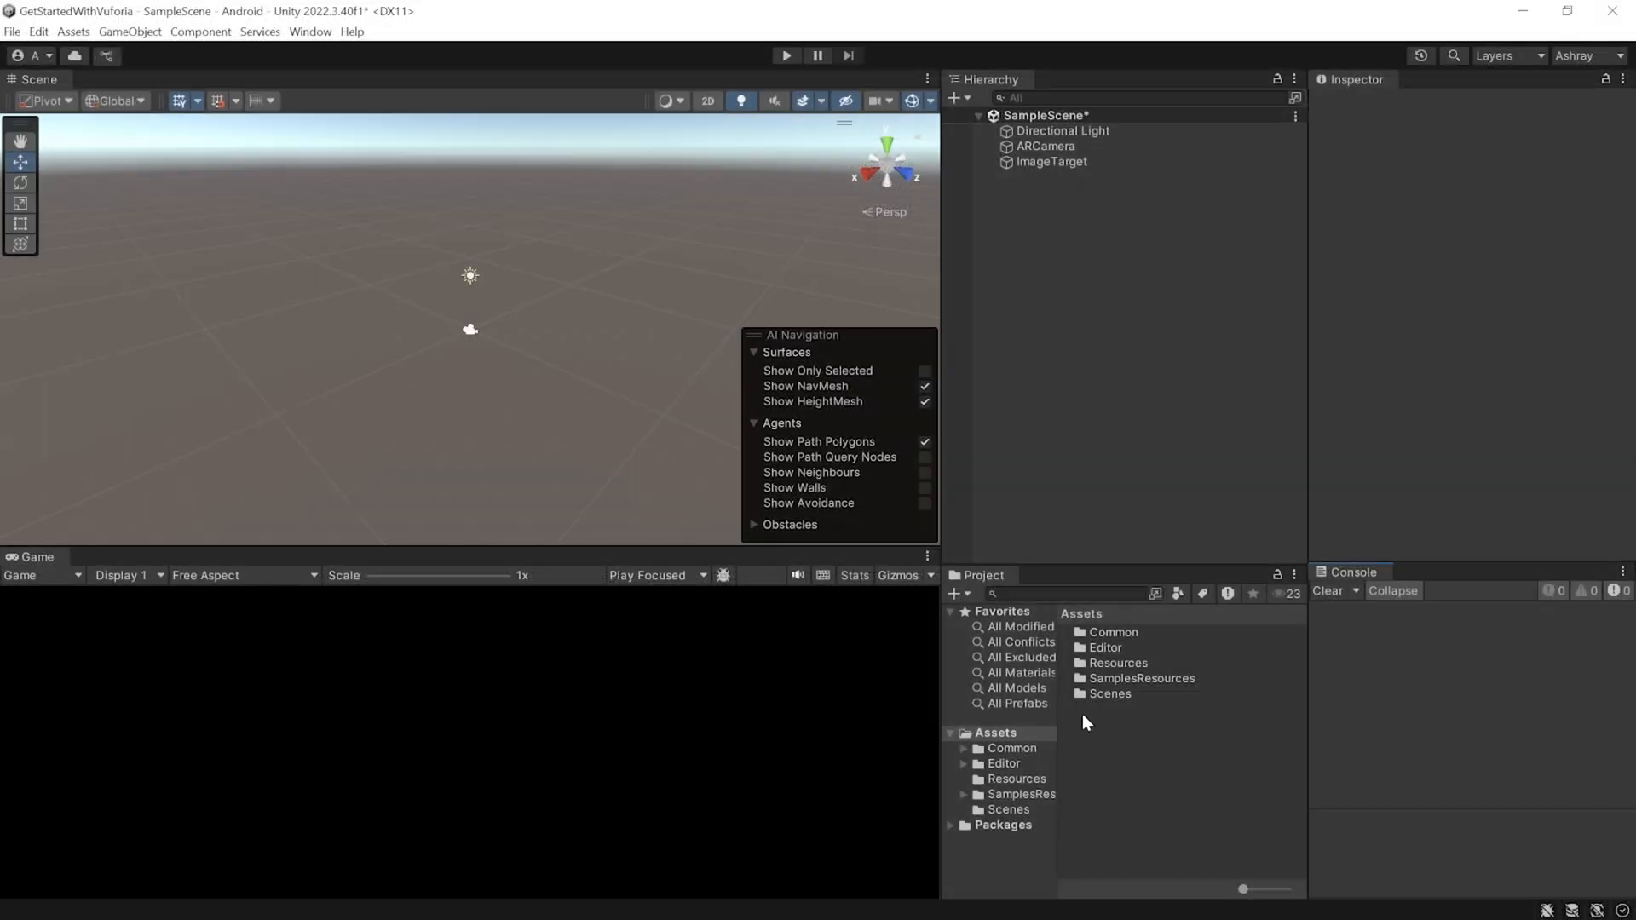
Create an ImageTargets folder under Assets for the Charizard and Pikachu images.
right_click(1084, 722)
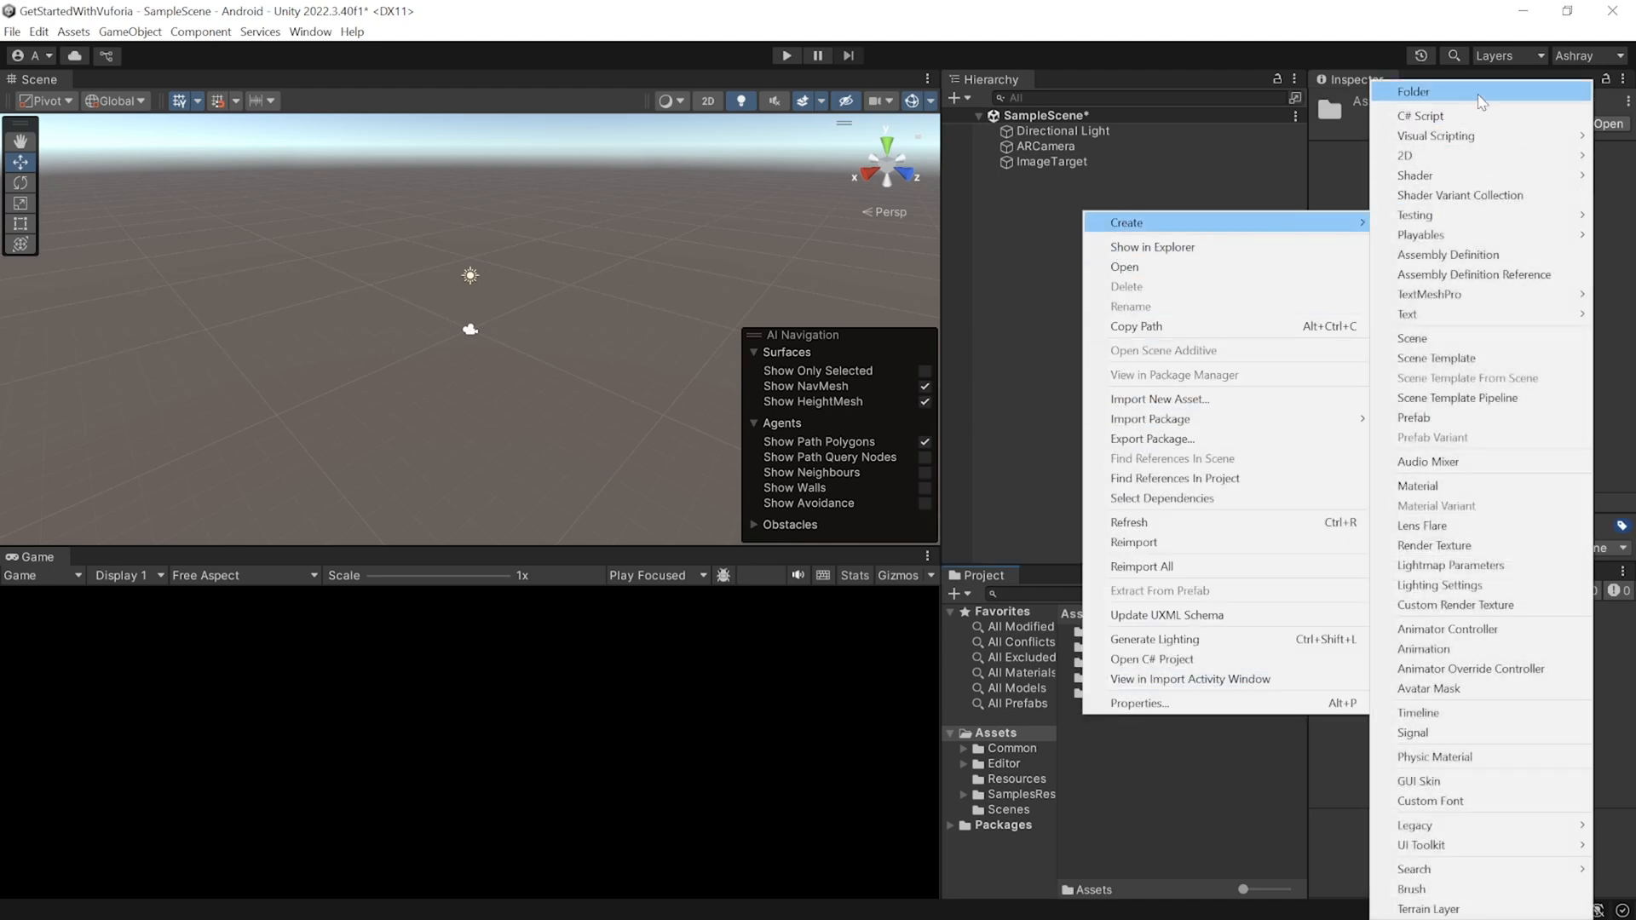
left_click(1414, 92)
type("ImageTargets")
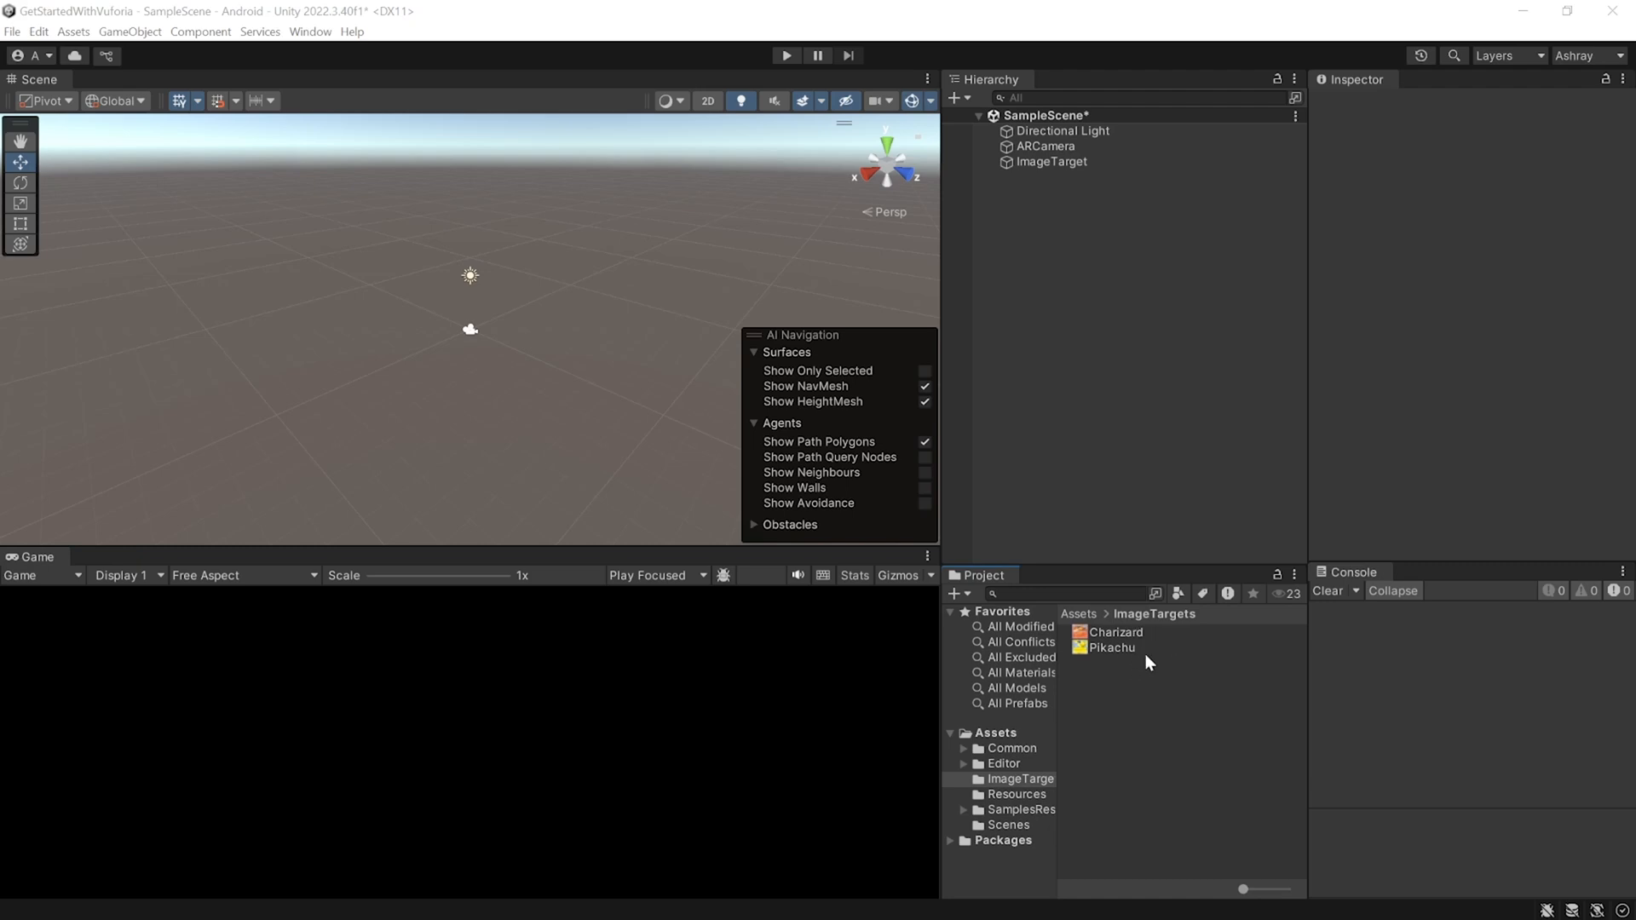
mouse_move(1067, 176)
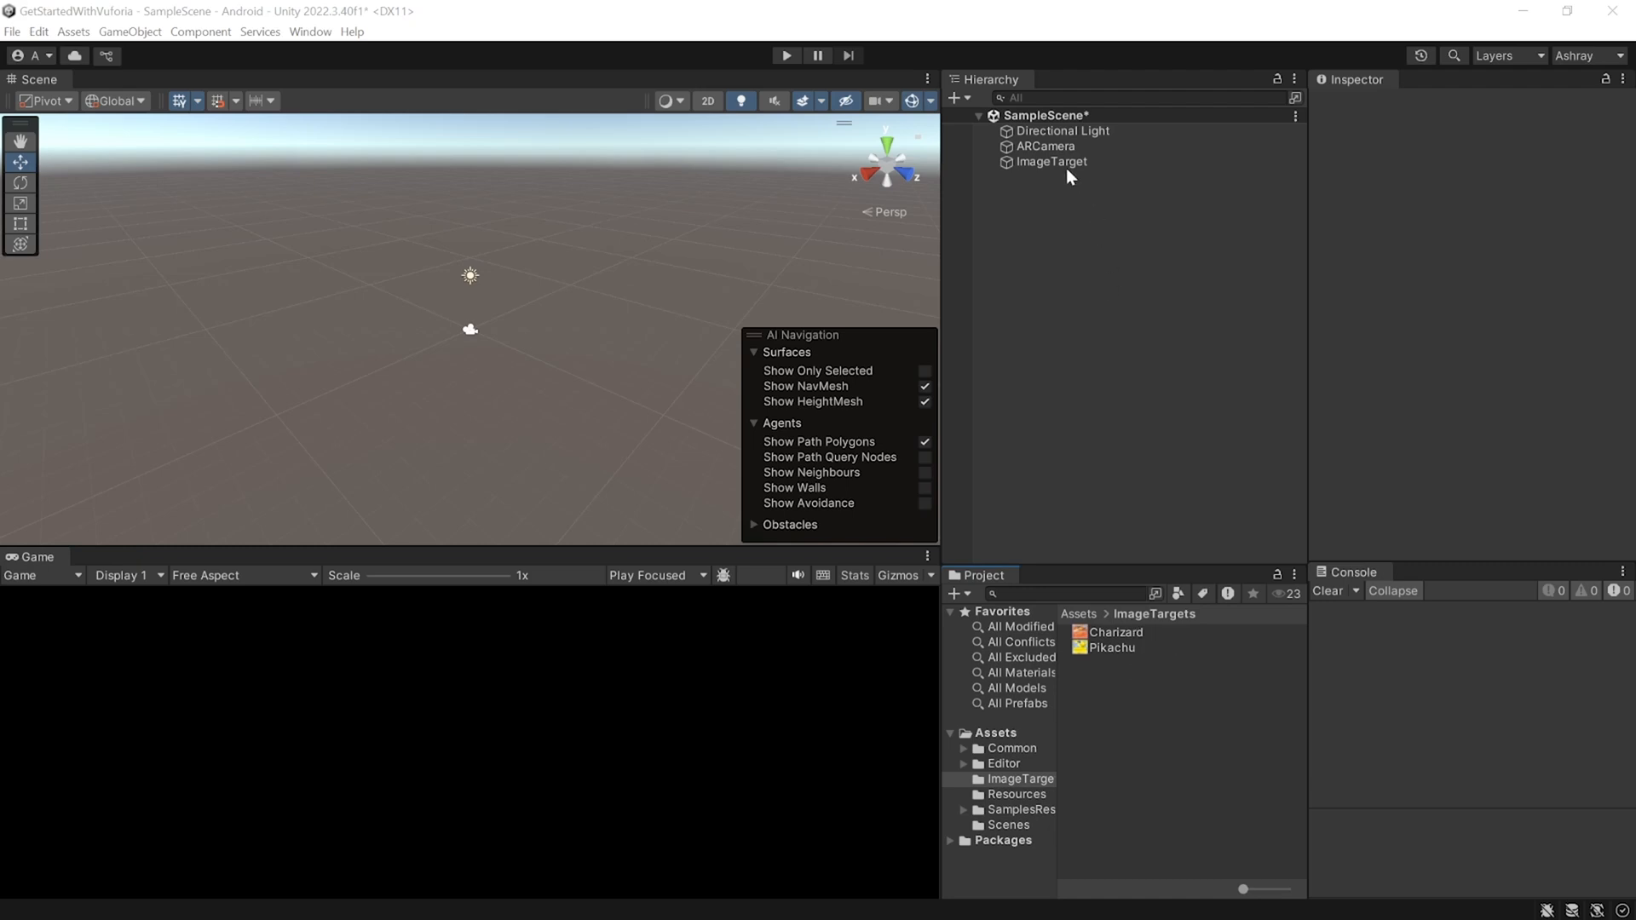
left_click(1051, 162)
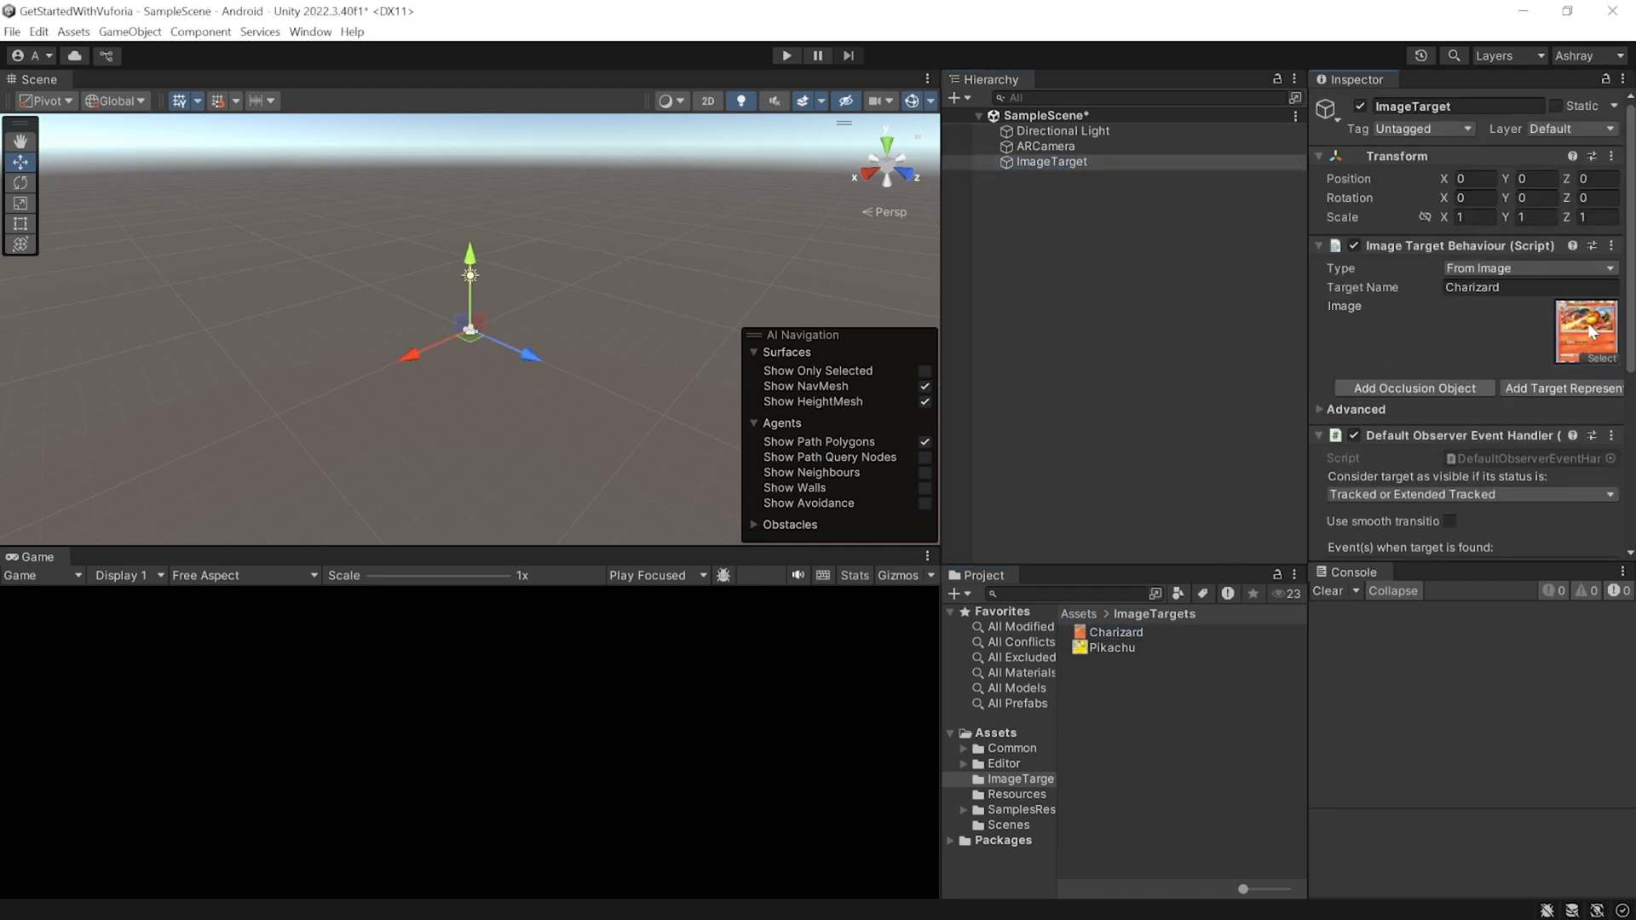
left_click(1357, 409)
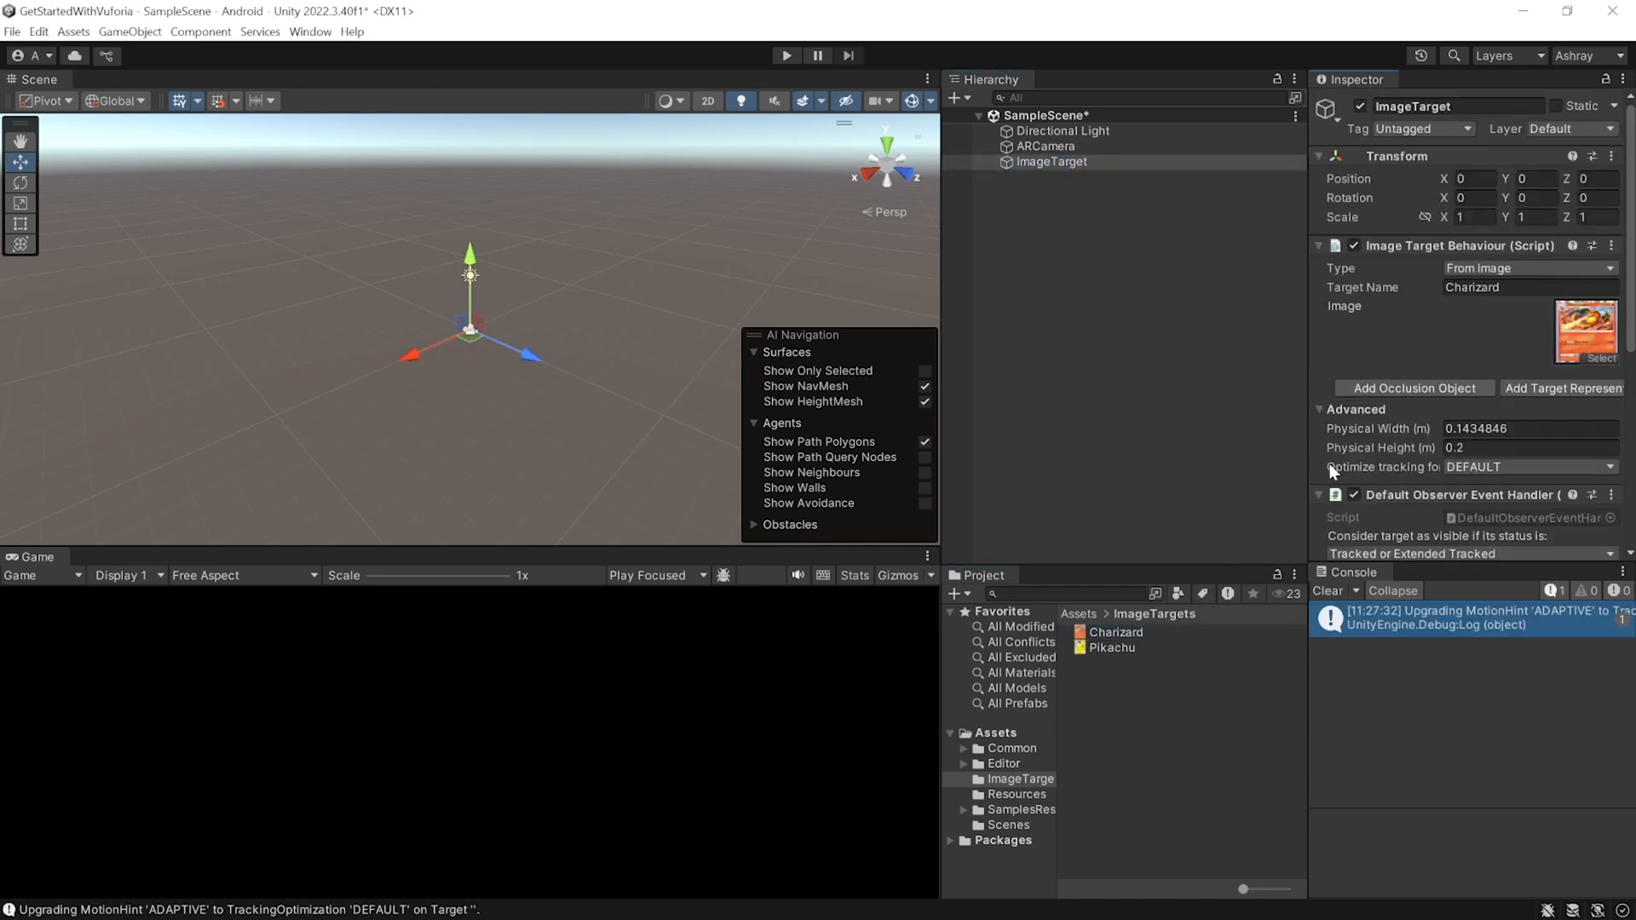
mouse_move(1514, 485)
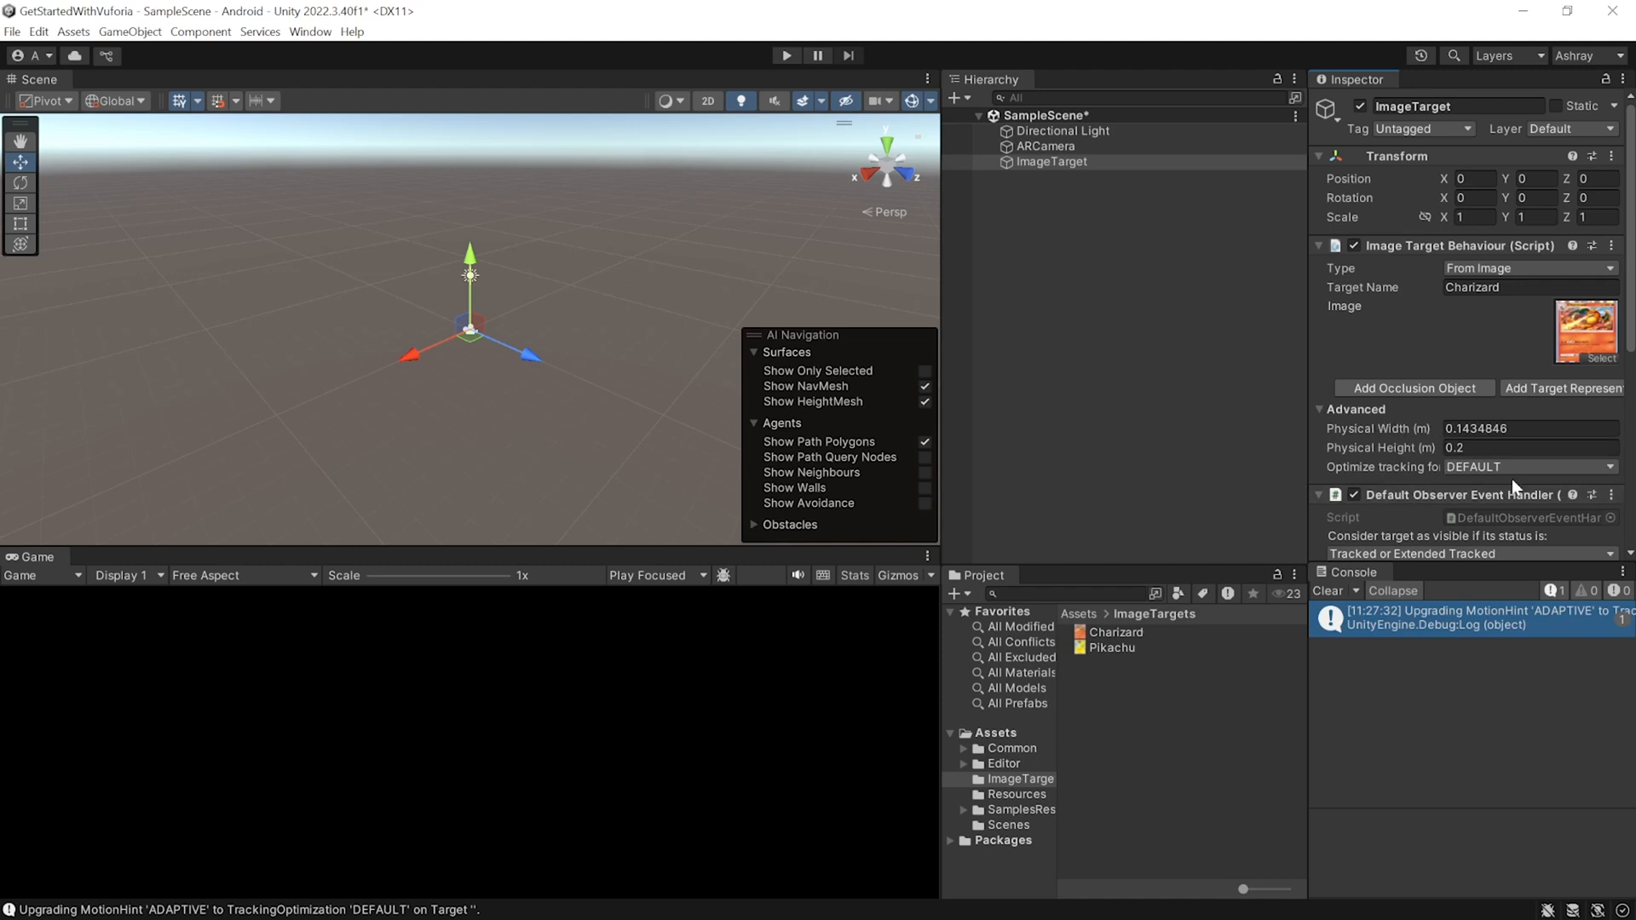
mouse_move(1416, 489)
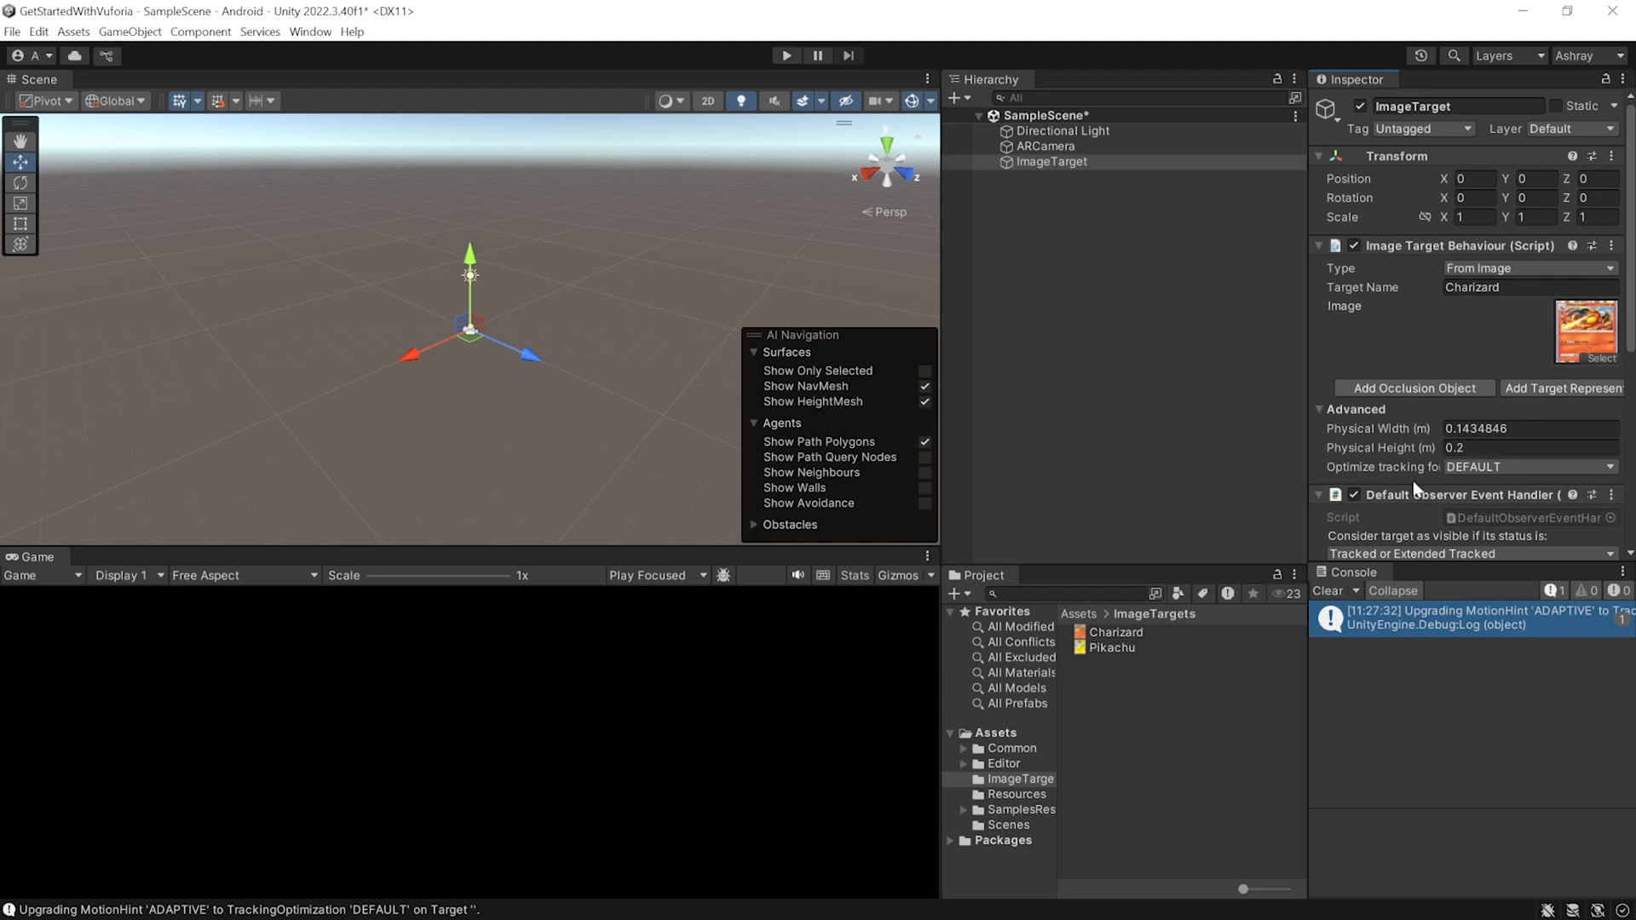
mouse_move(1482, 487)
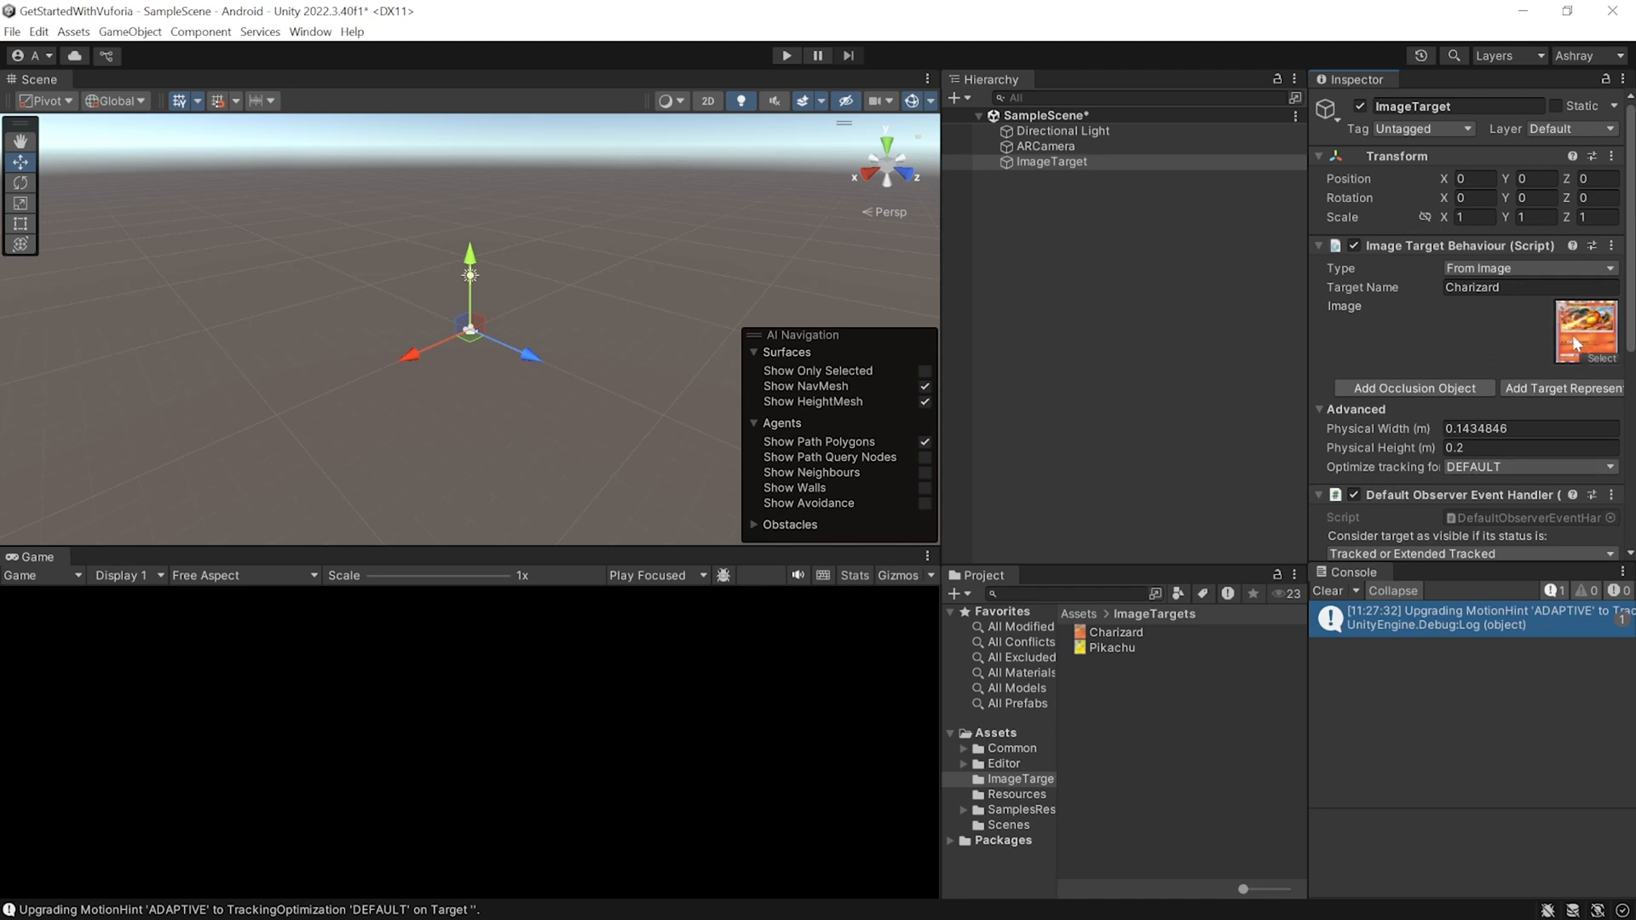
scroll("down", 3)
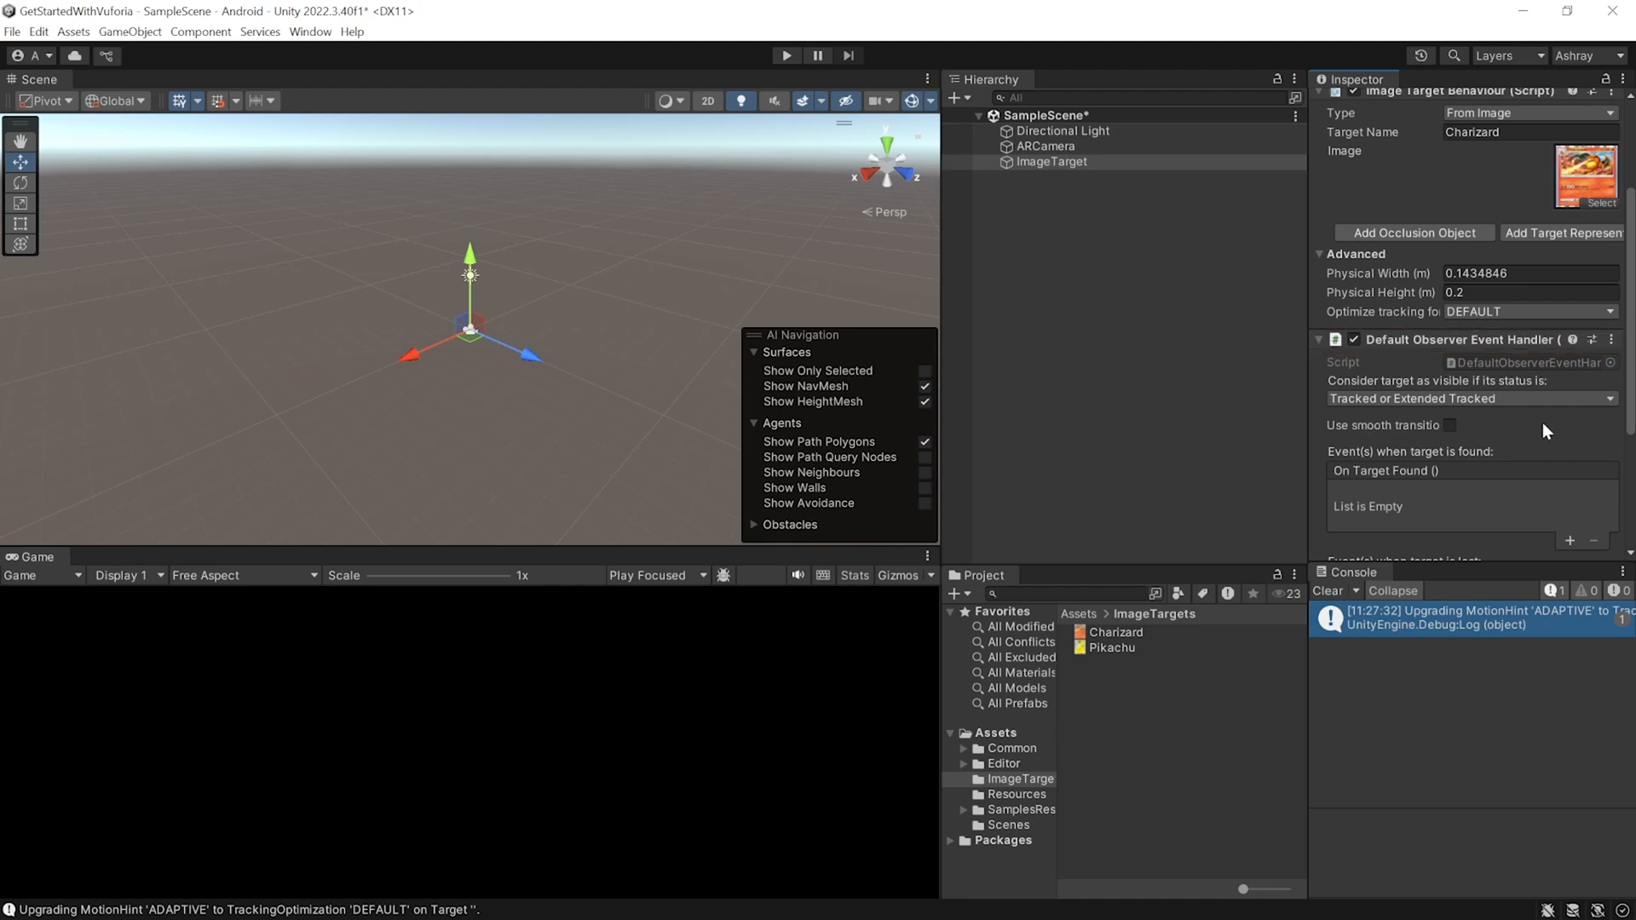
left_click(1051, 162)
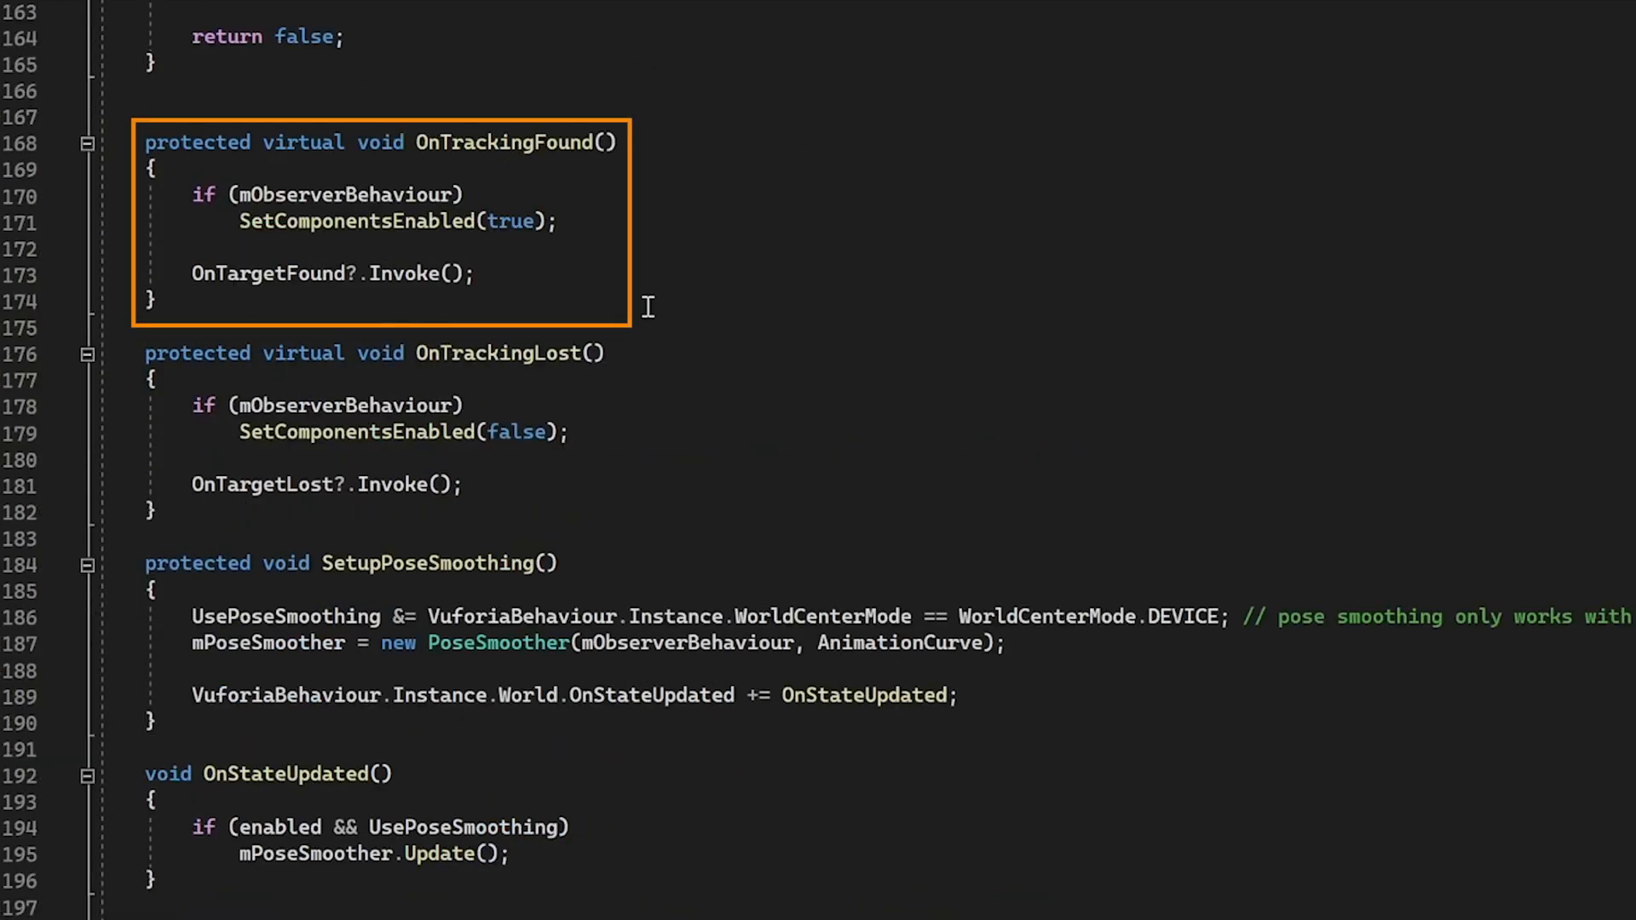
scroll("down", 3)
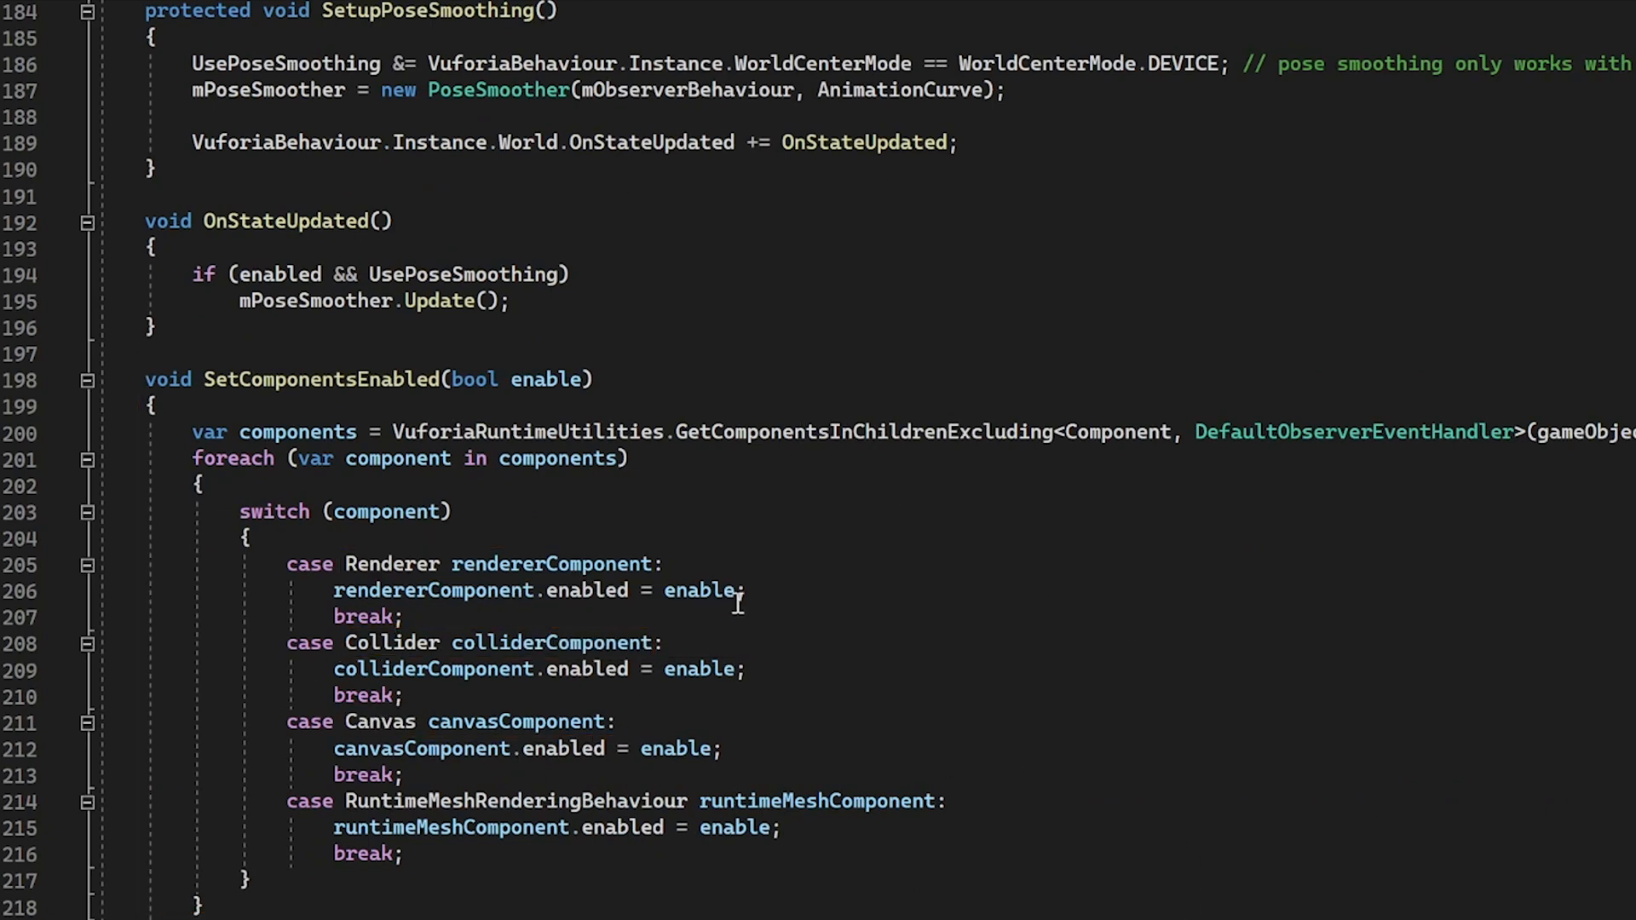
scroll("up", 3)
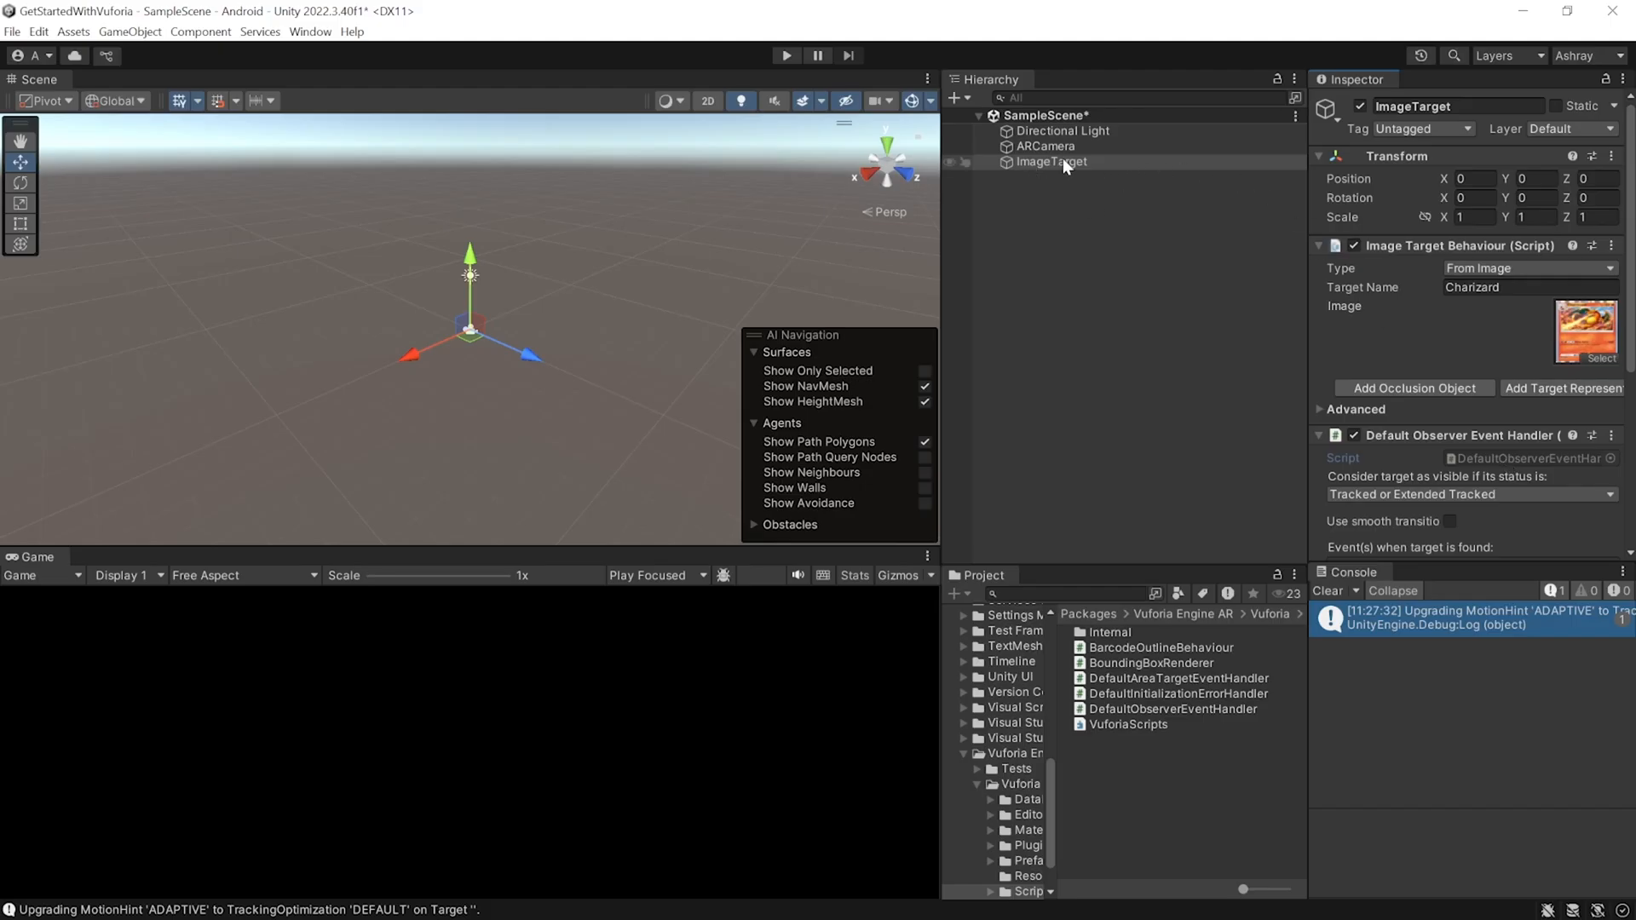
Select the ImageTarget object, then view the Pikachu model page on Sketchfab.
left_click(1050, 162)
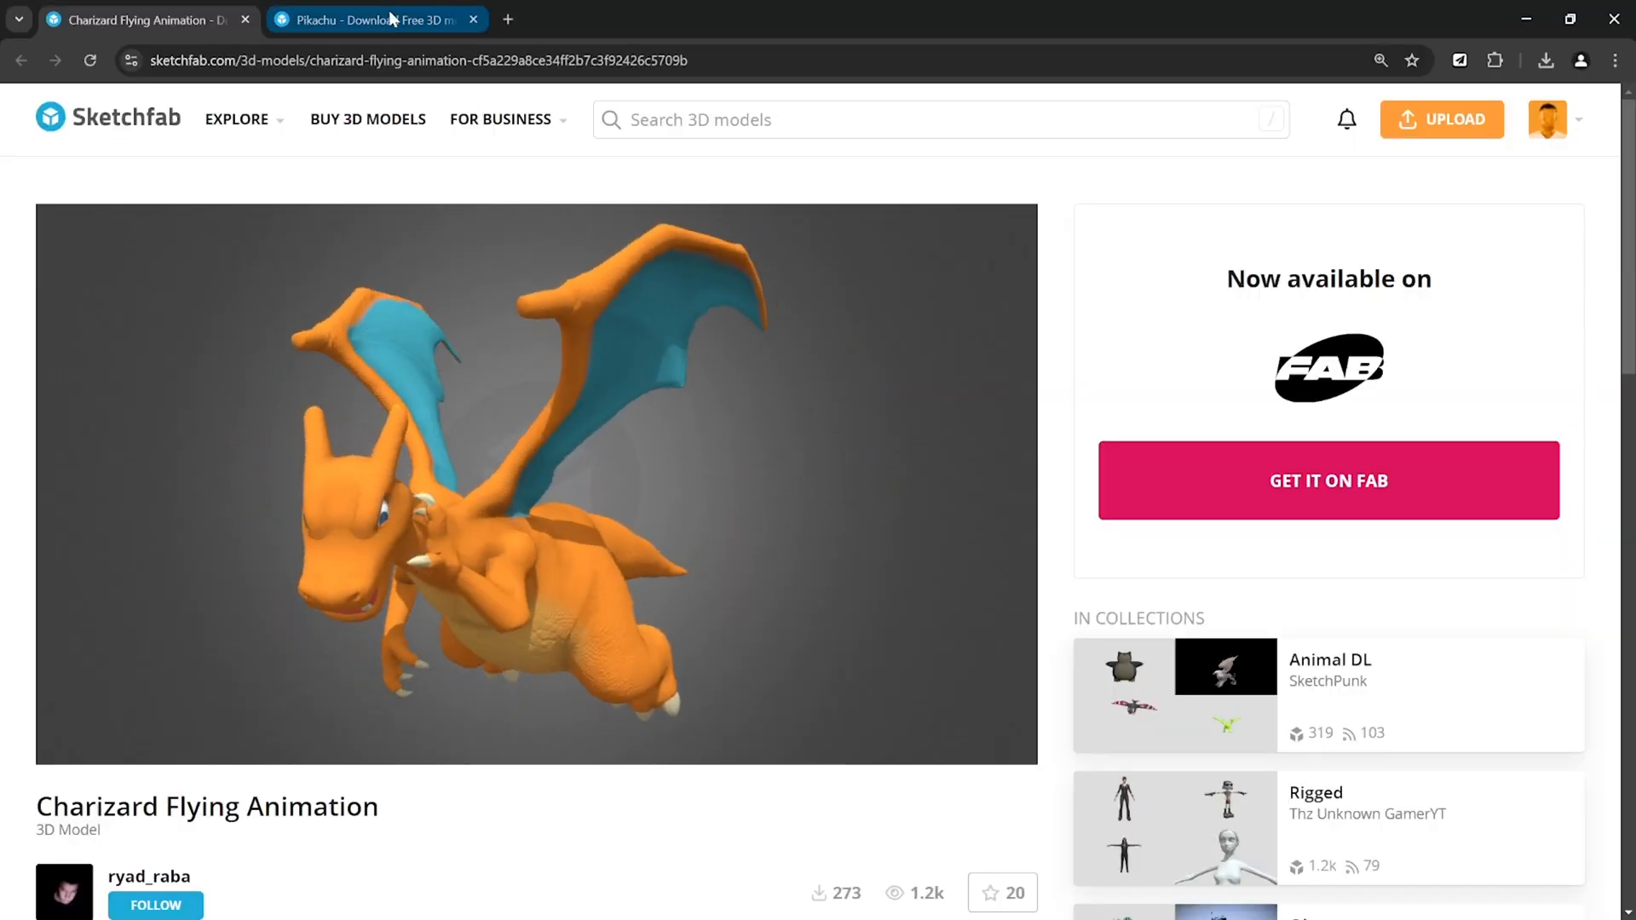
left_click(371, 19)
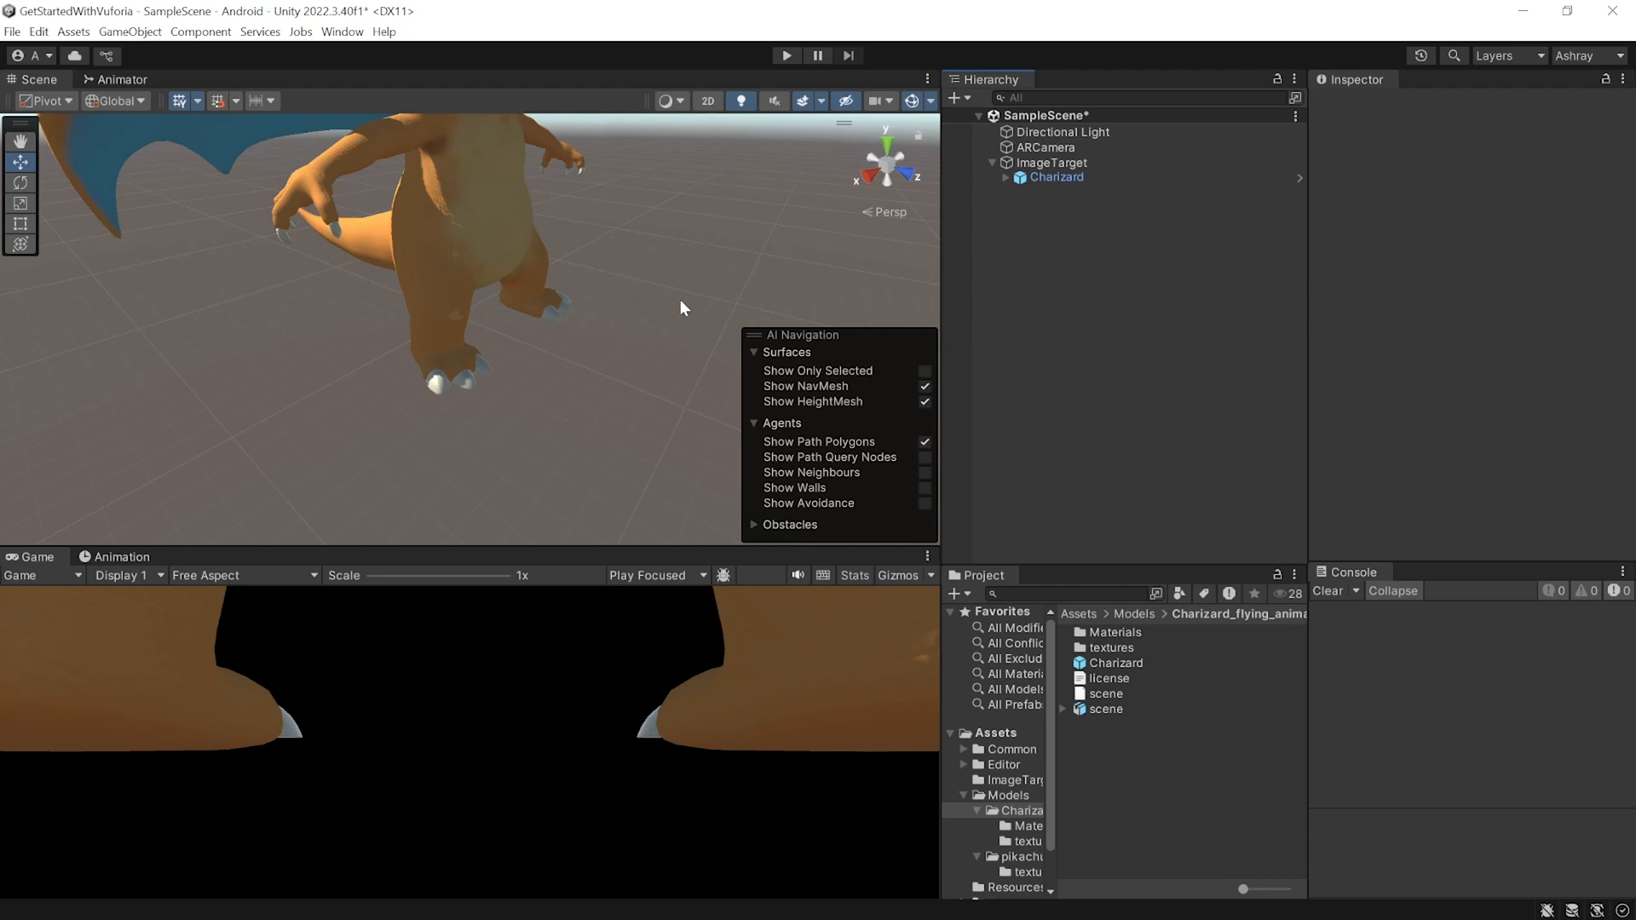
Add a 0.2-scale reference cube and compare it against Charizard for sizing.
right_click(1051, 177)
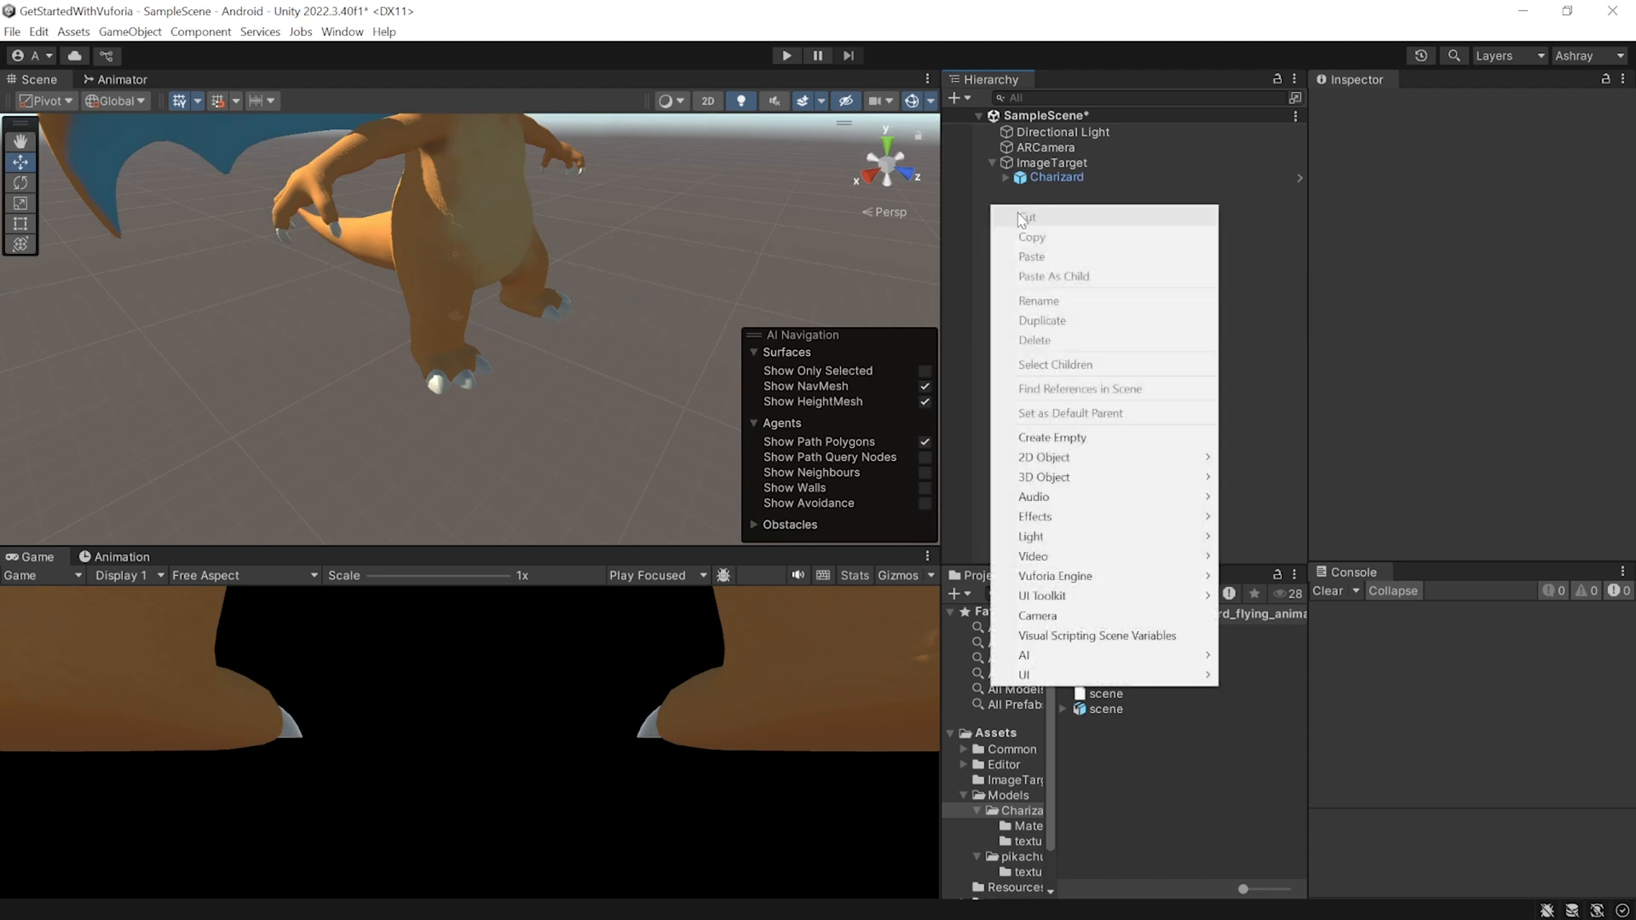
left_click(1054, 478)
type("0.2")
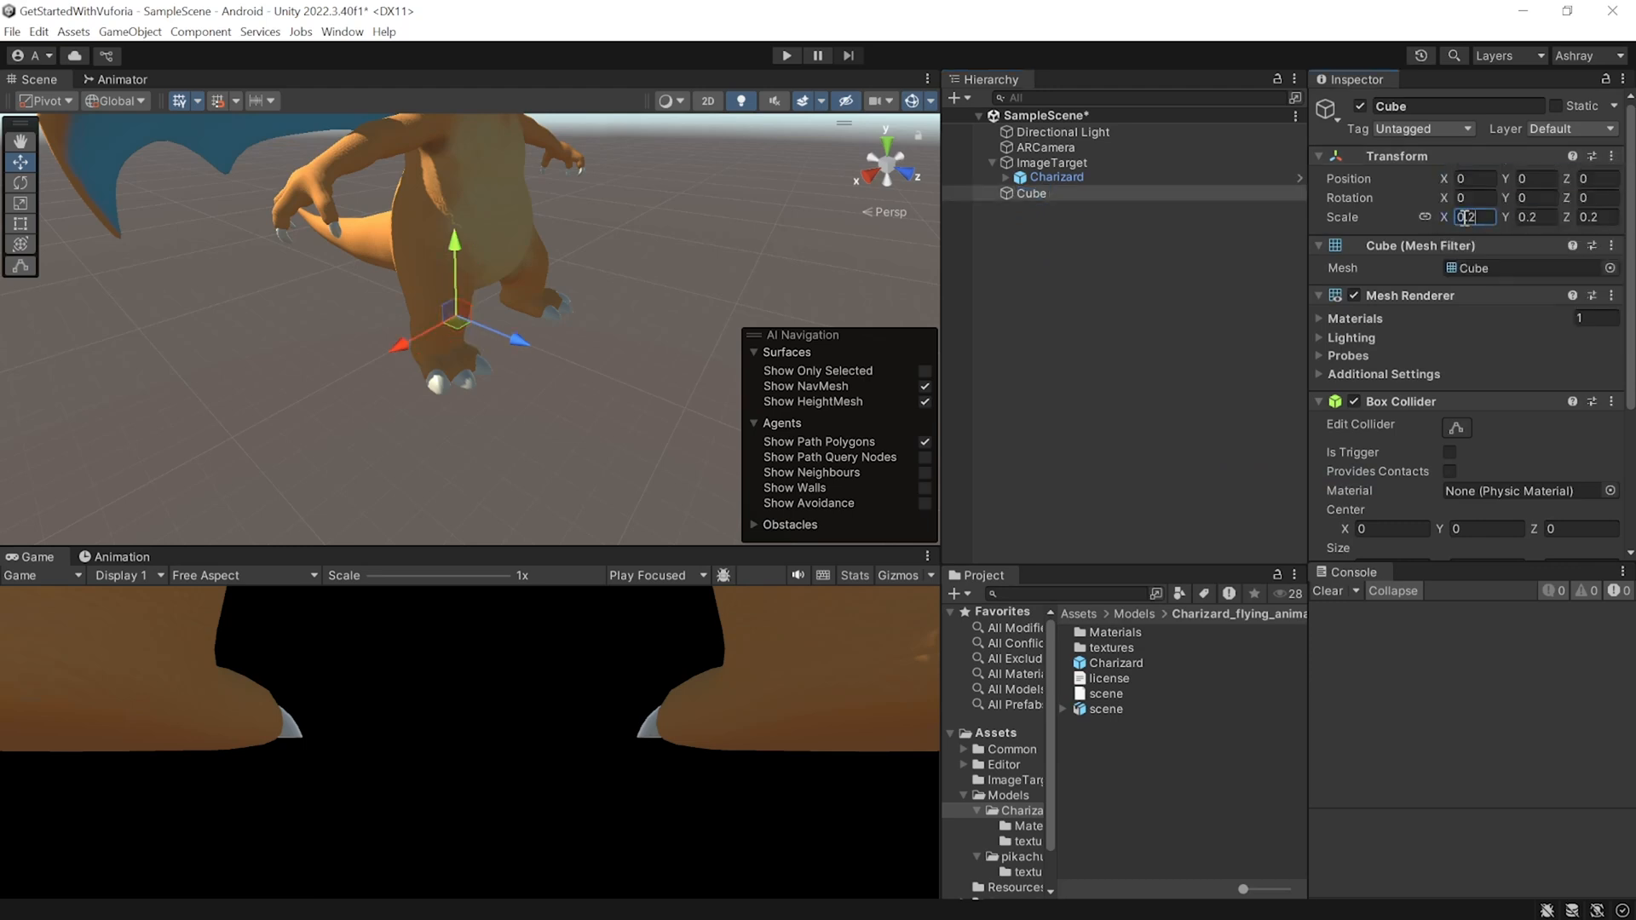
left_click(1056, 177)
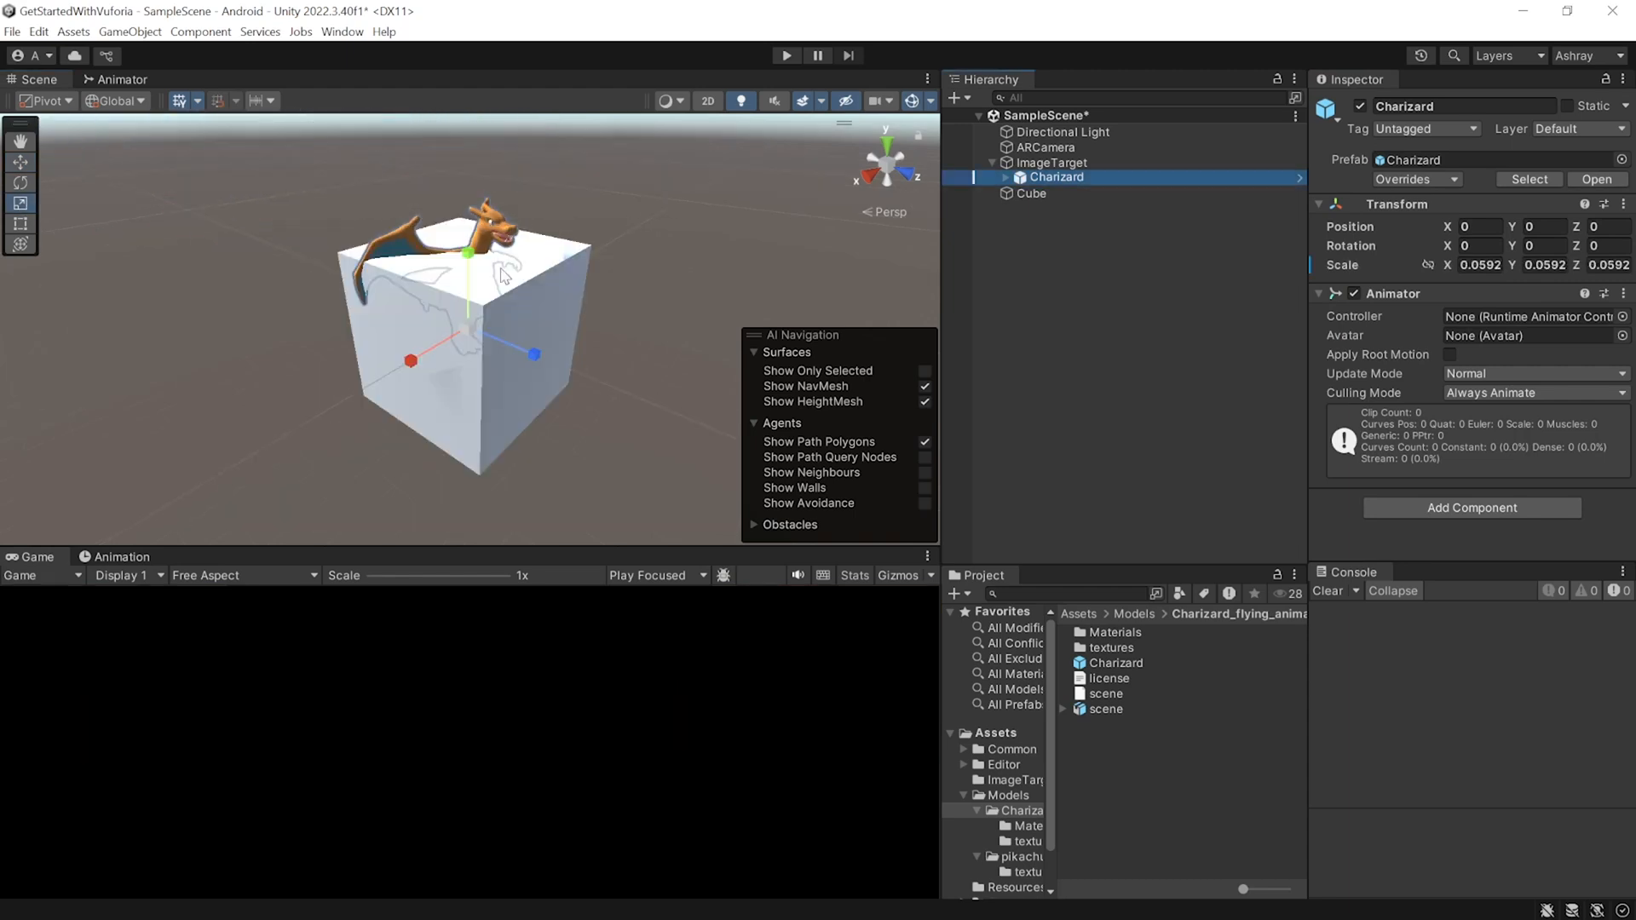
left_click(1030, 193)
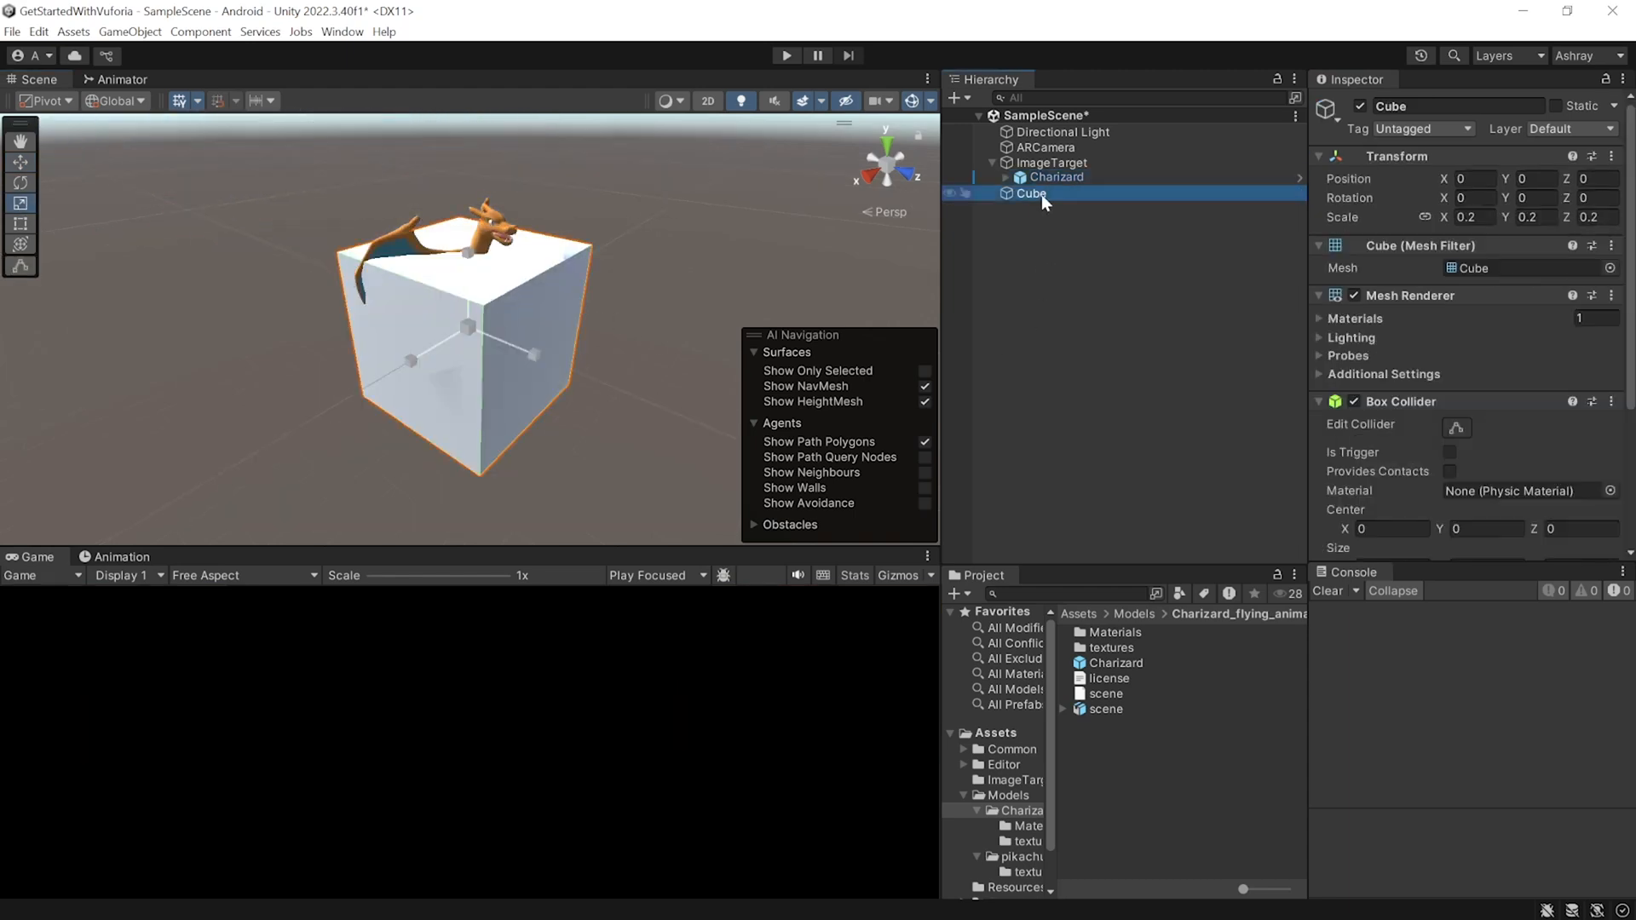
left_click(1055, 176)
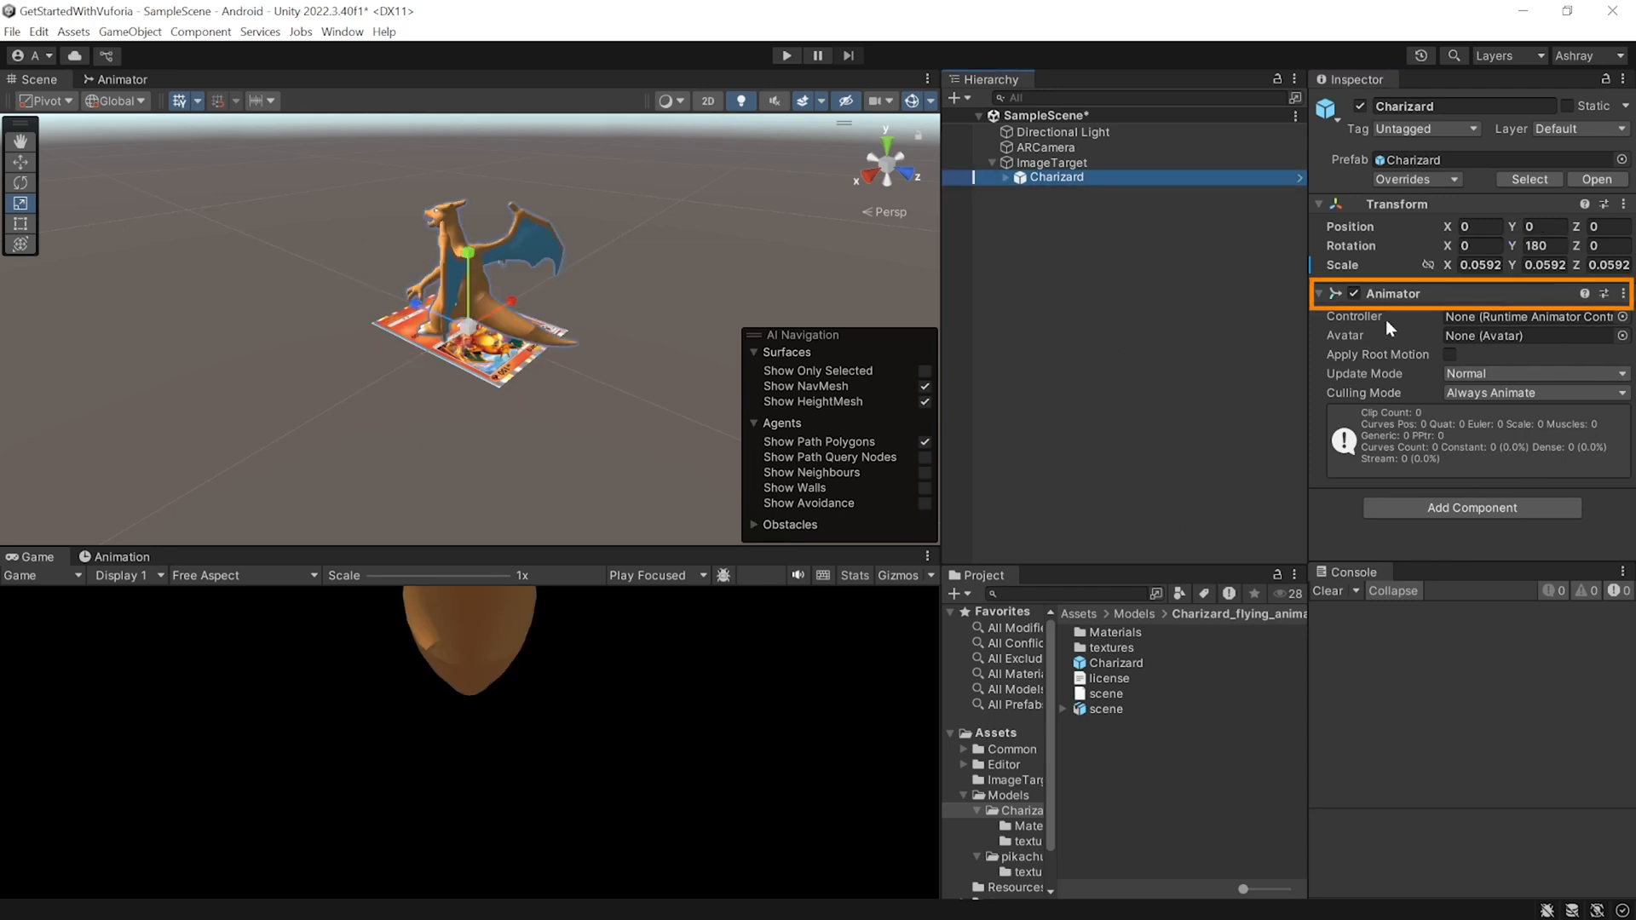
mouse_move(1494, 392)
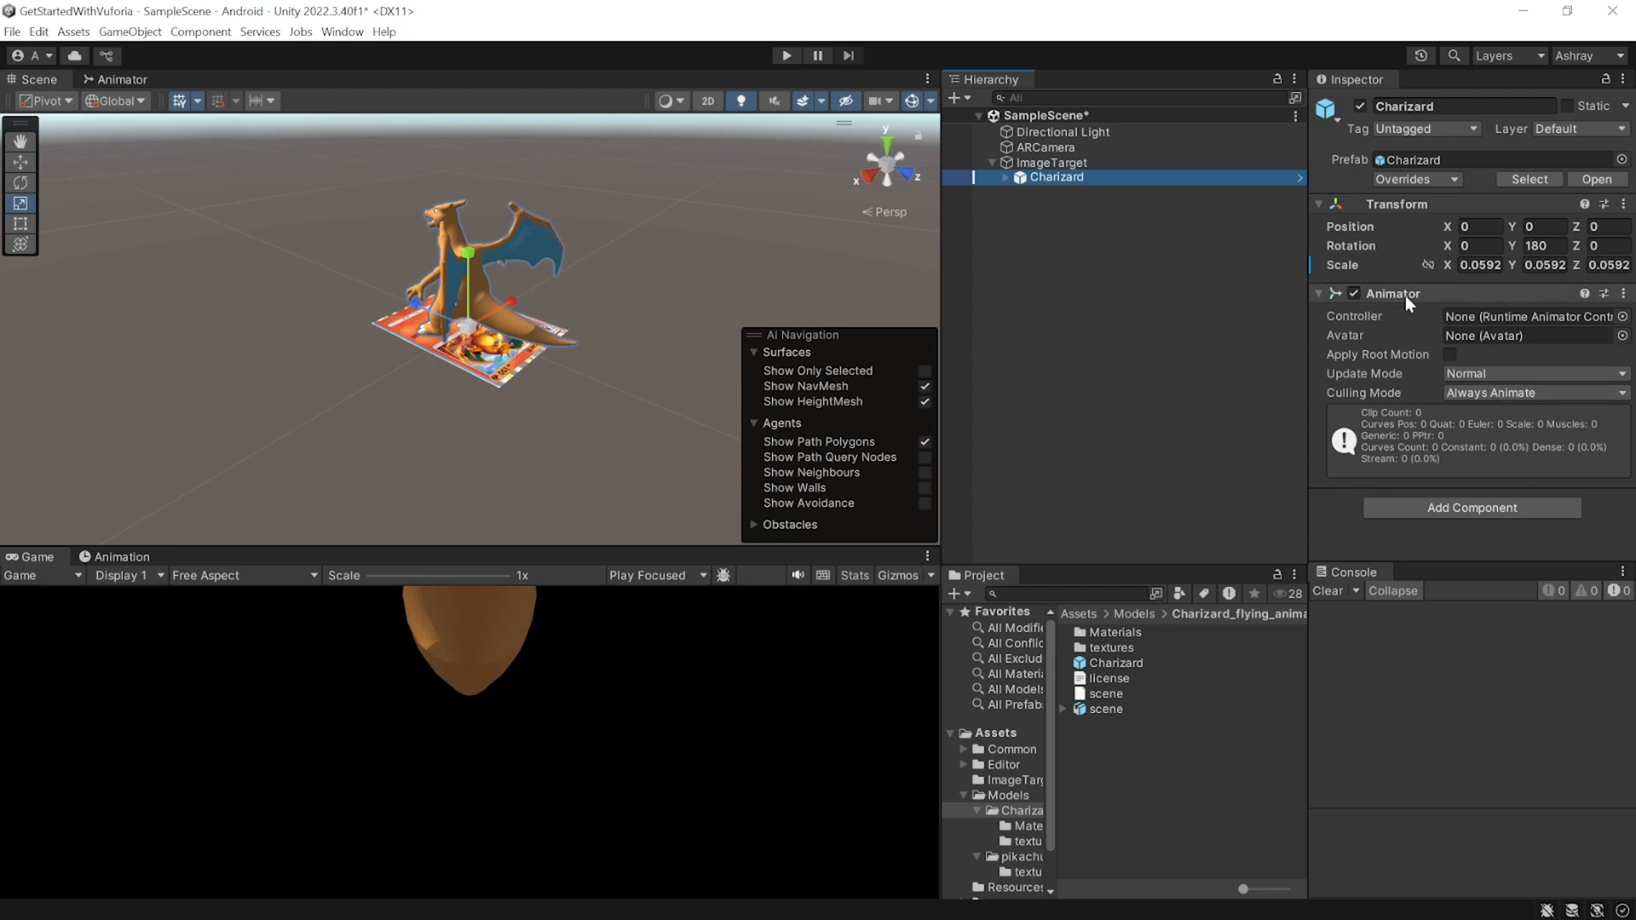
mouse_move(1376, 335)
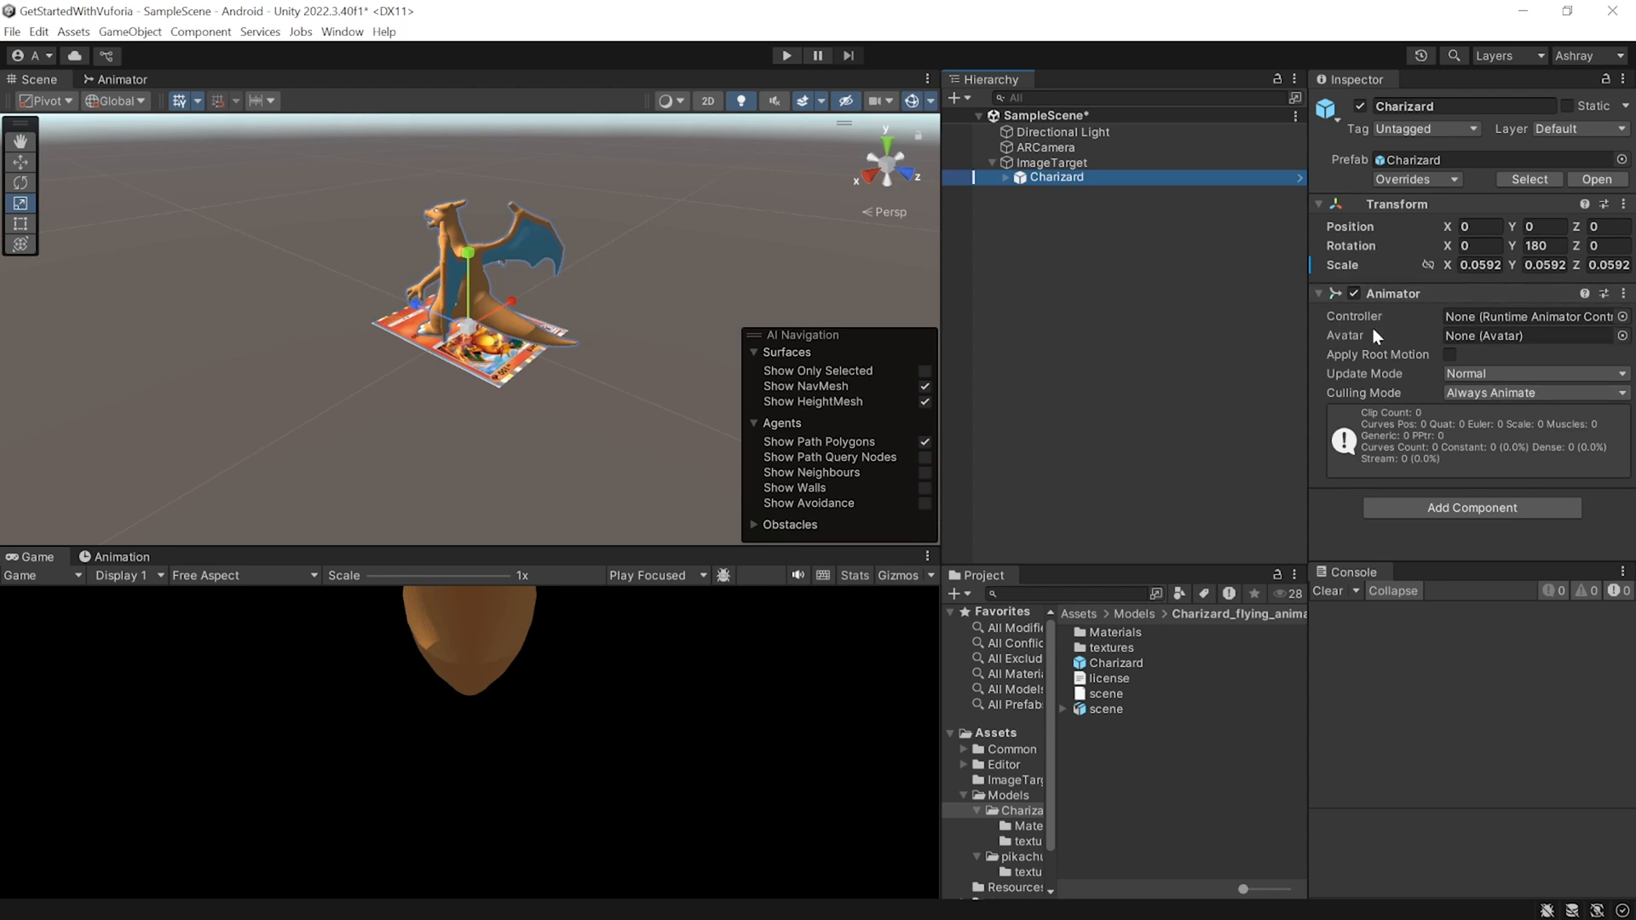
mouse_move(1077, 753)
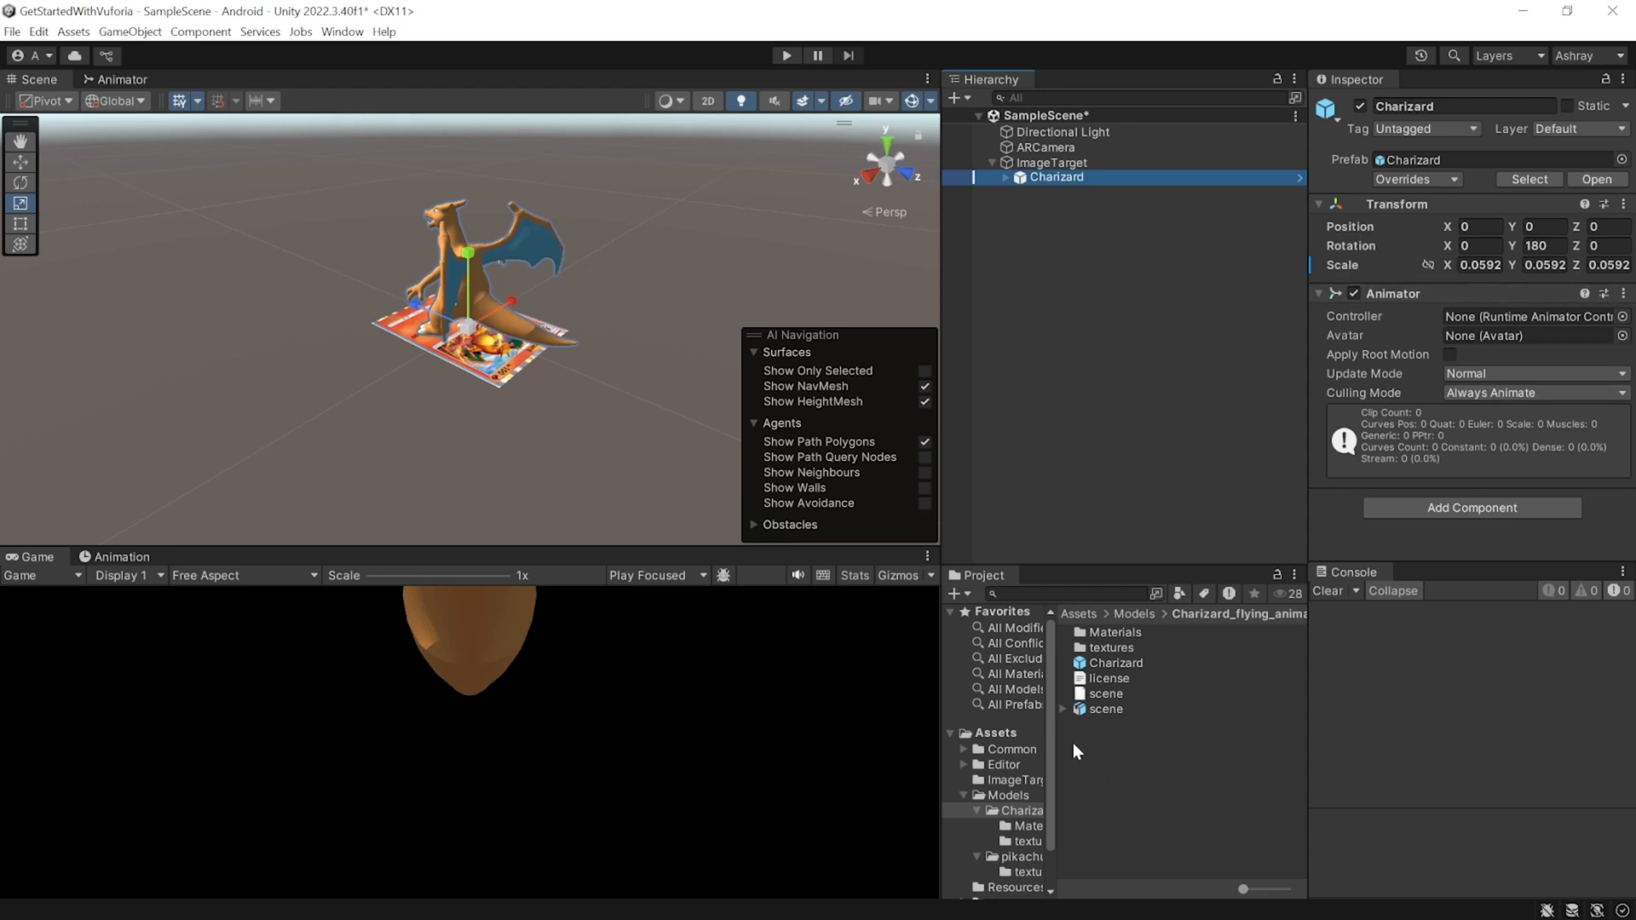
Create CharizardController with an empty state whose motion is the Flying clip.
right_click(1110, 752)
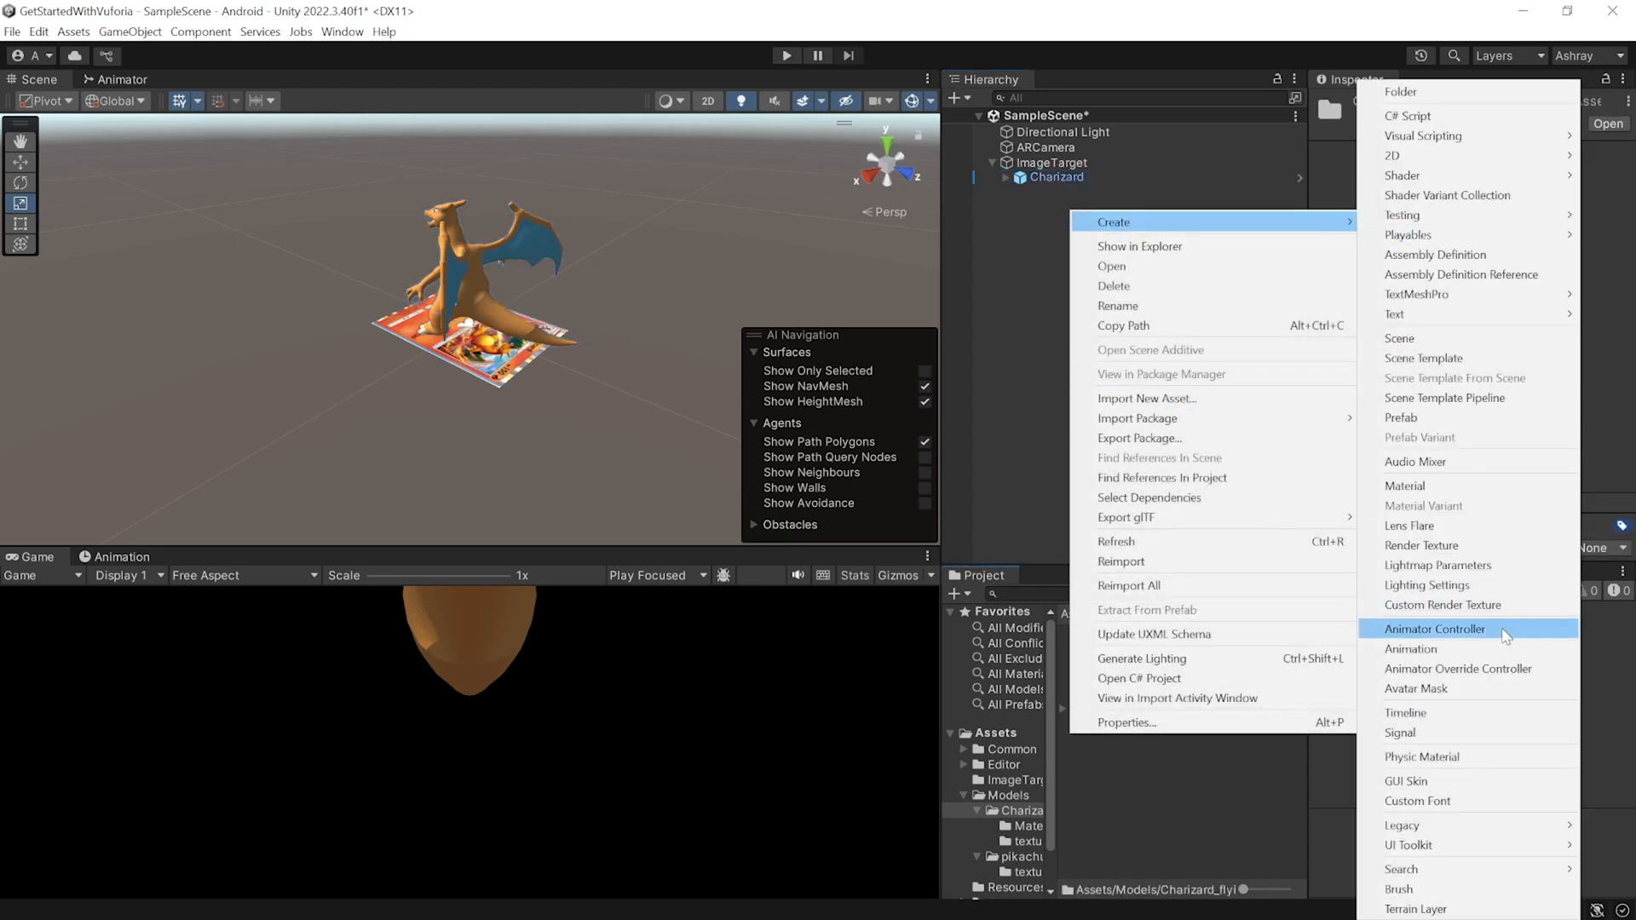
left_click(1435, 628)
type("CharizardController")
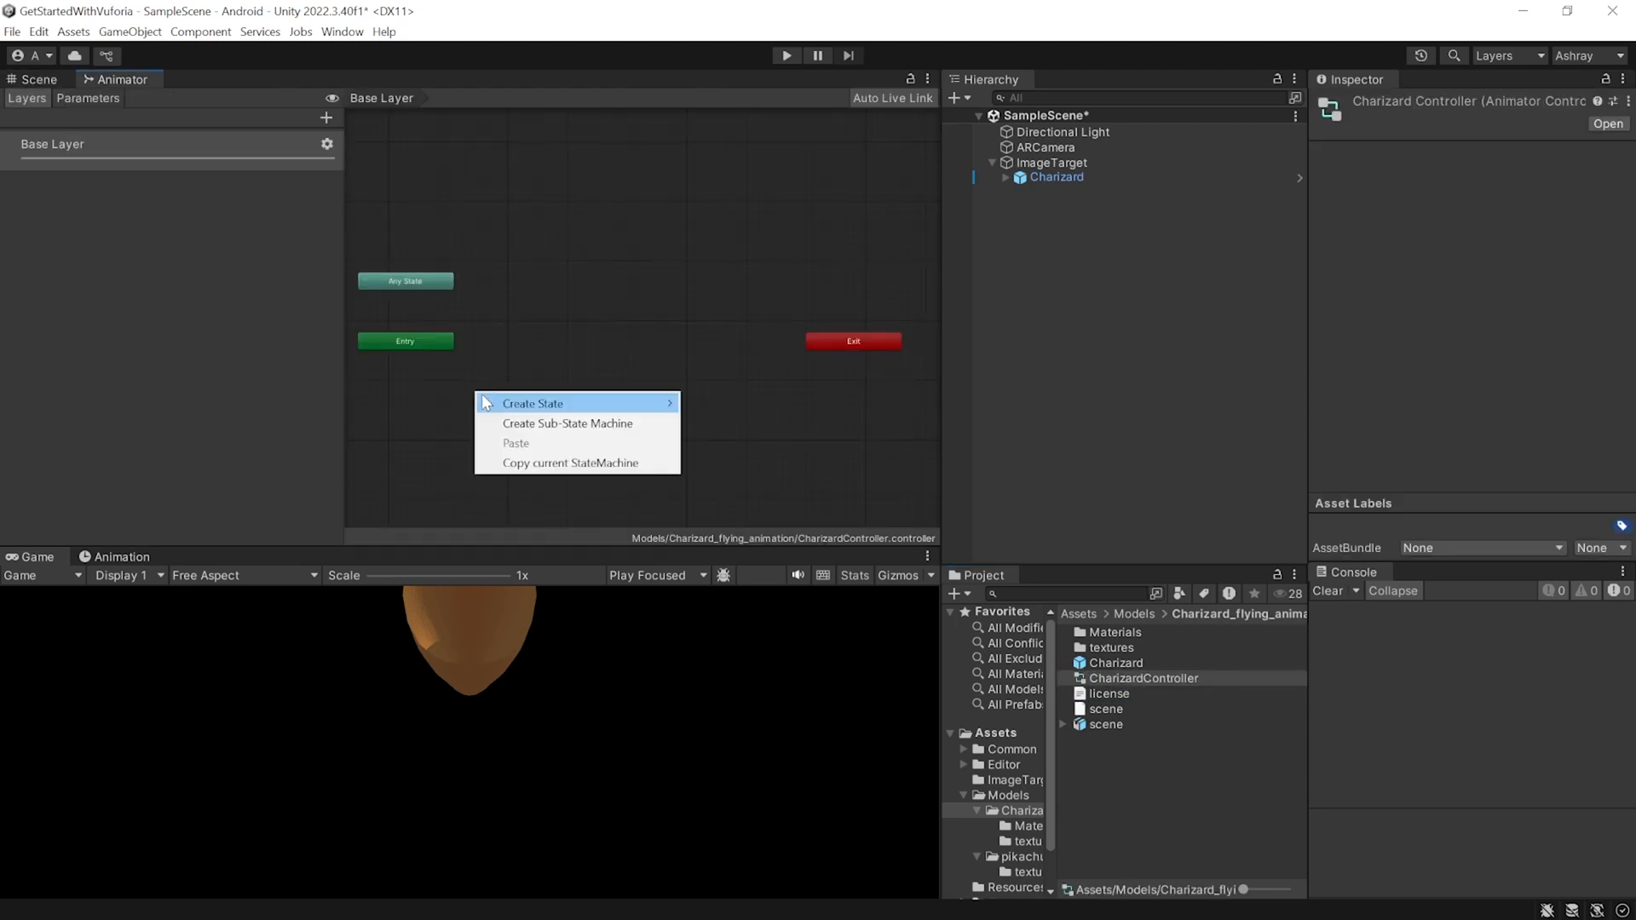
left_click(532, 403)
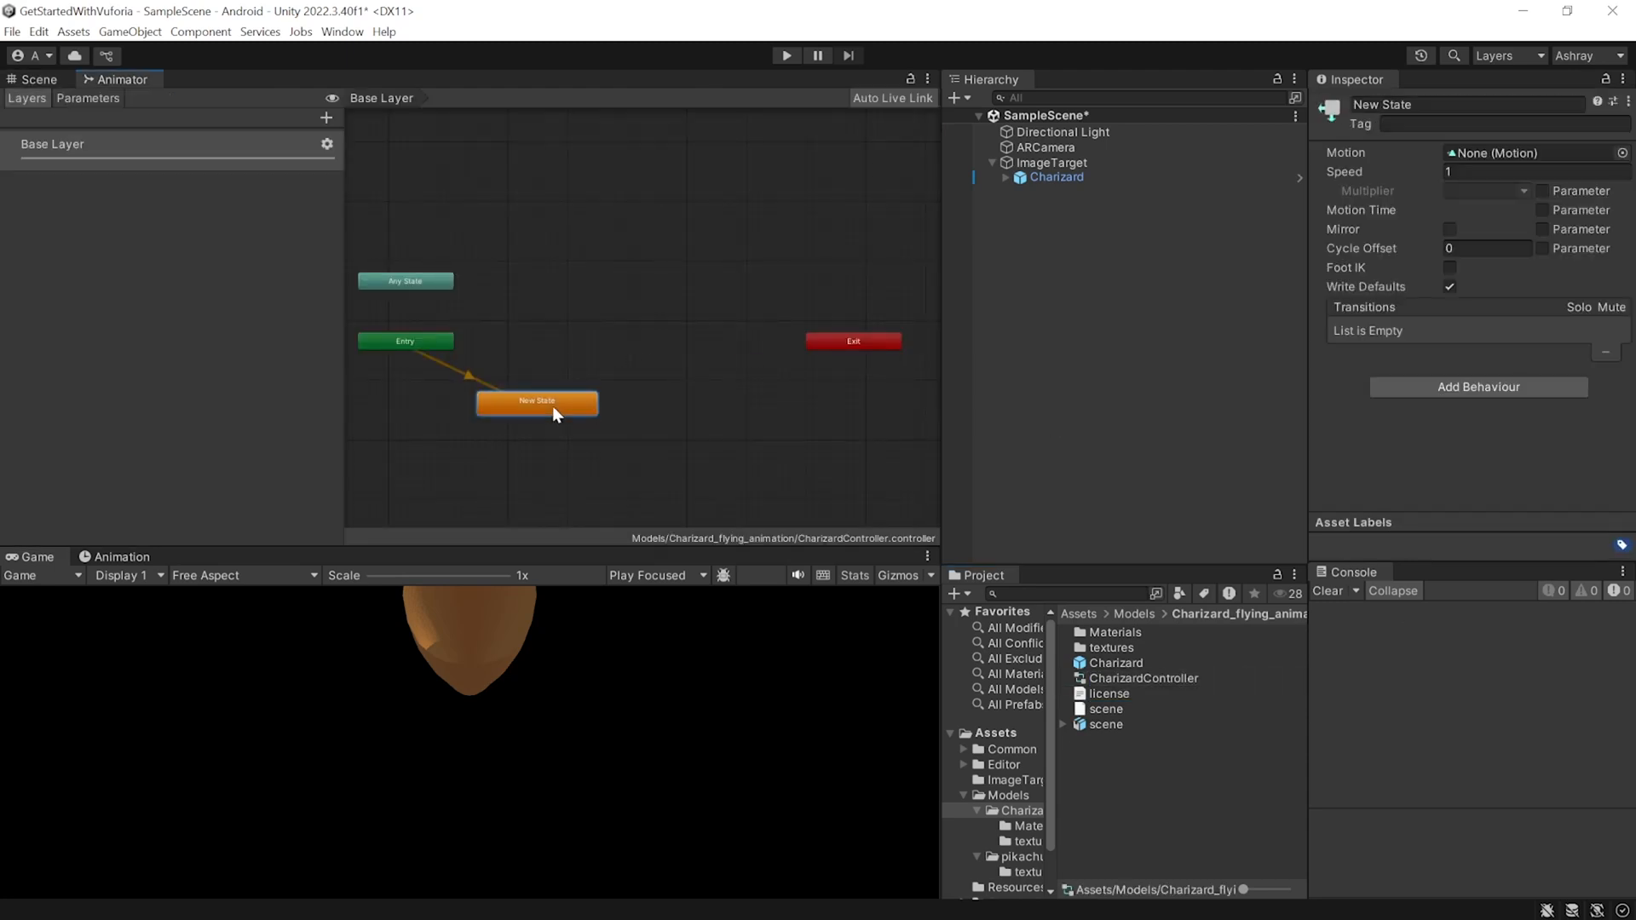
mouse_move(1066, 731)
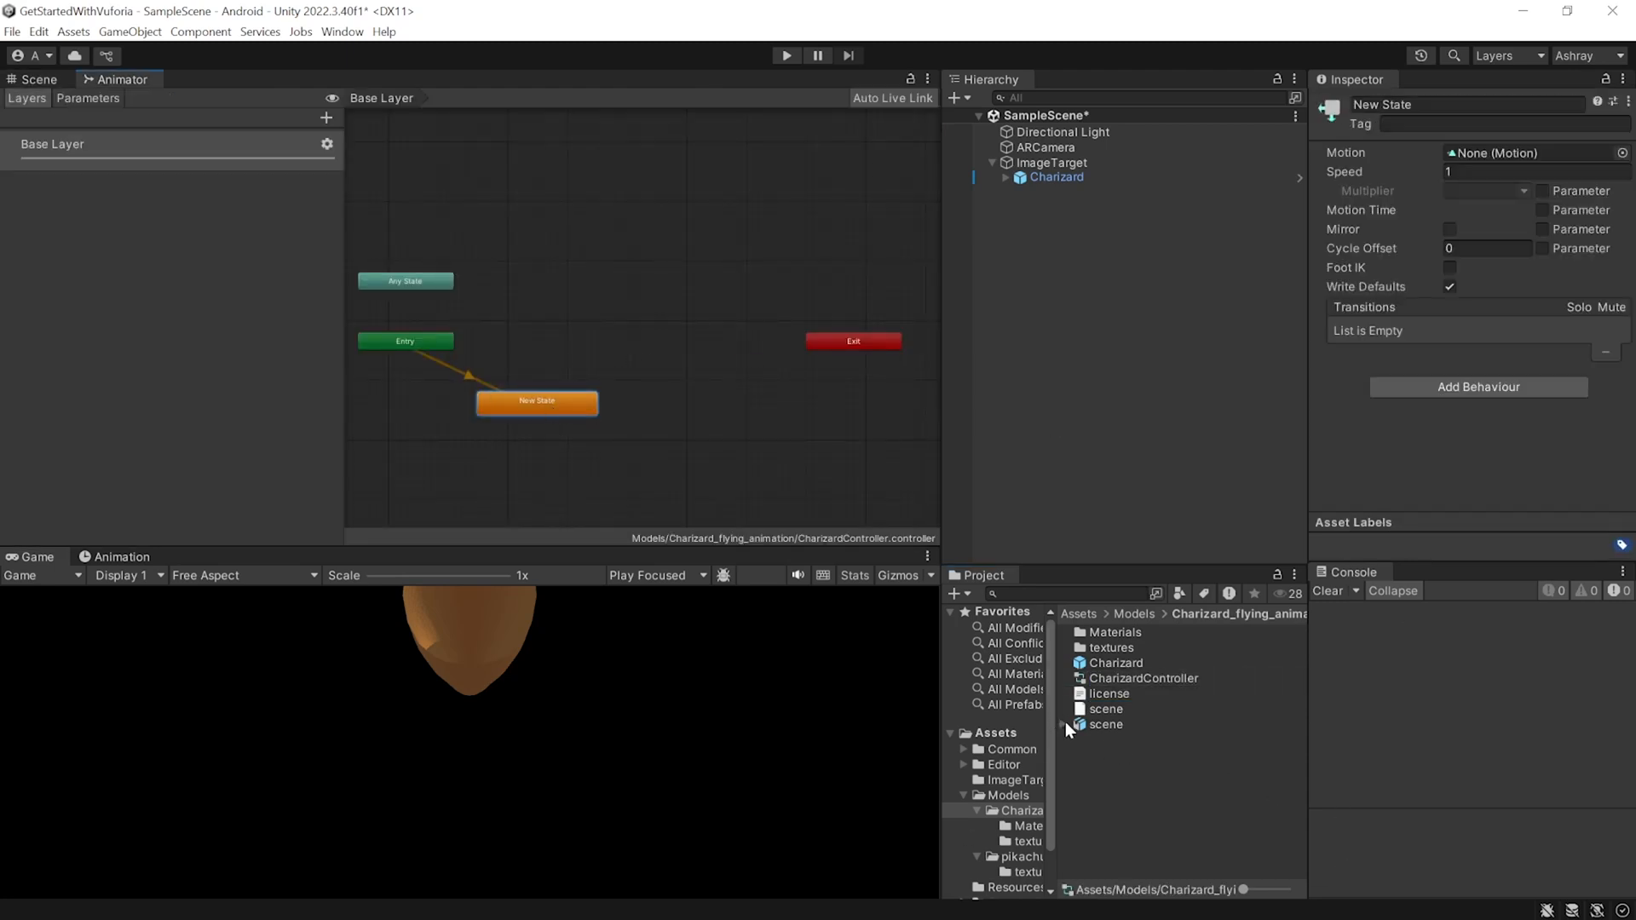
left_click(1065, 724)
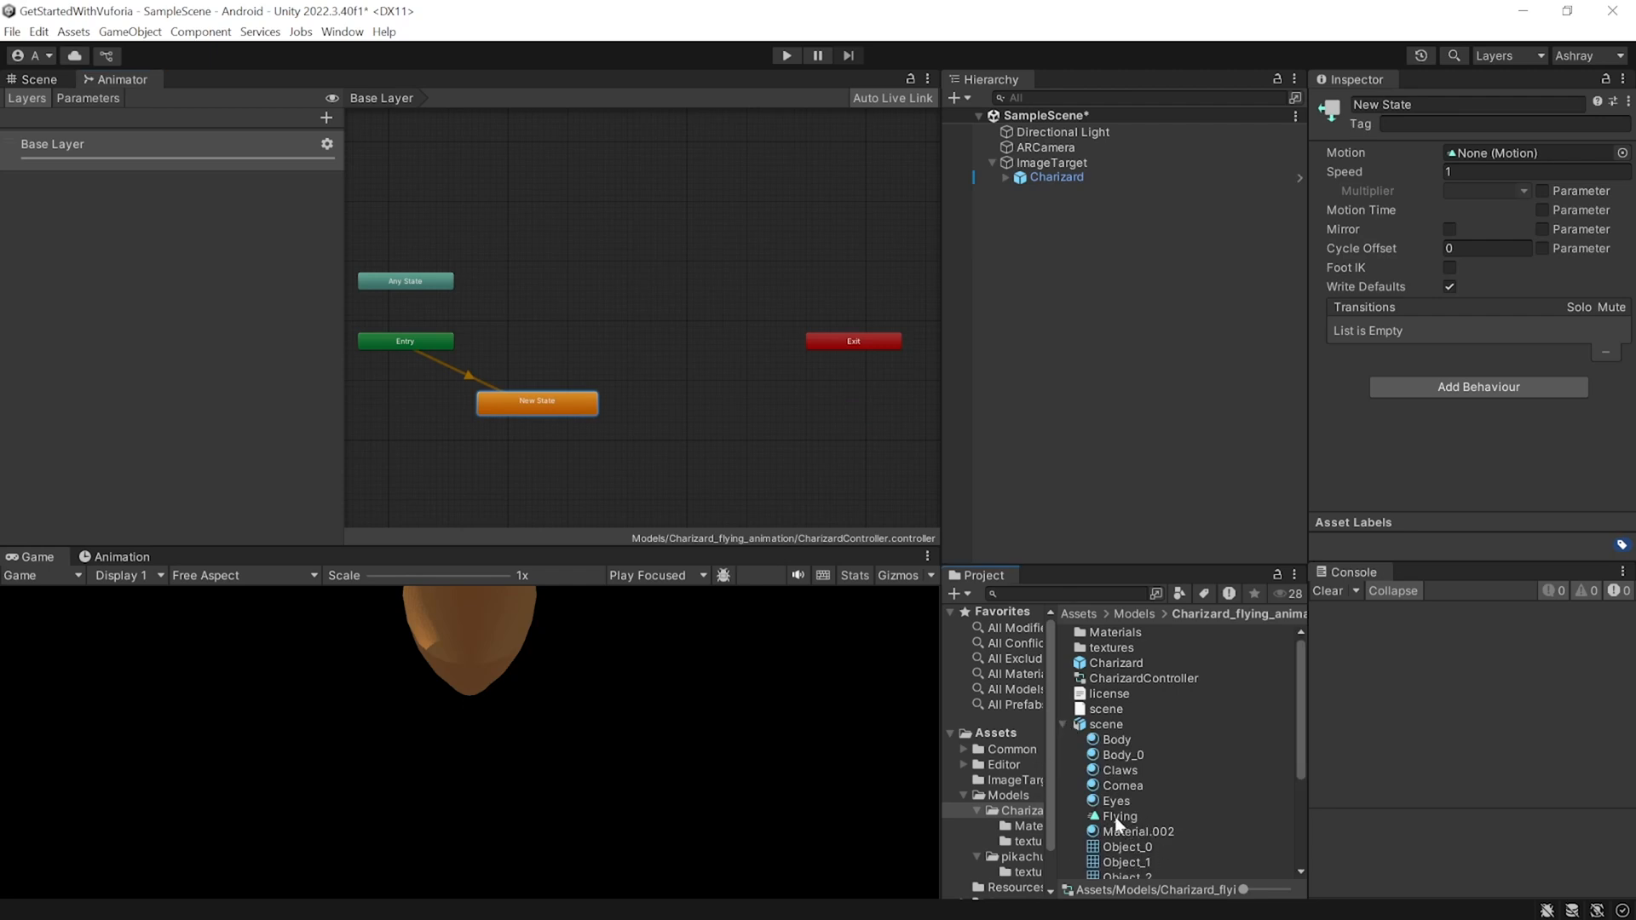
left_click(1116, 817)
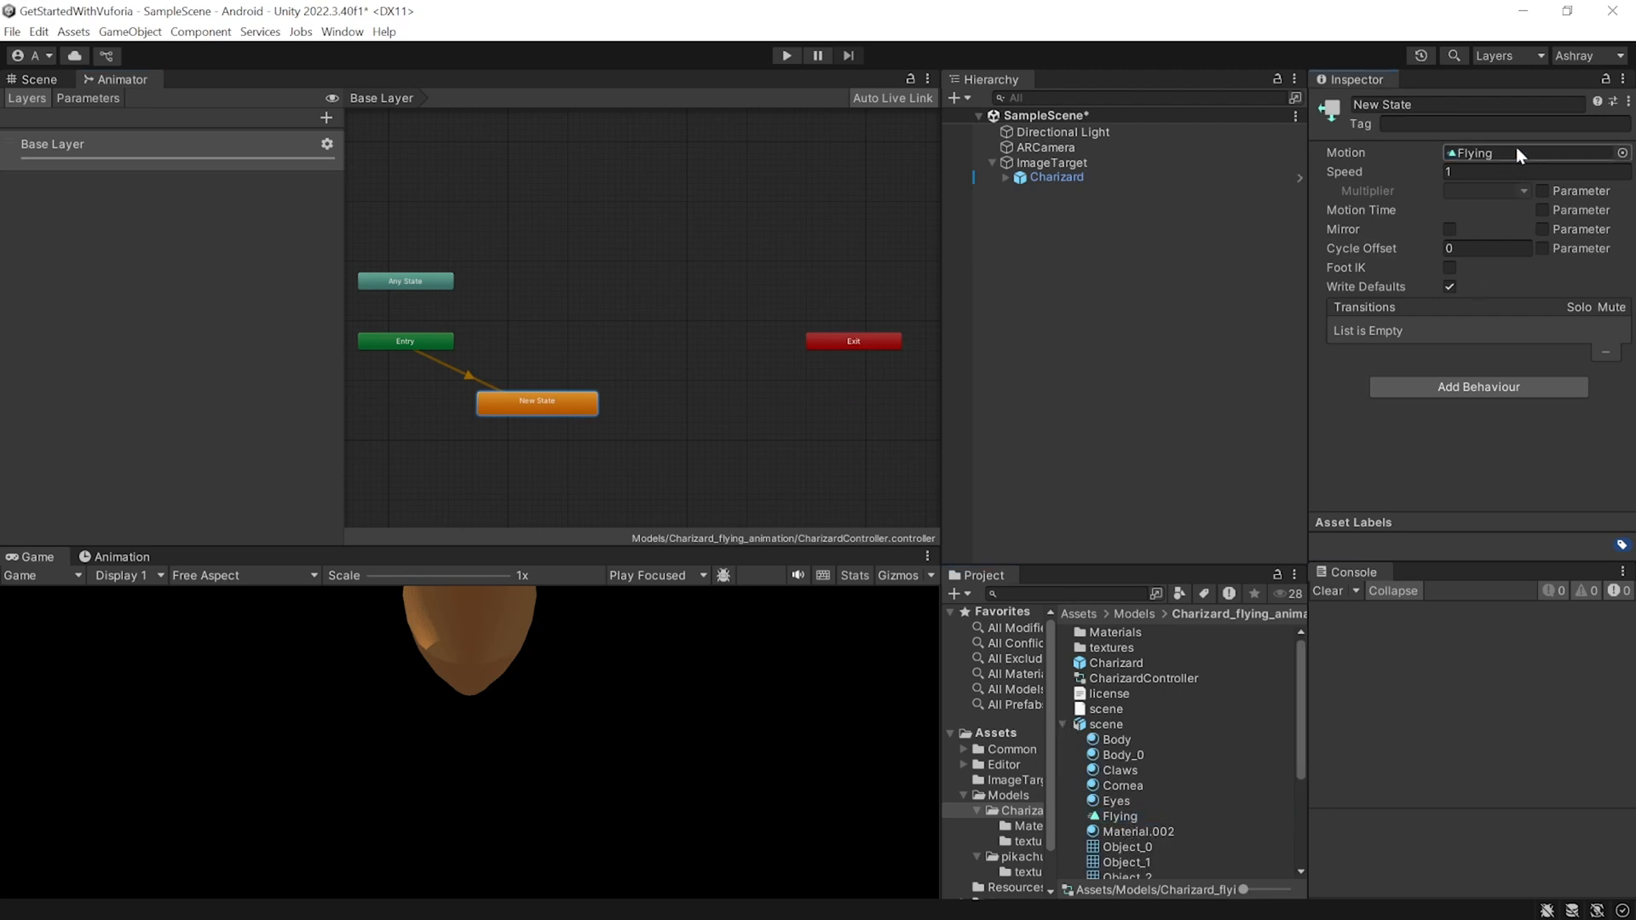
left_click(38, 80)
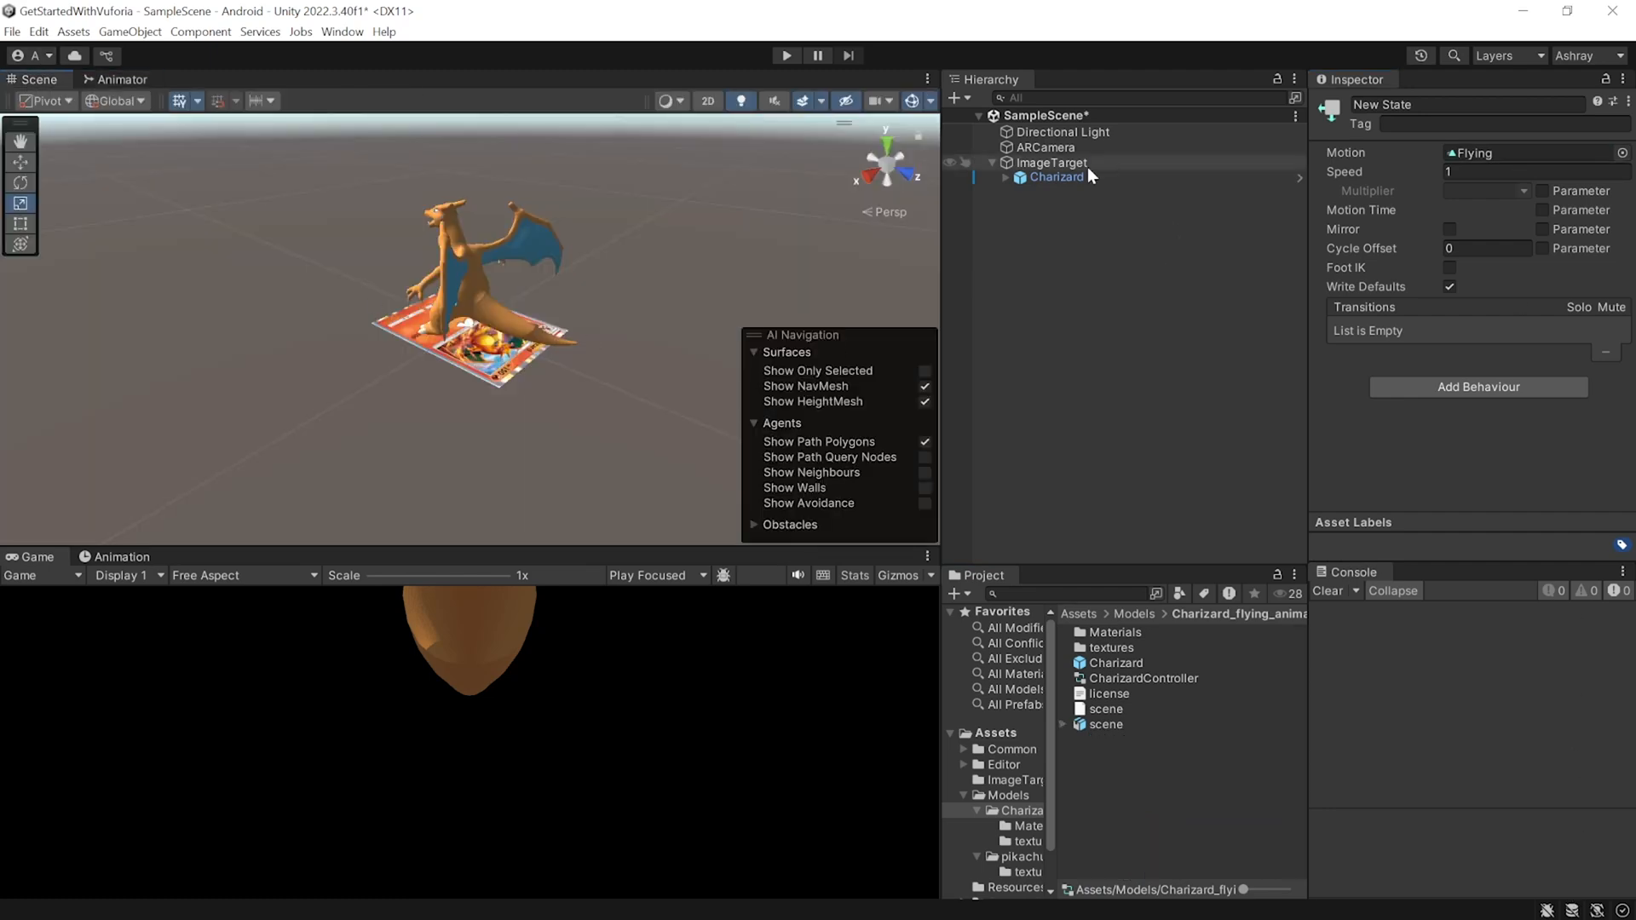
Select Charizard and assign CharizardController to its Animator Controller field.
left_click(1056, 177)
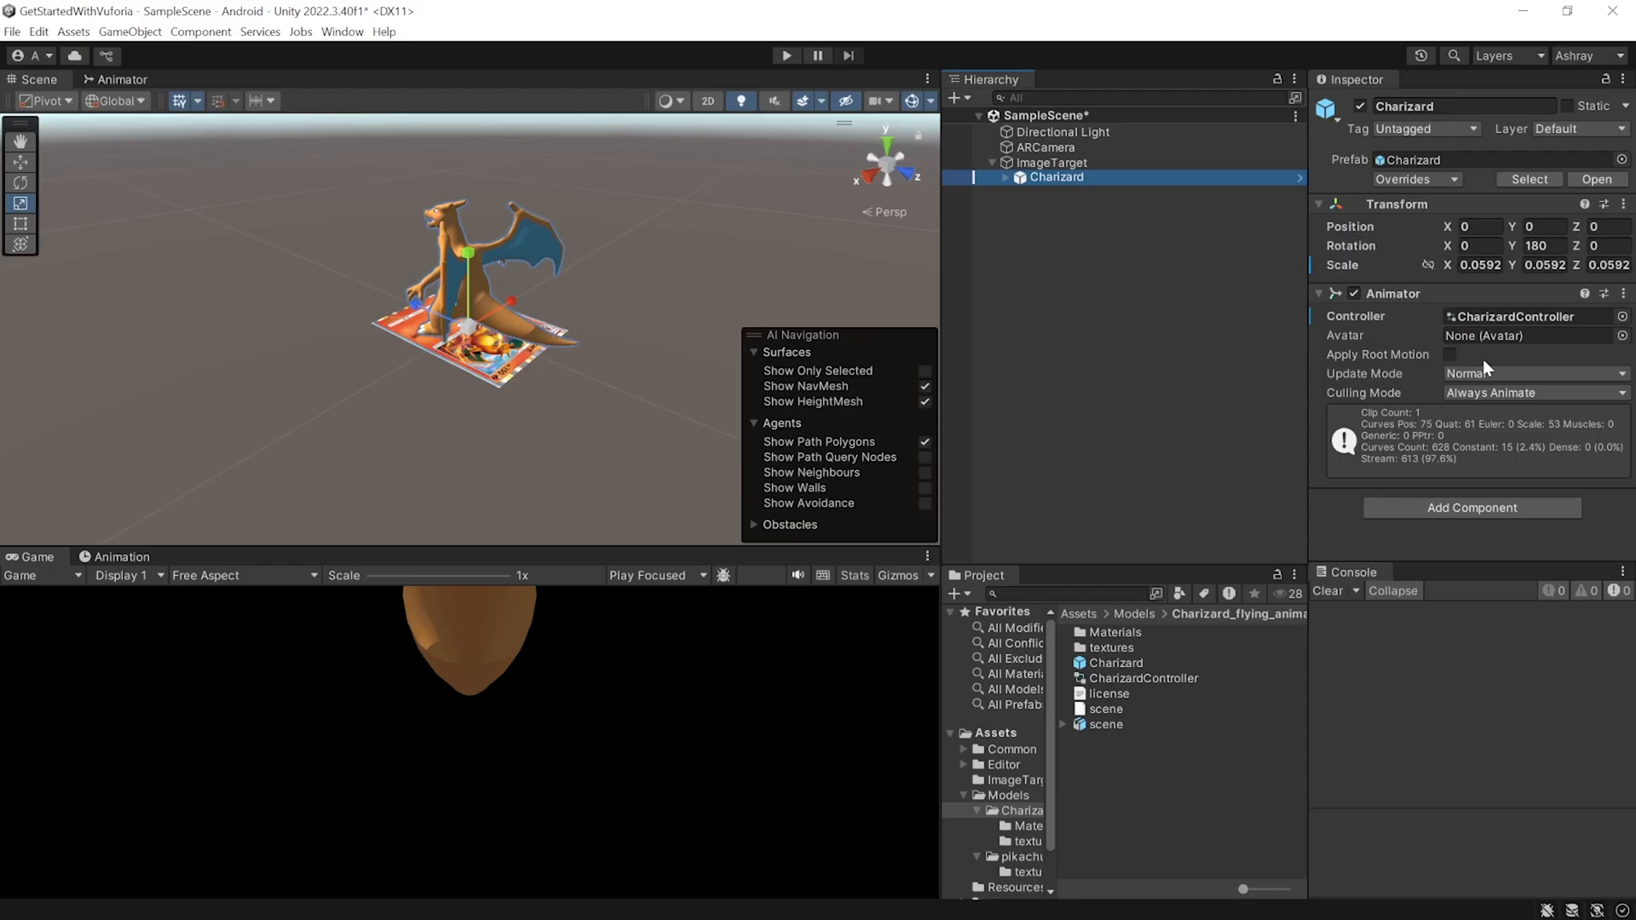
mouse_move(1447, 355)
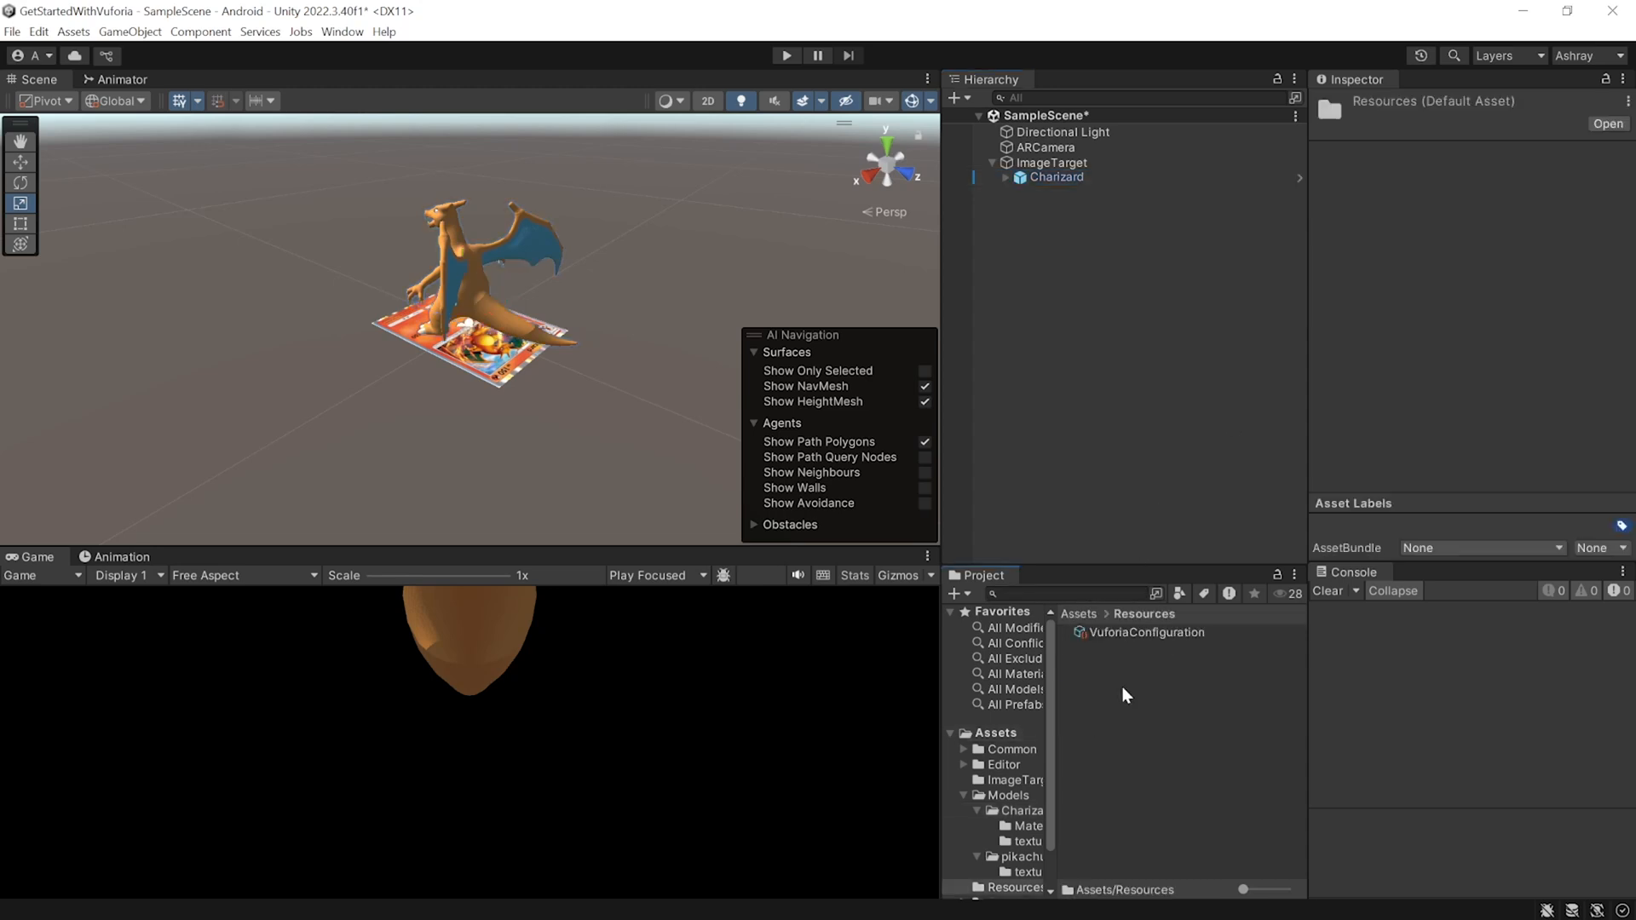
Reopen VuforiaConfiguration and scroll to its webcam Play Mode settings.
left_click(1144, 632)
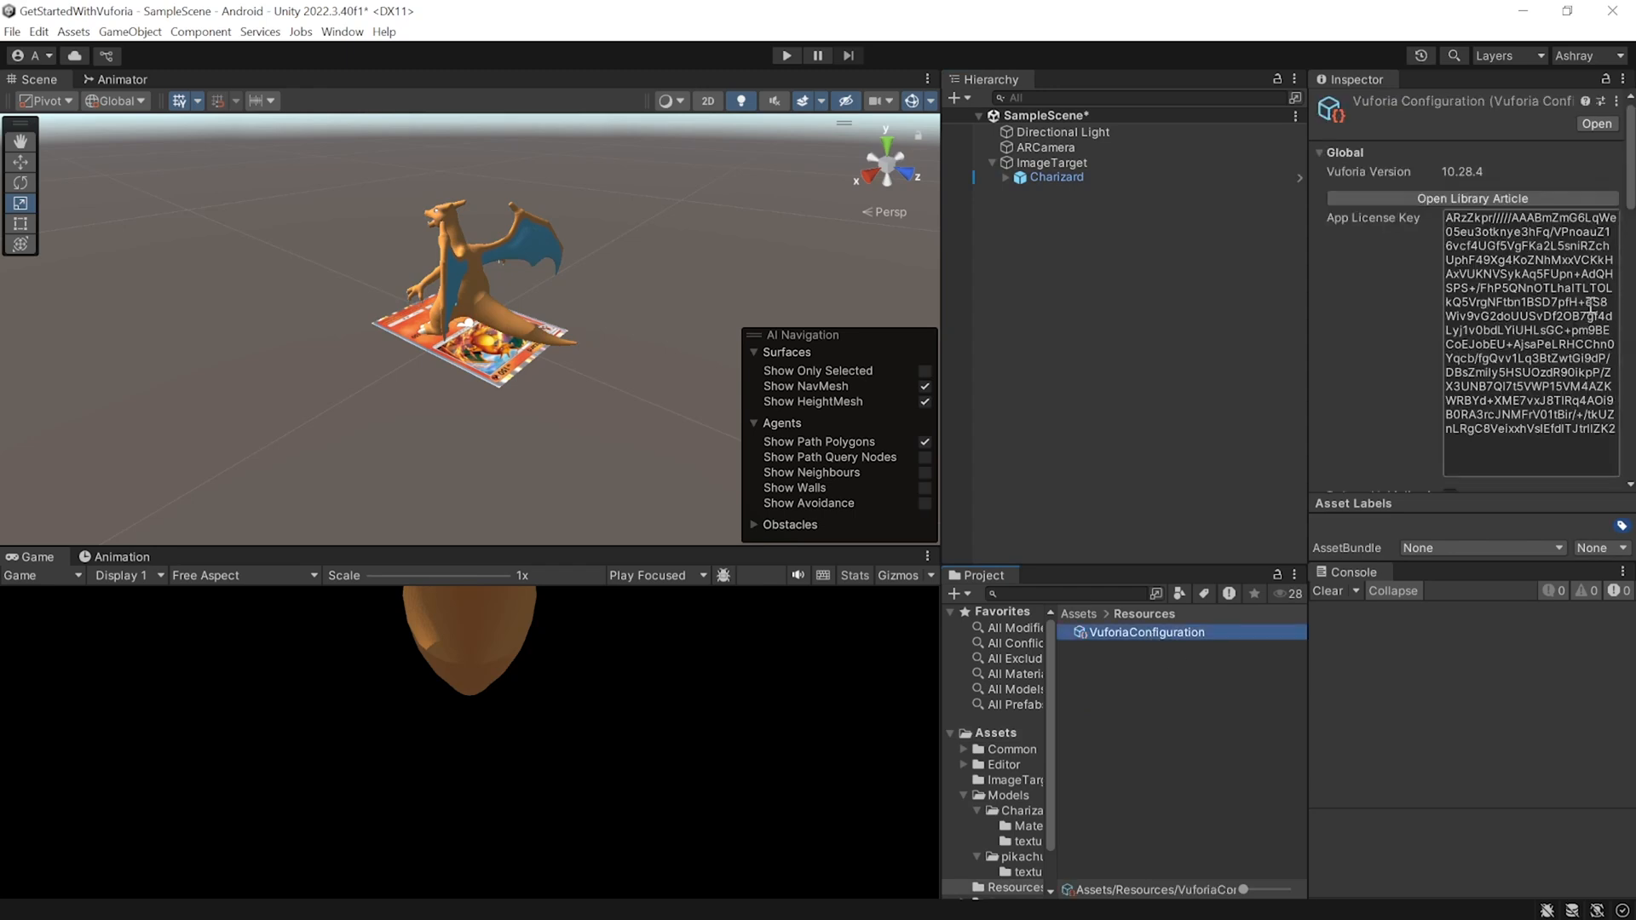
scroll("down", 3)
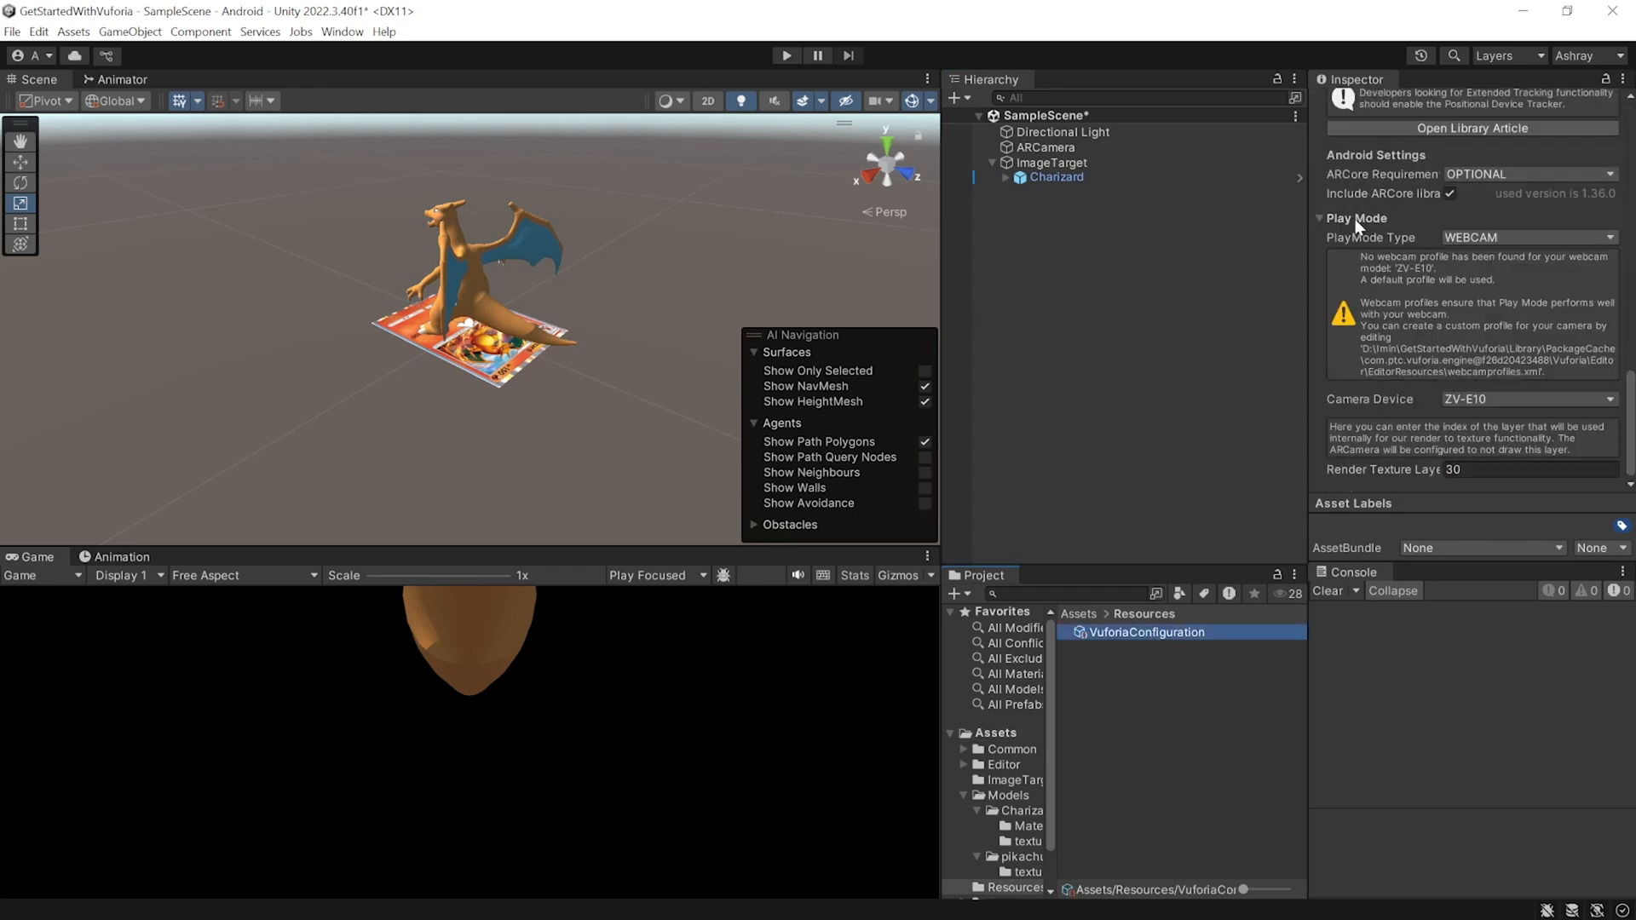
mouse_move(1370, 231)
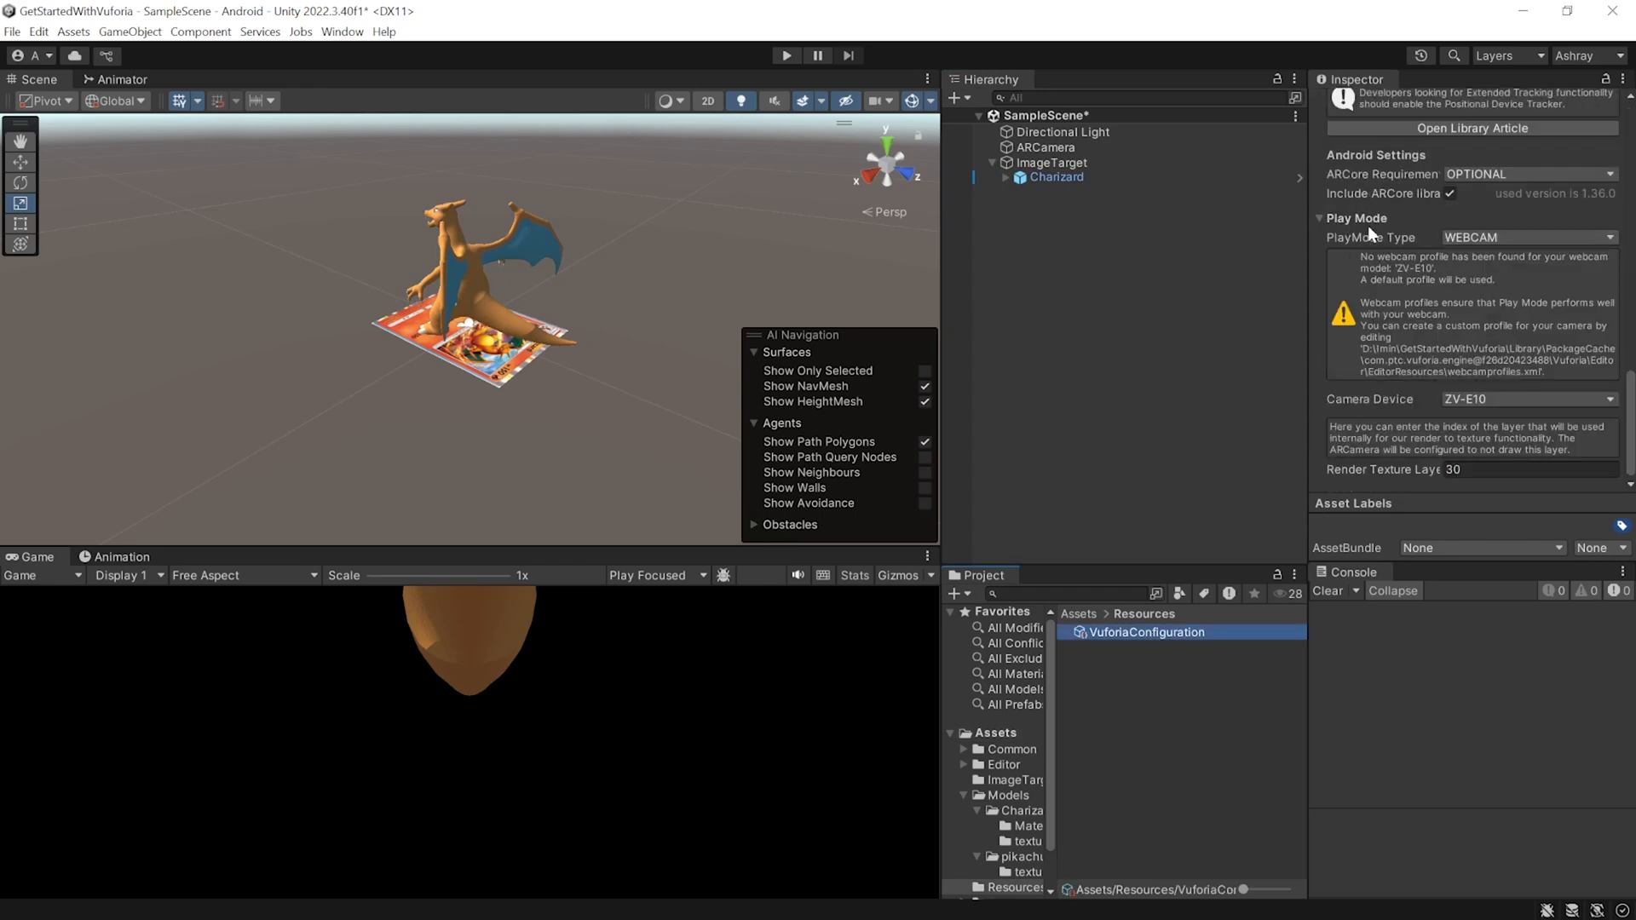
mouse_move(1513, 254)
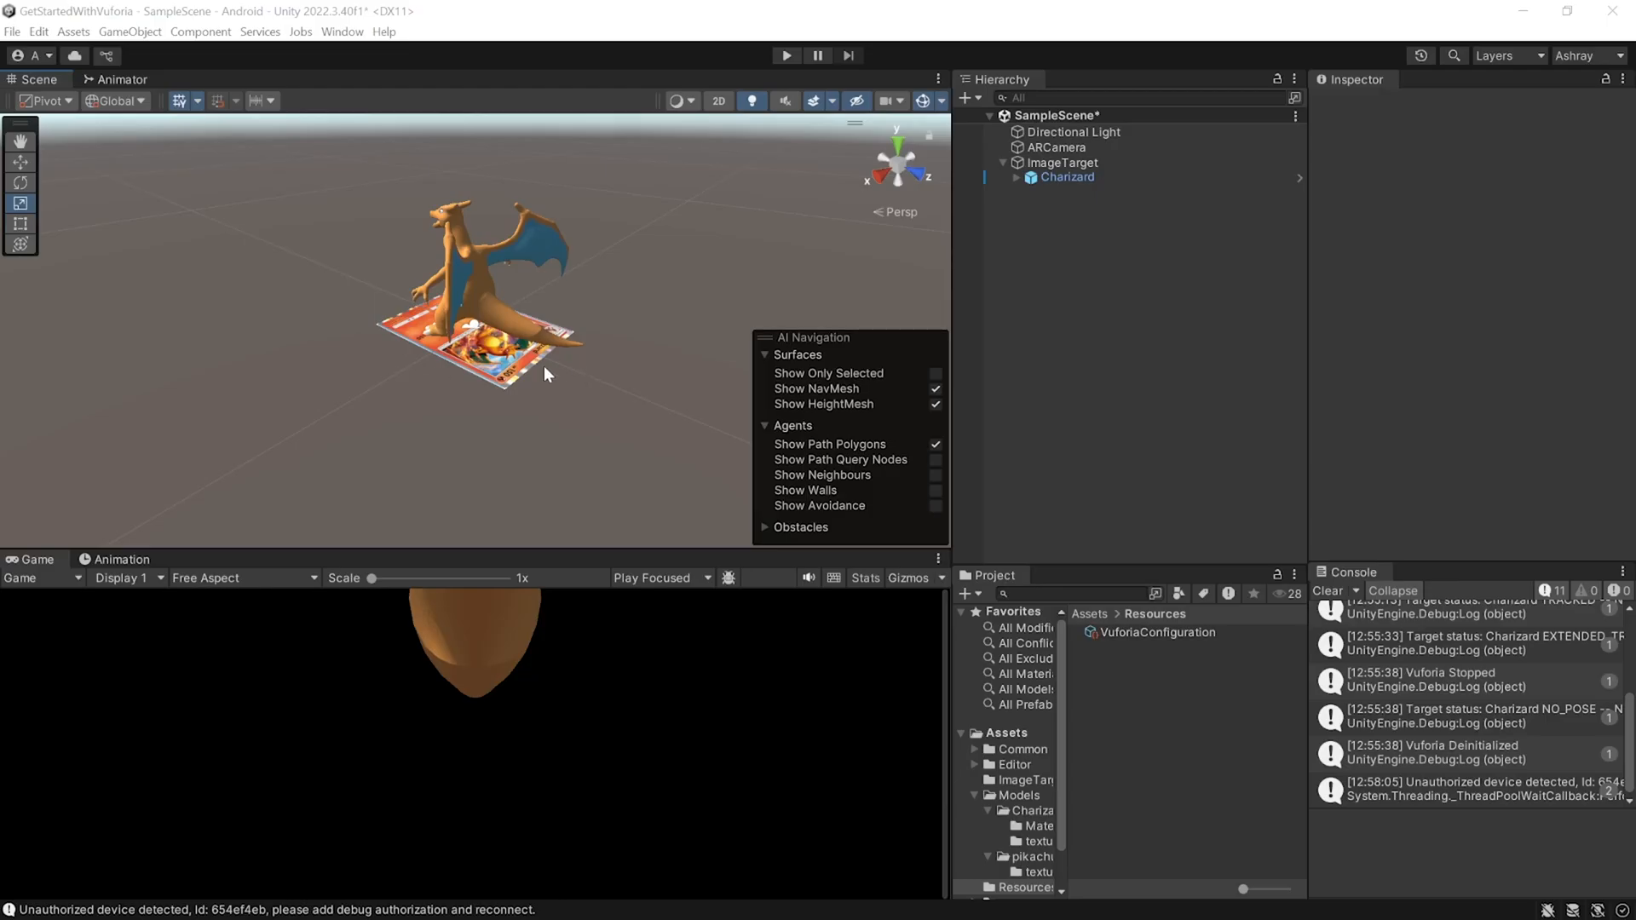
mouse_move(511, 376)
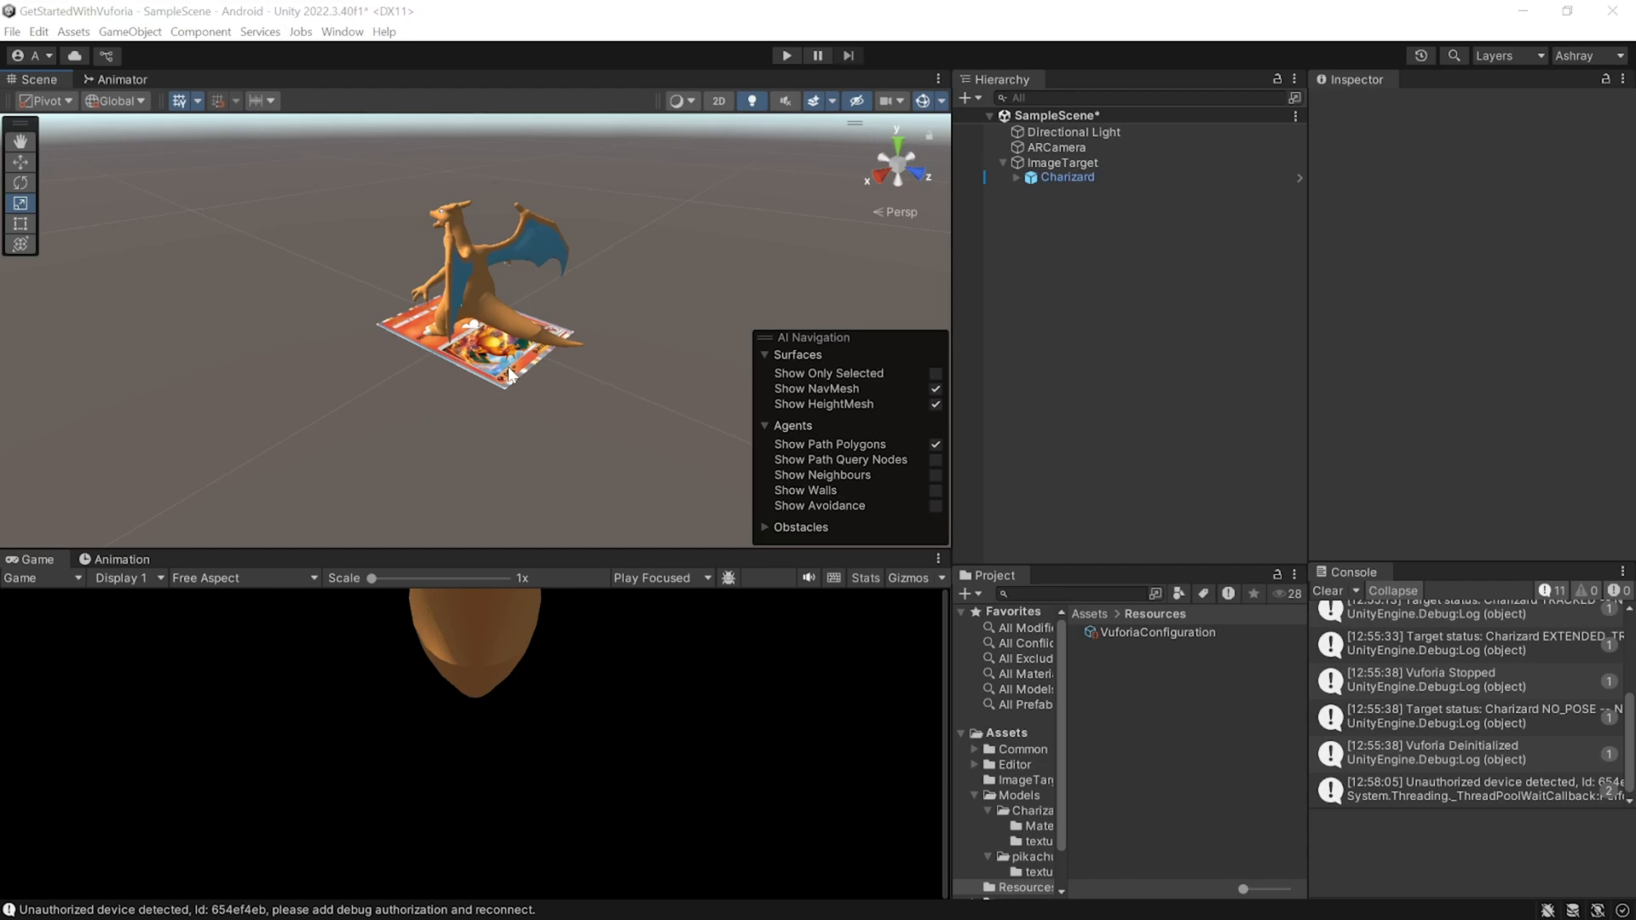
mouse_move(47, 110)
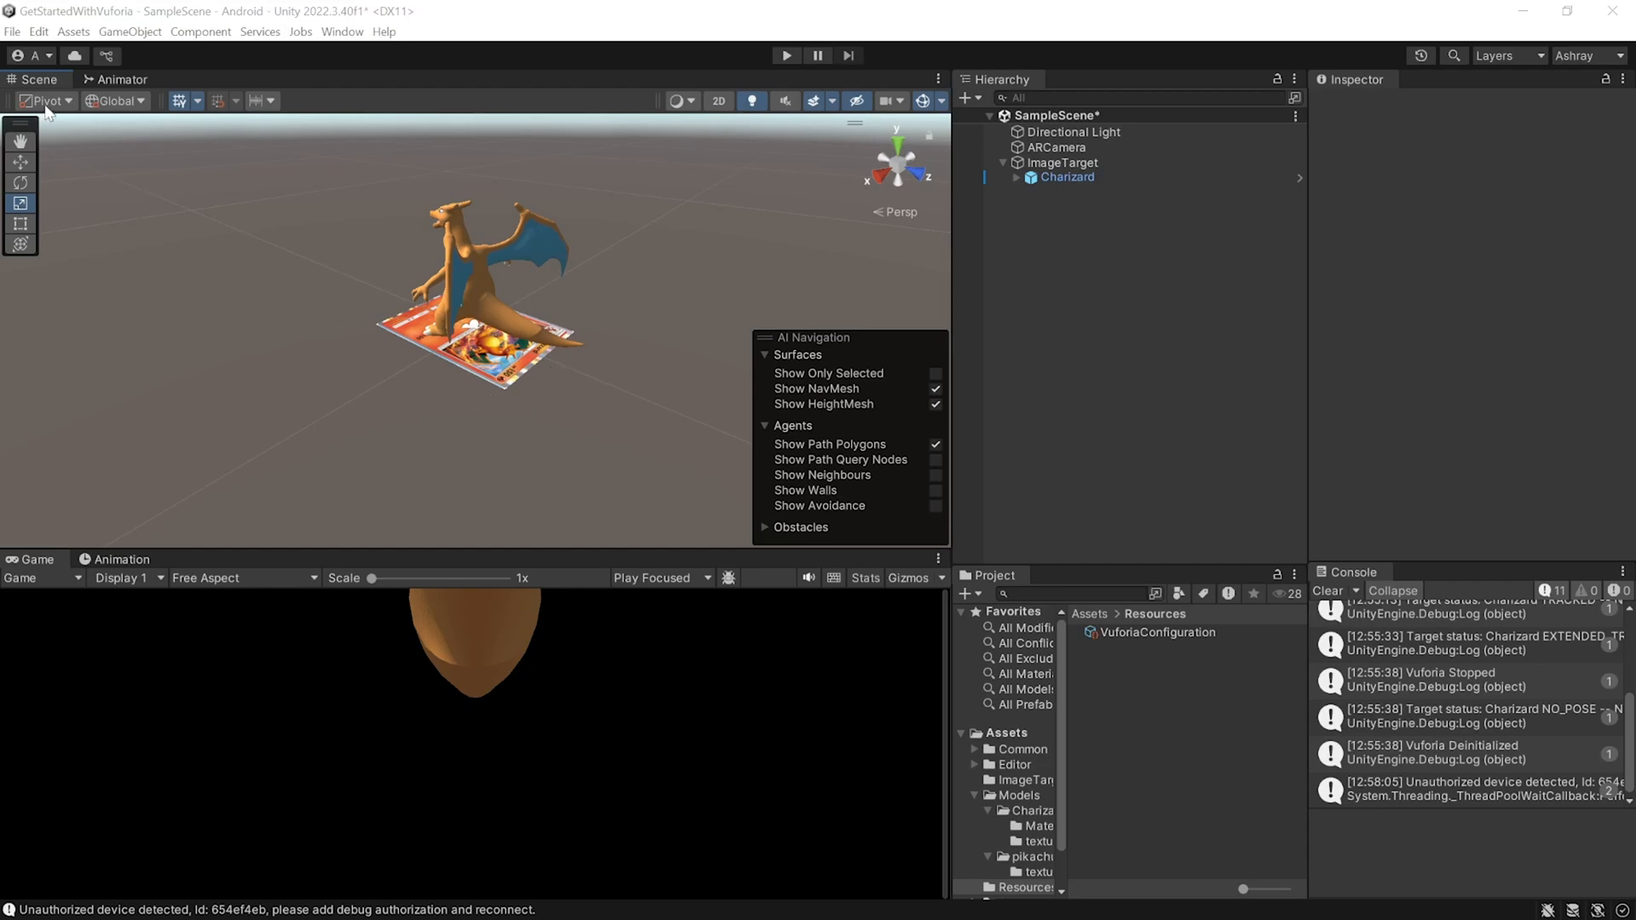
Add SampleScene in Build Settings and Build And Run for Android.
left_click(11, 32)
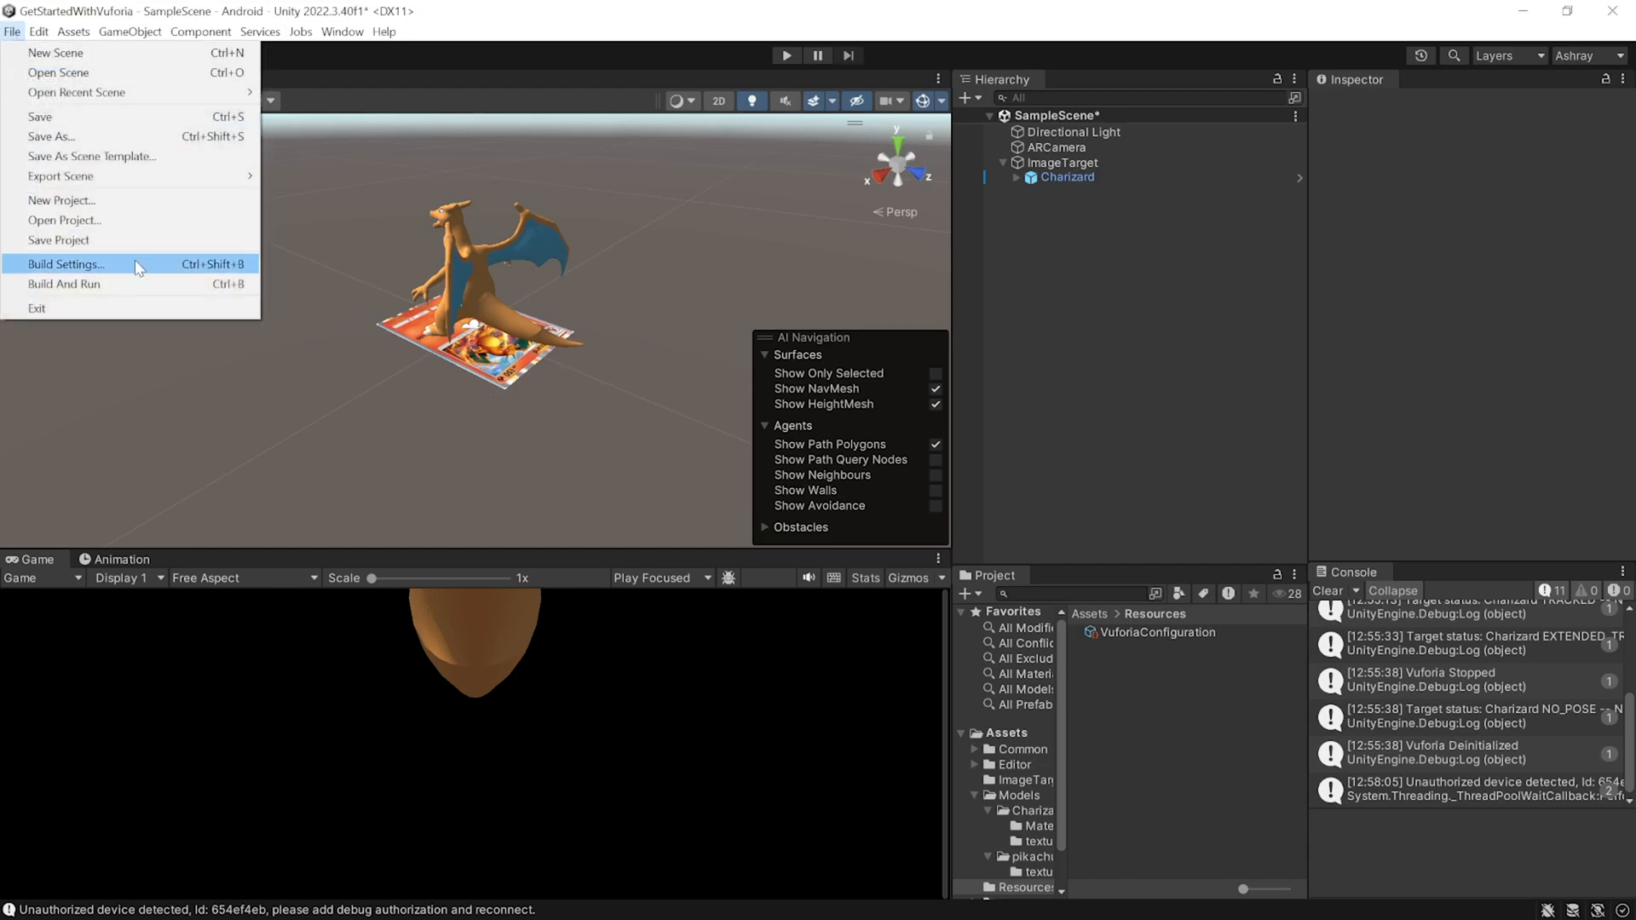
left_click(65, 263)
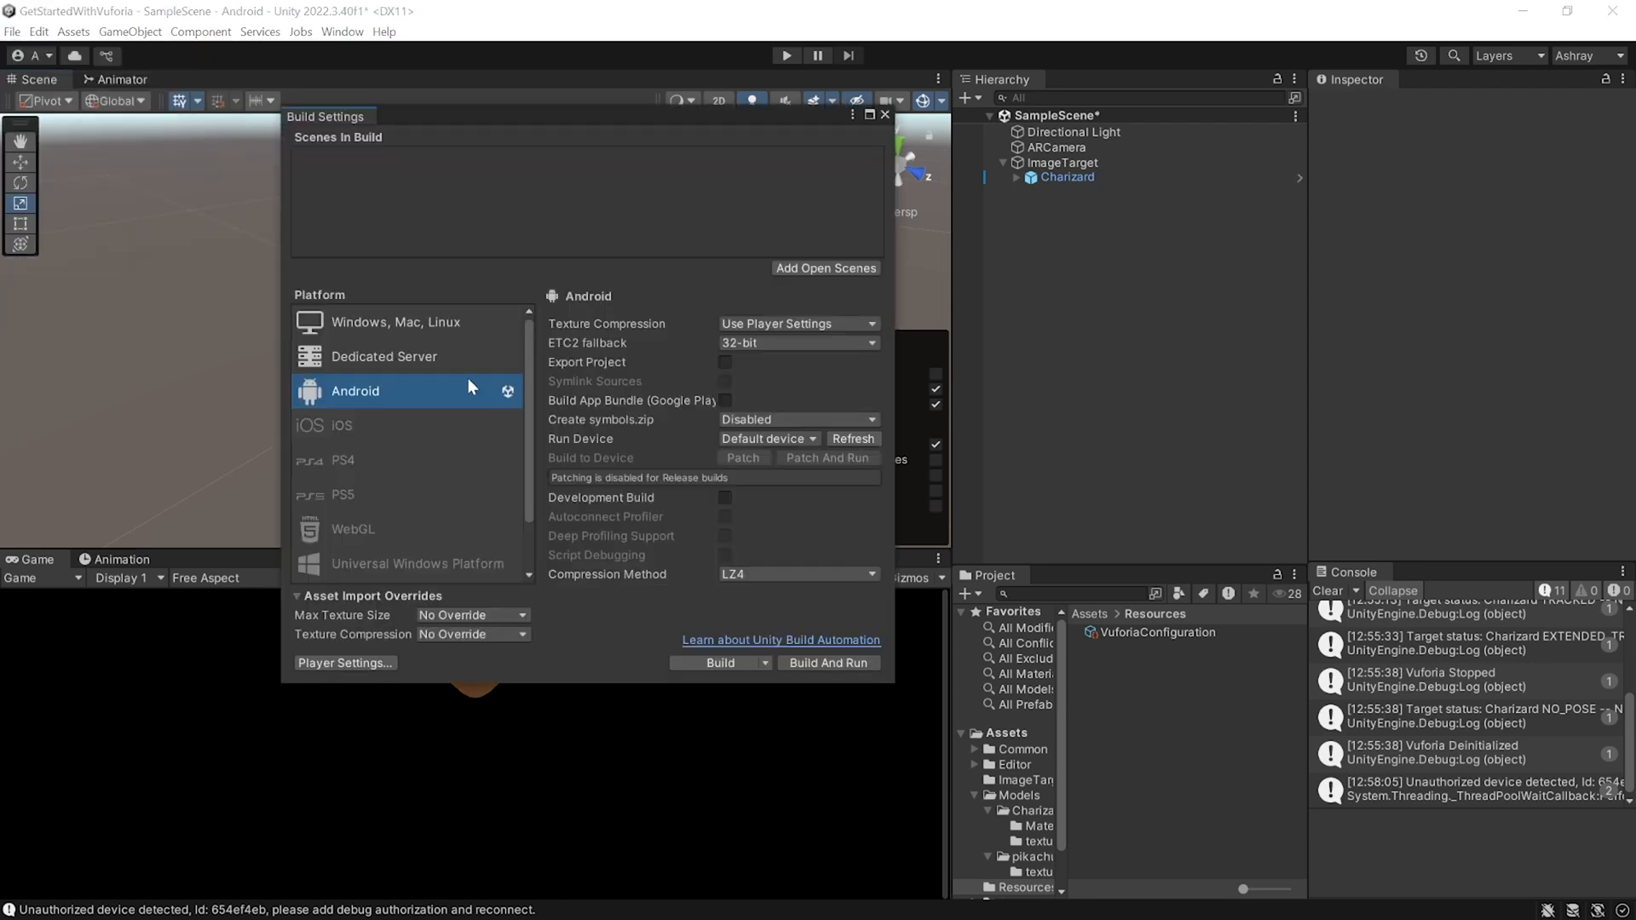
mouse_move(364, 443)
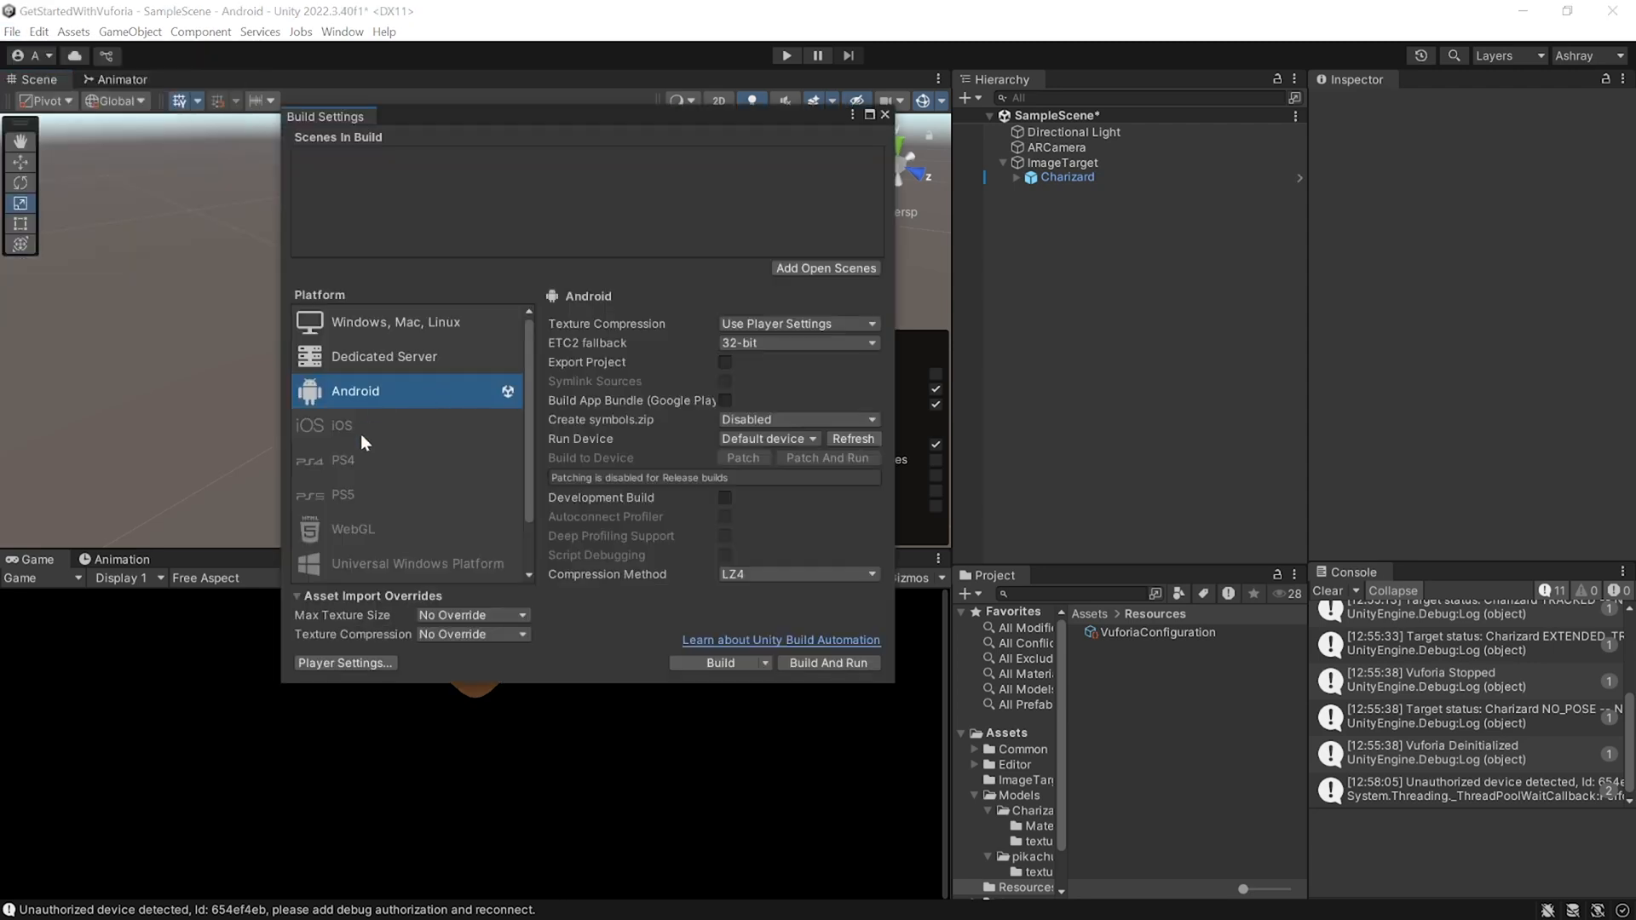
mouse_move(426, 399)
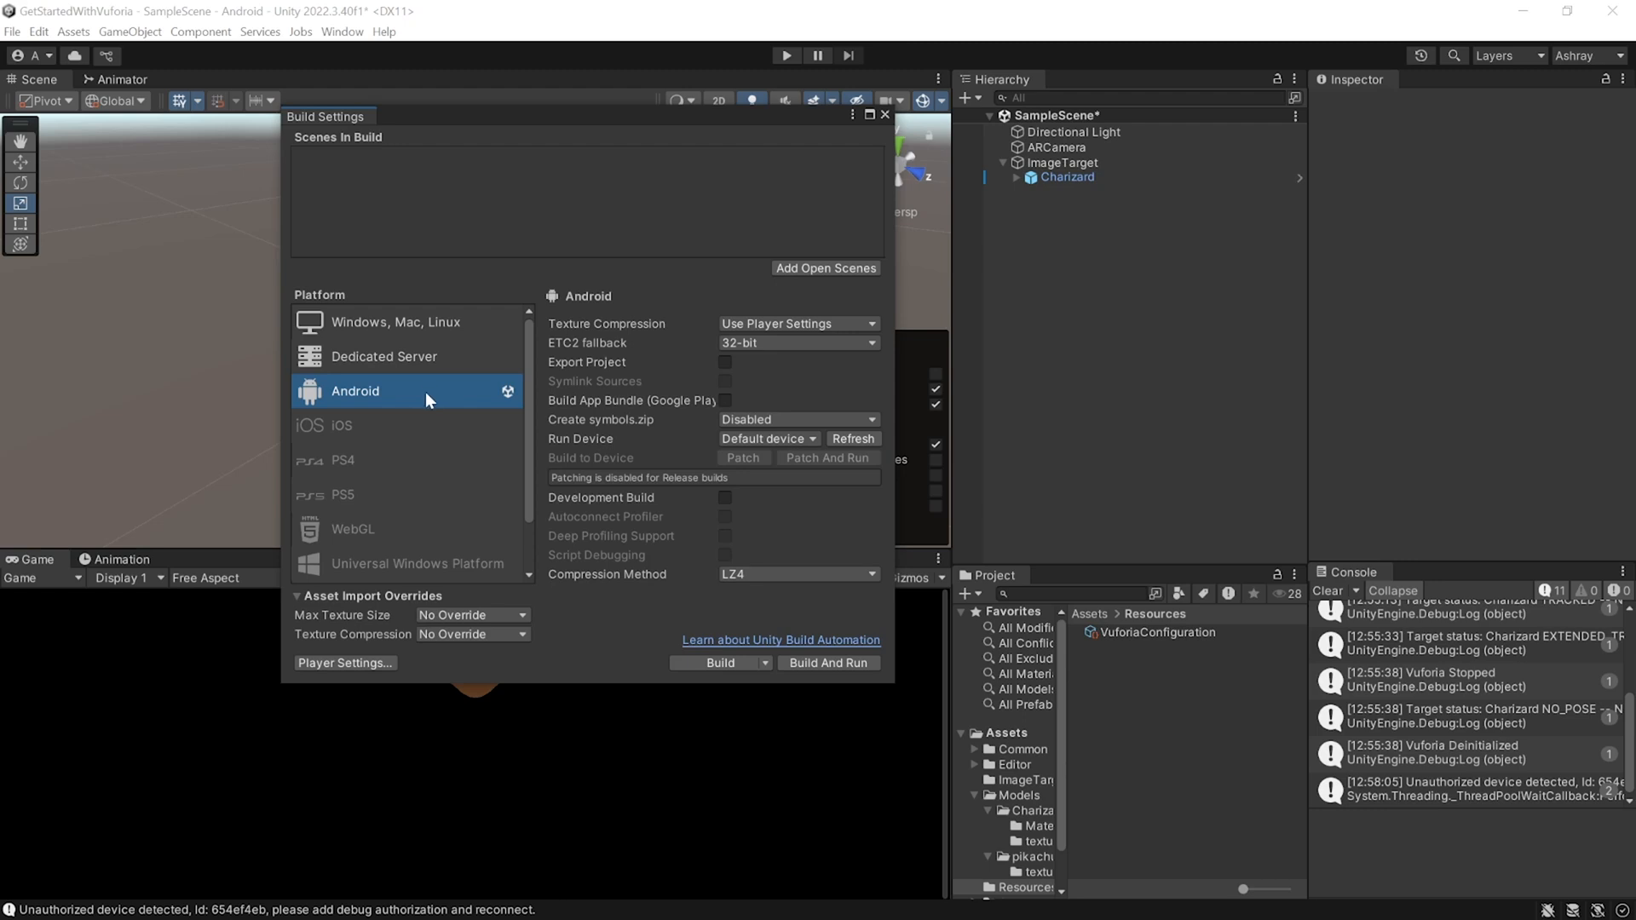
mouse_move(364, 433)
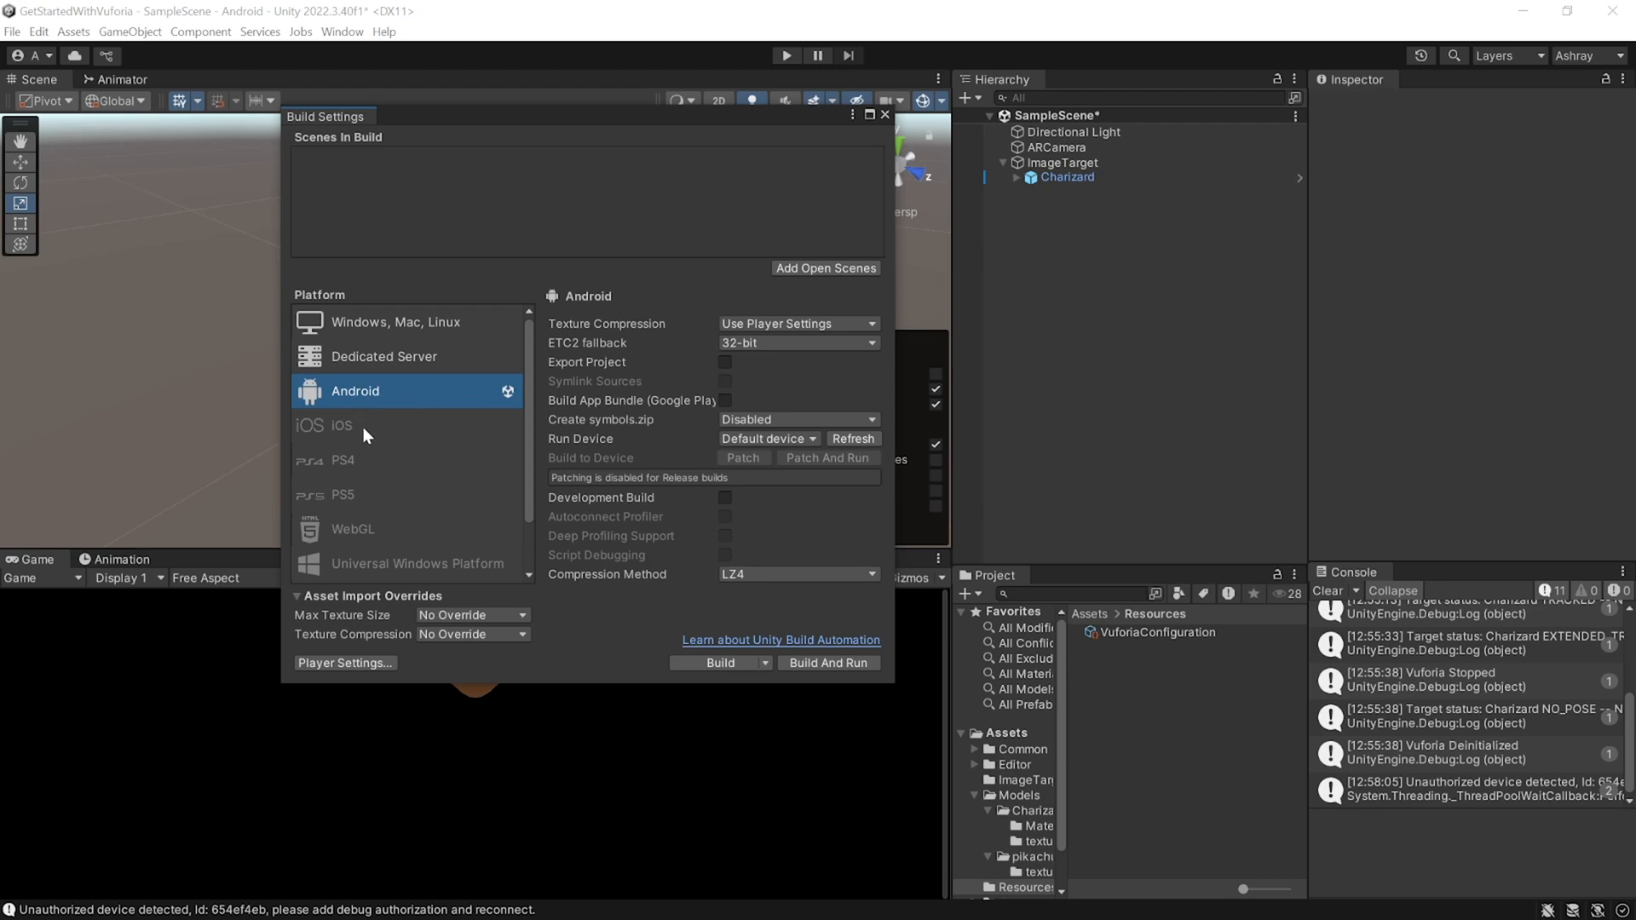
left_click(825, 269)
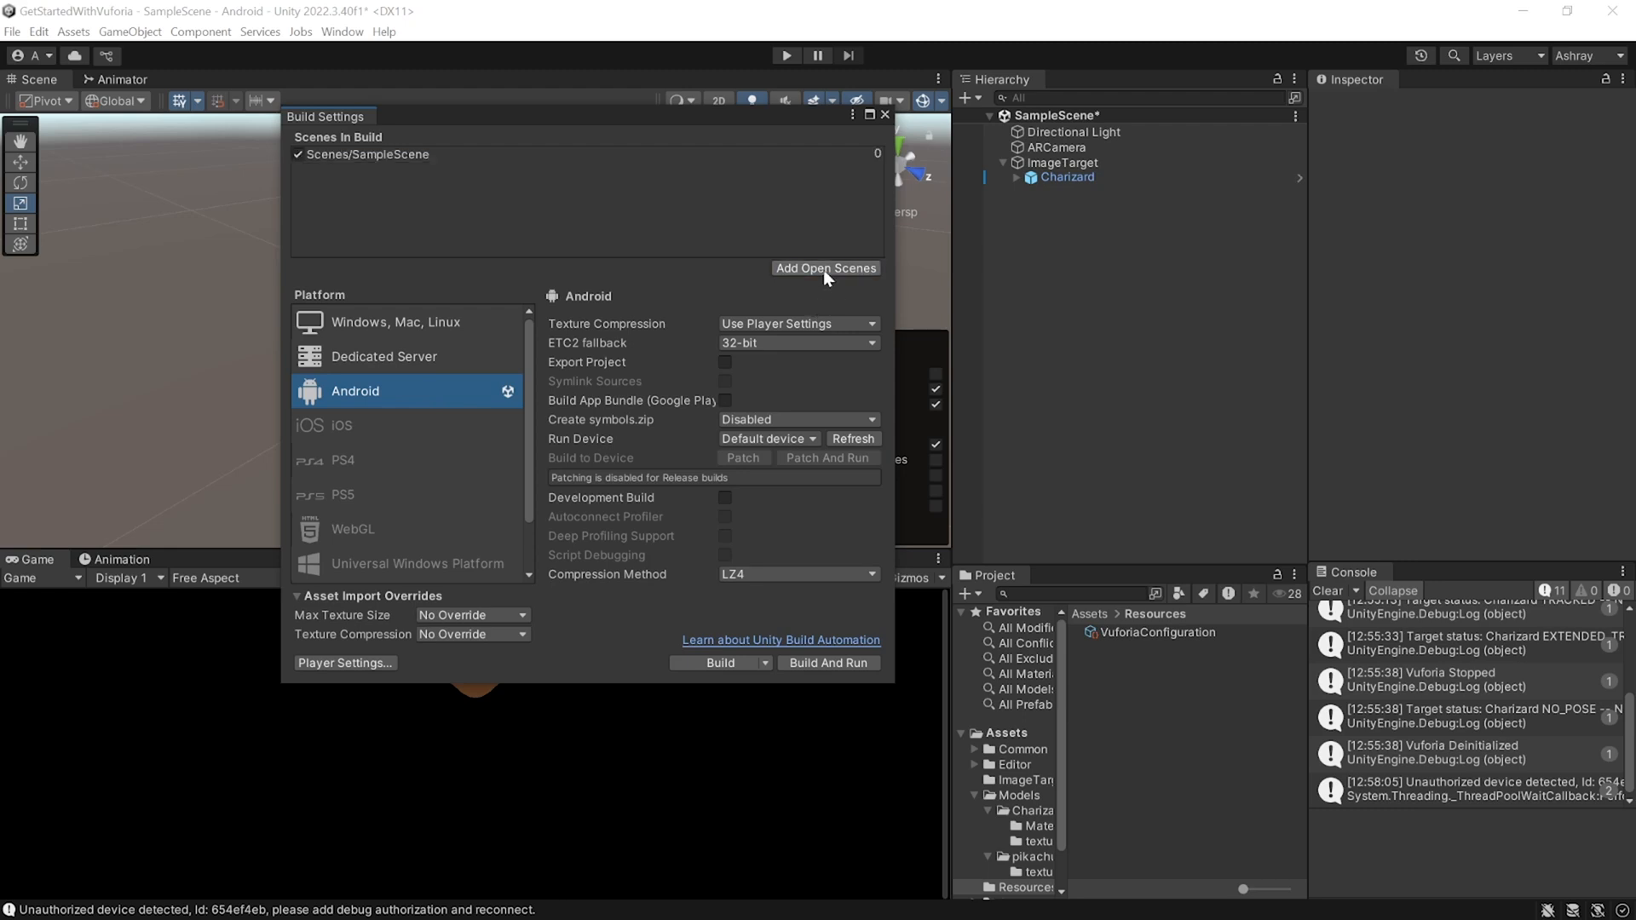
mouse_move(828, 663)
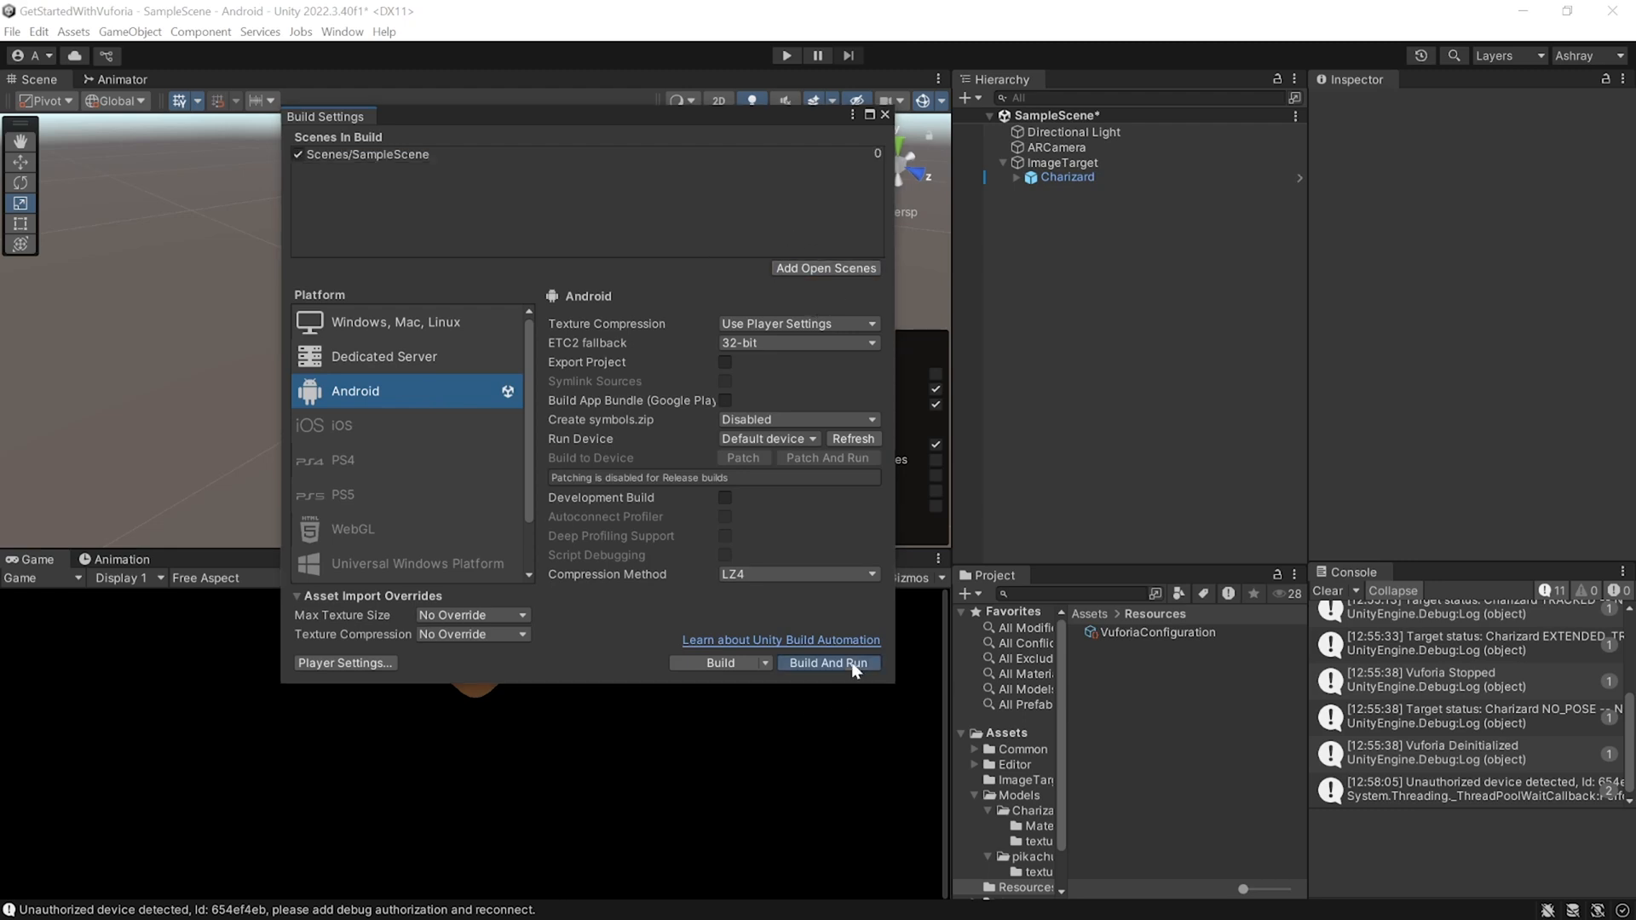
left_click(827, 663)
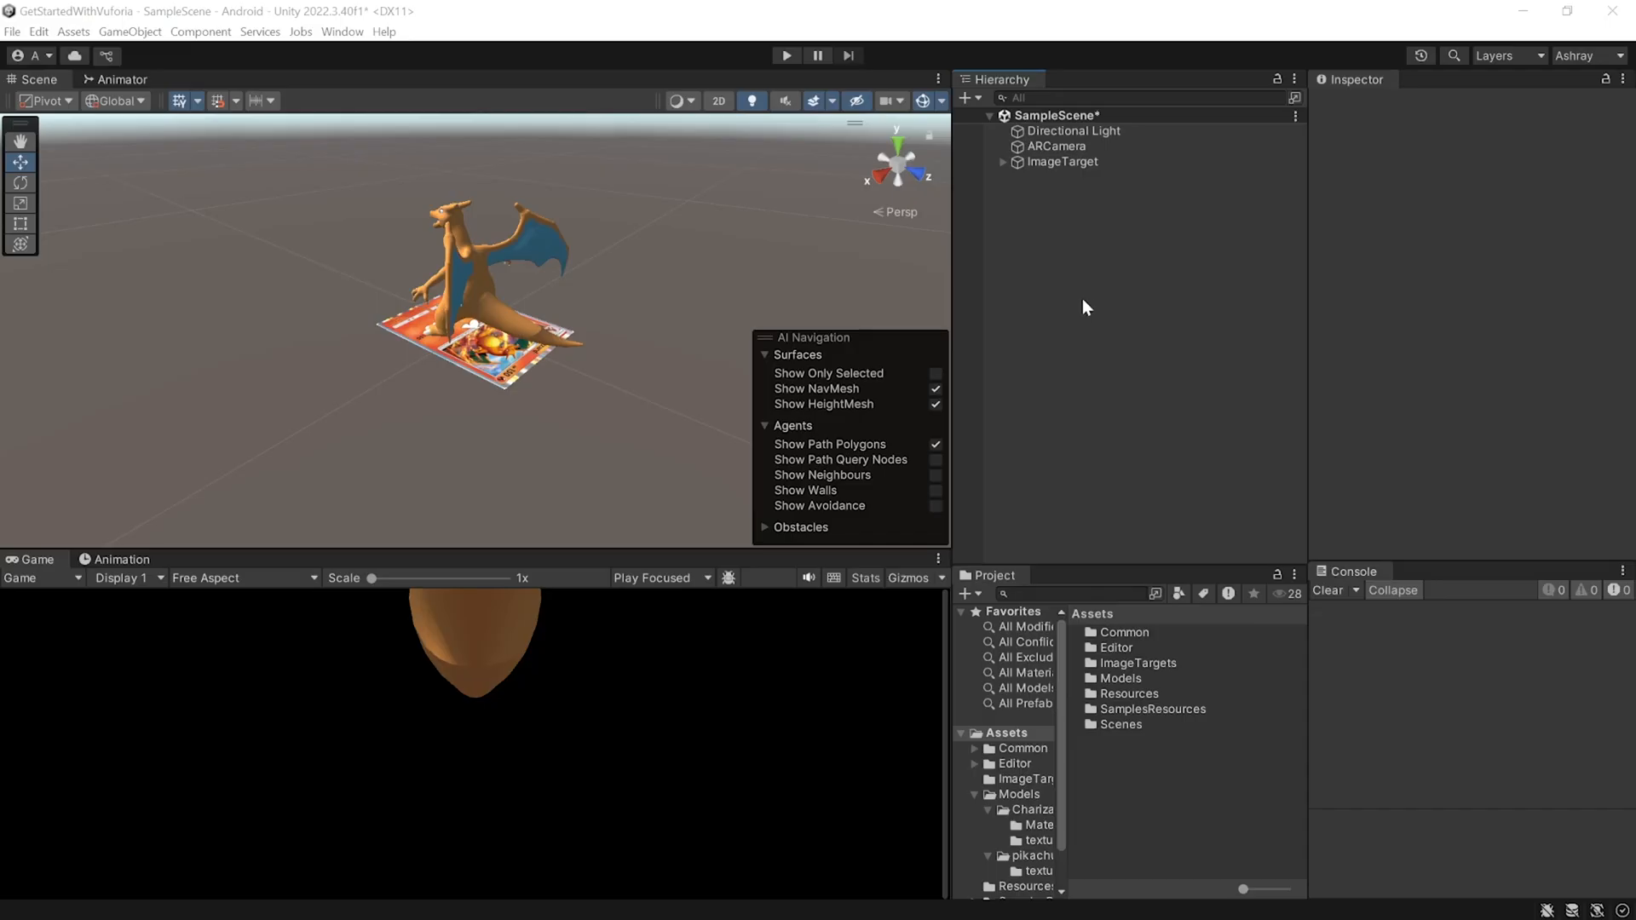
Add image target PikachuTarget holding the Pikacu model, scaled to 0.0807 and turned 180°.
right_click(1085, 307)
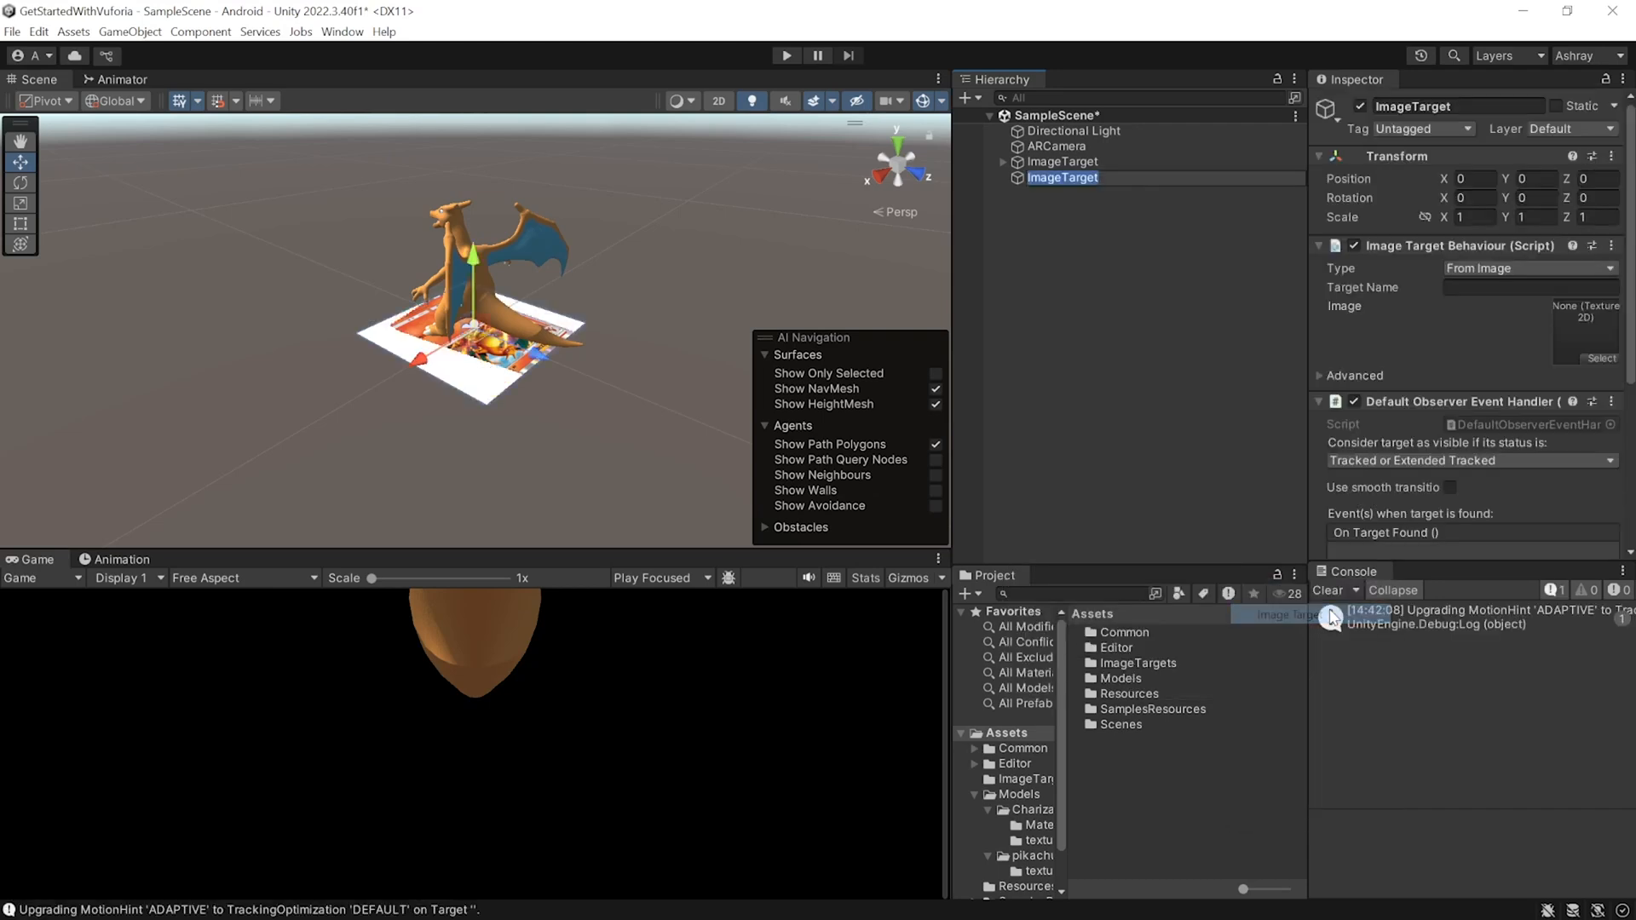
mouse_move(1190, 202)
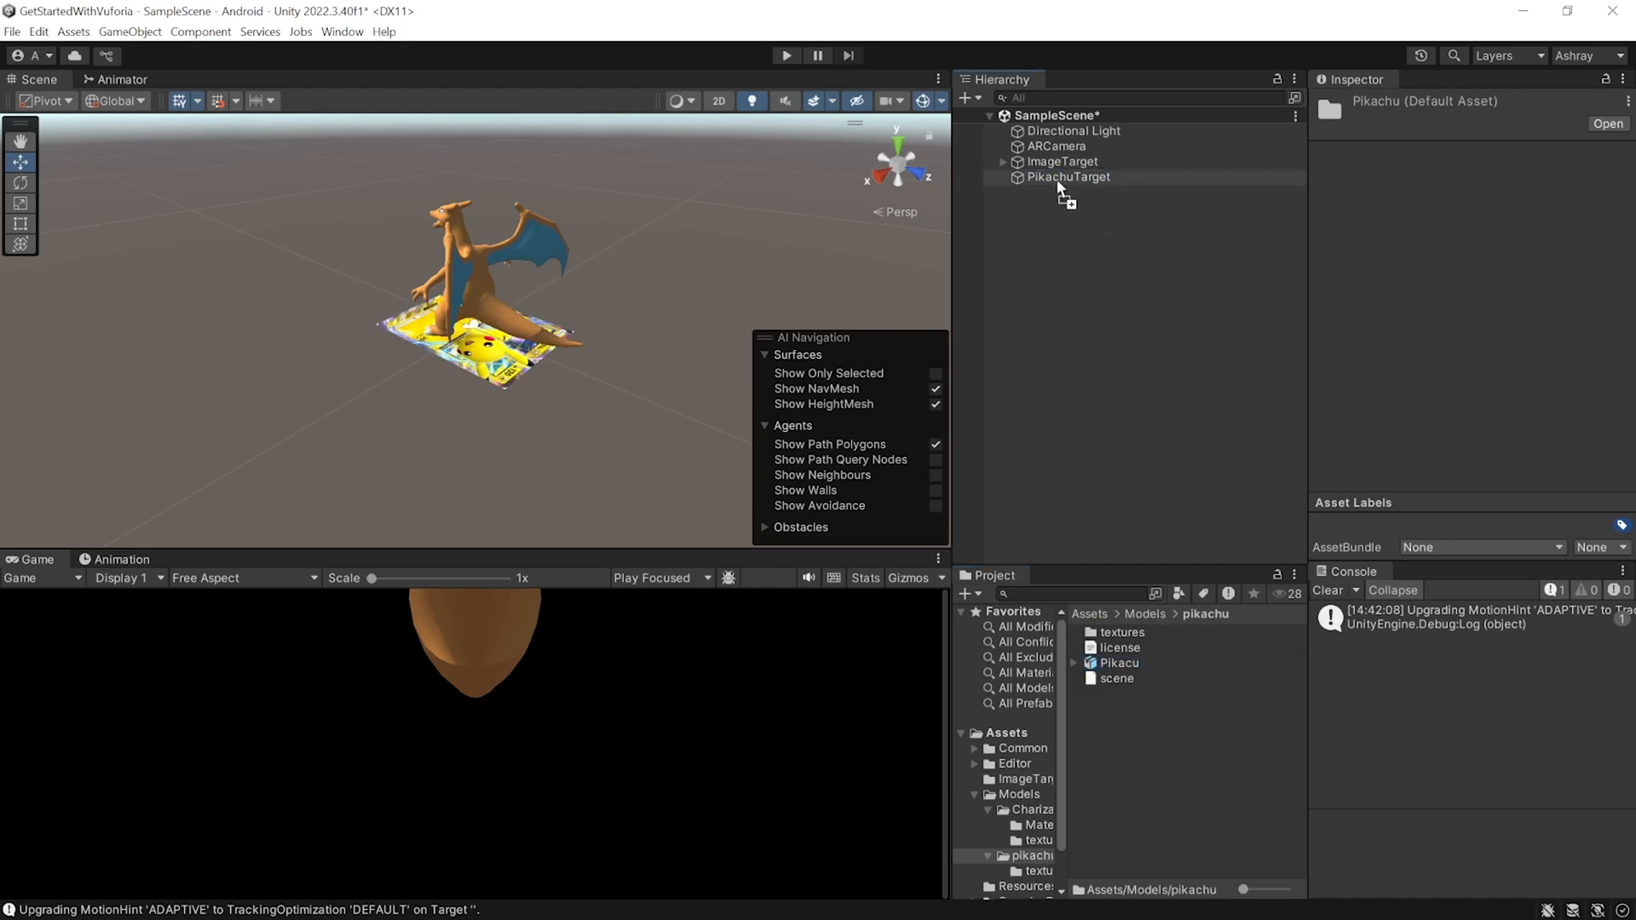
left_click(1060, 192)
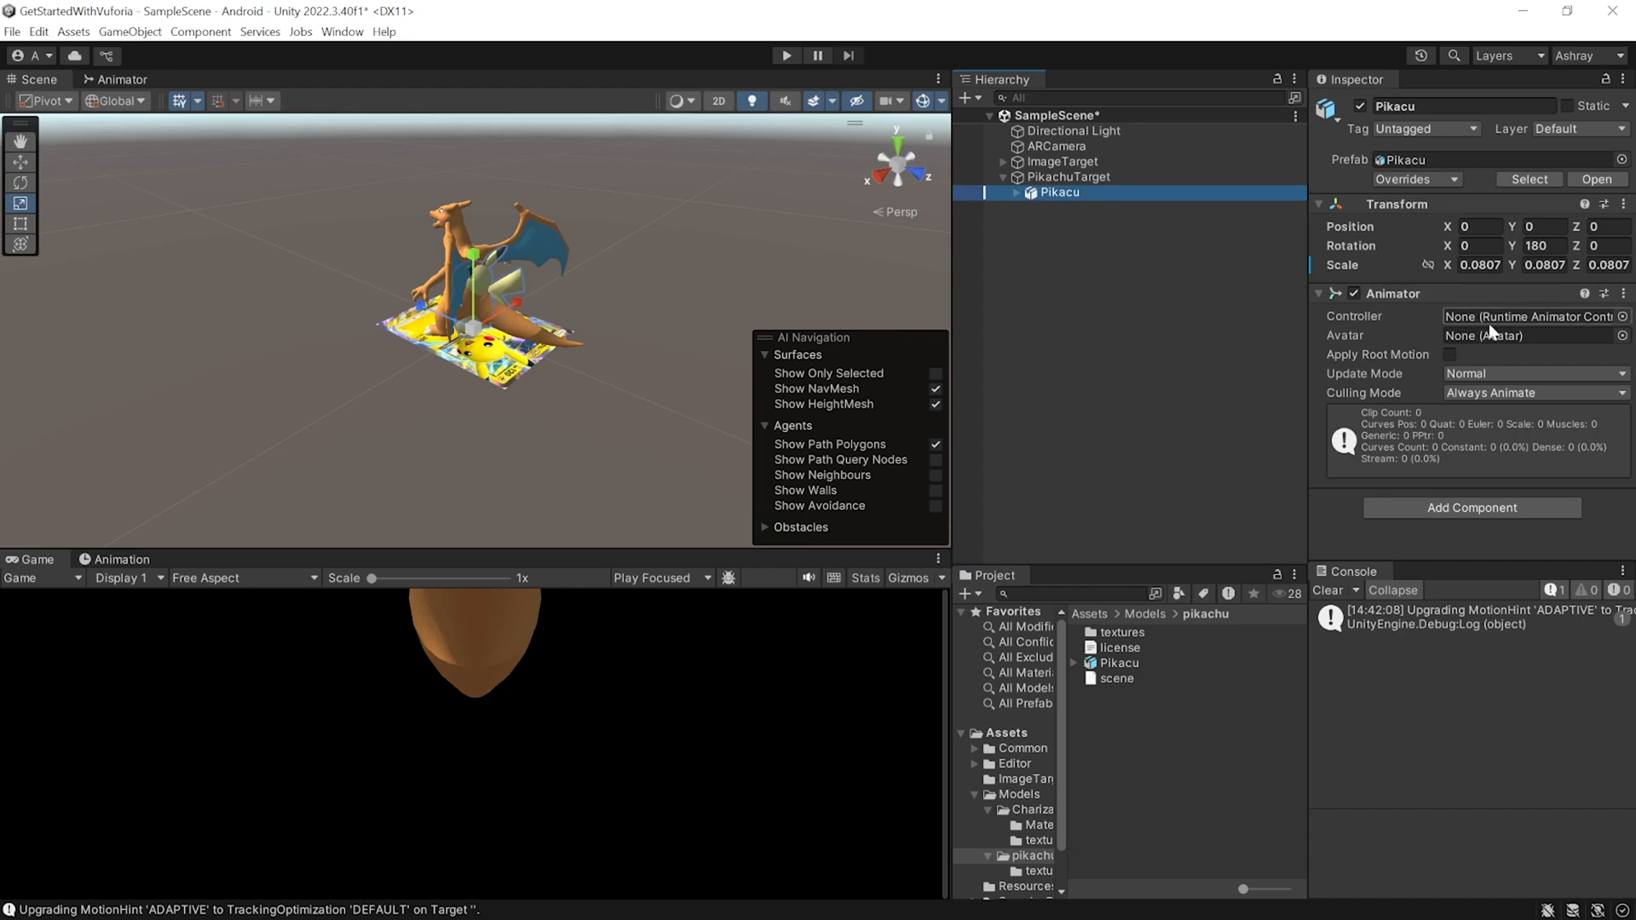
Create the PickachuController animator controller with New State playing the Pikacu Dance clip.
right_click(1117, 663)
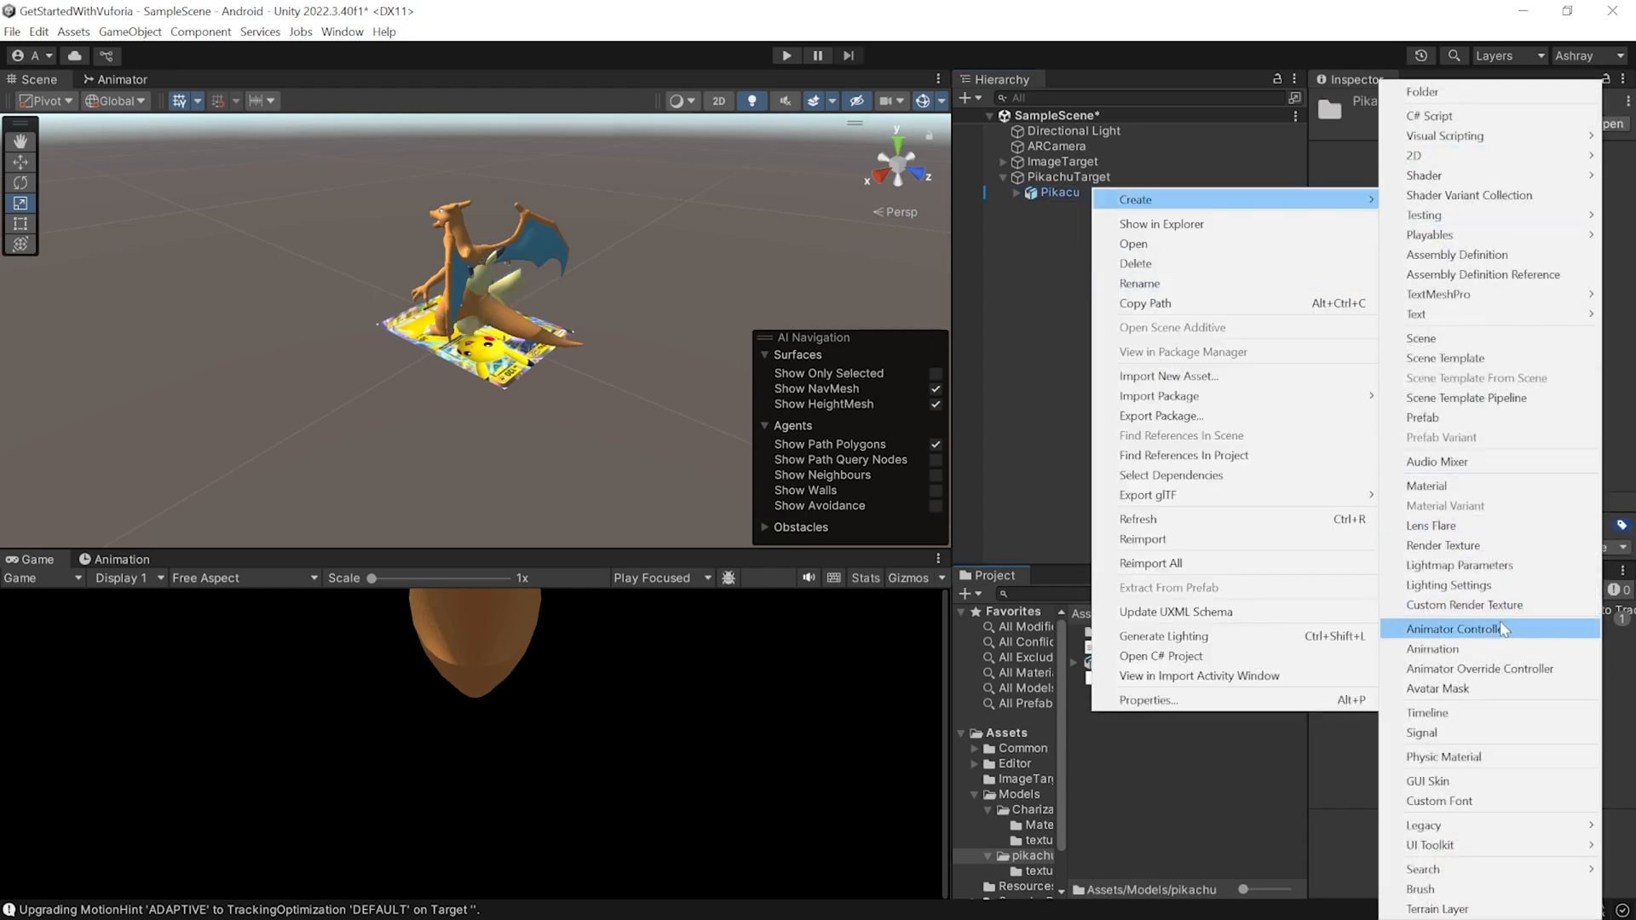
left_click(1465, 628)
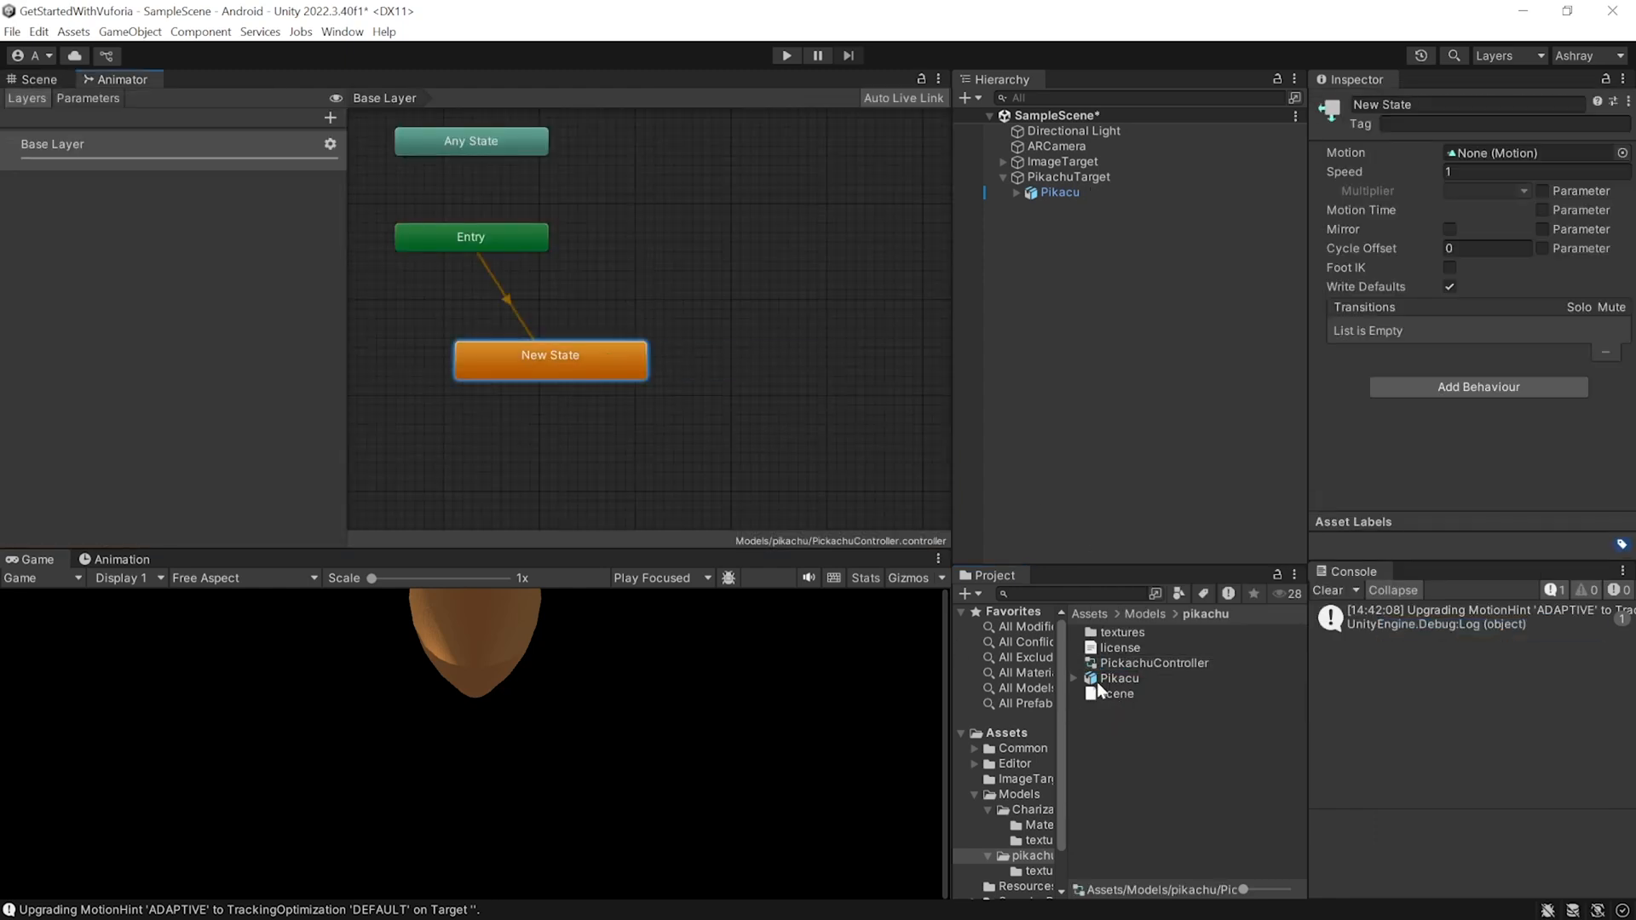
left_click(1075, 678)
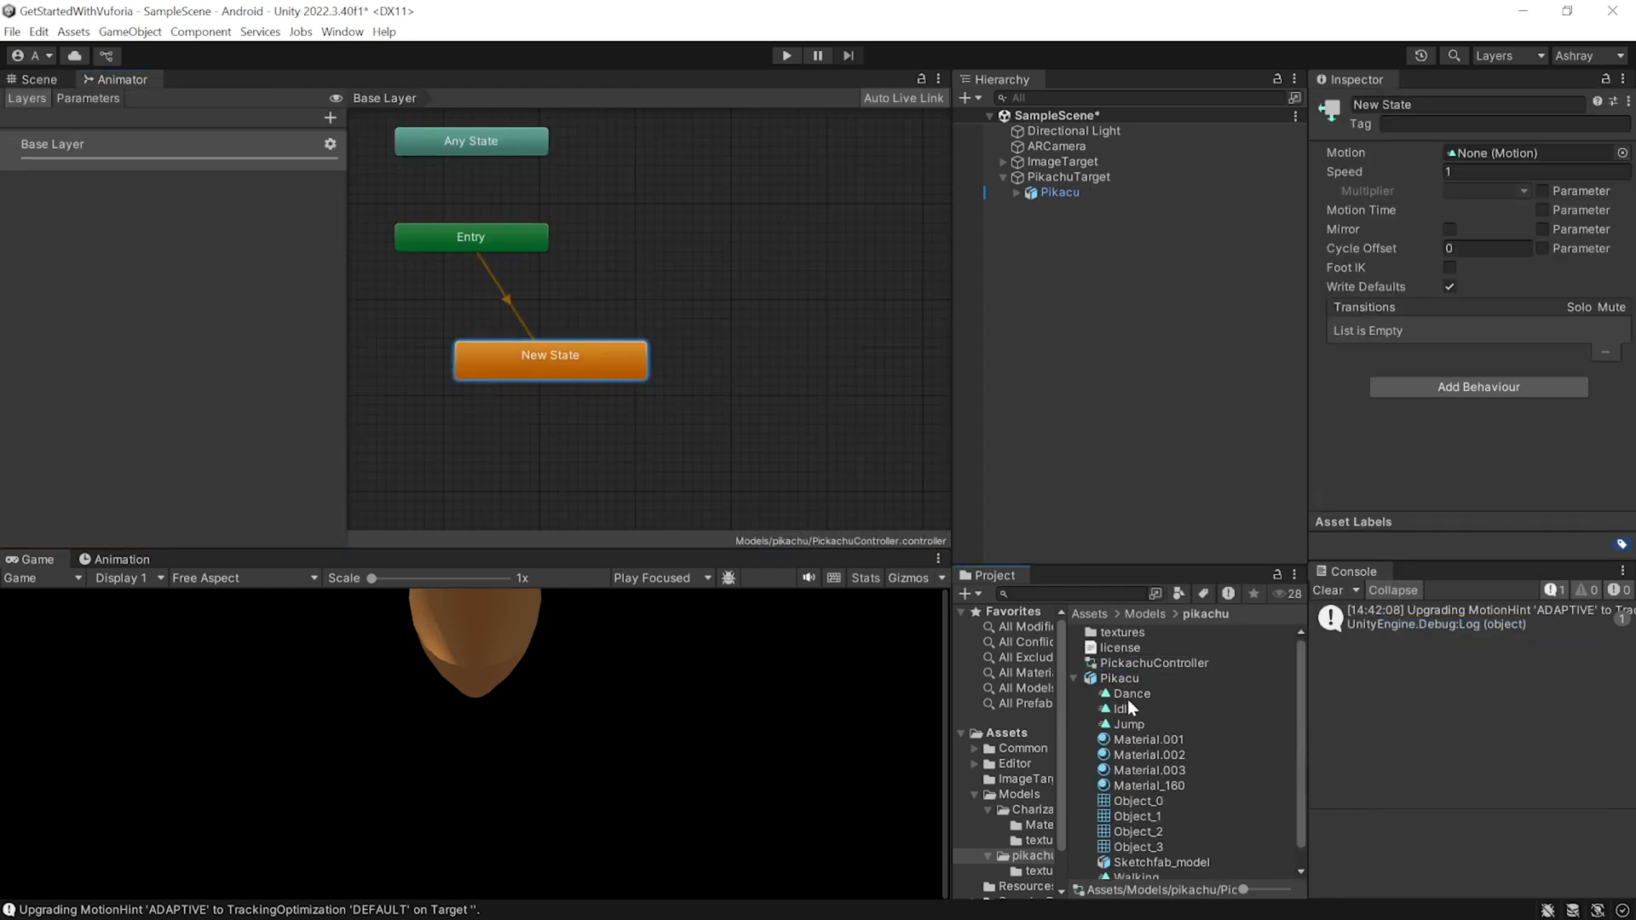
left_click(36, 79)
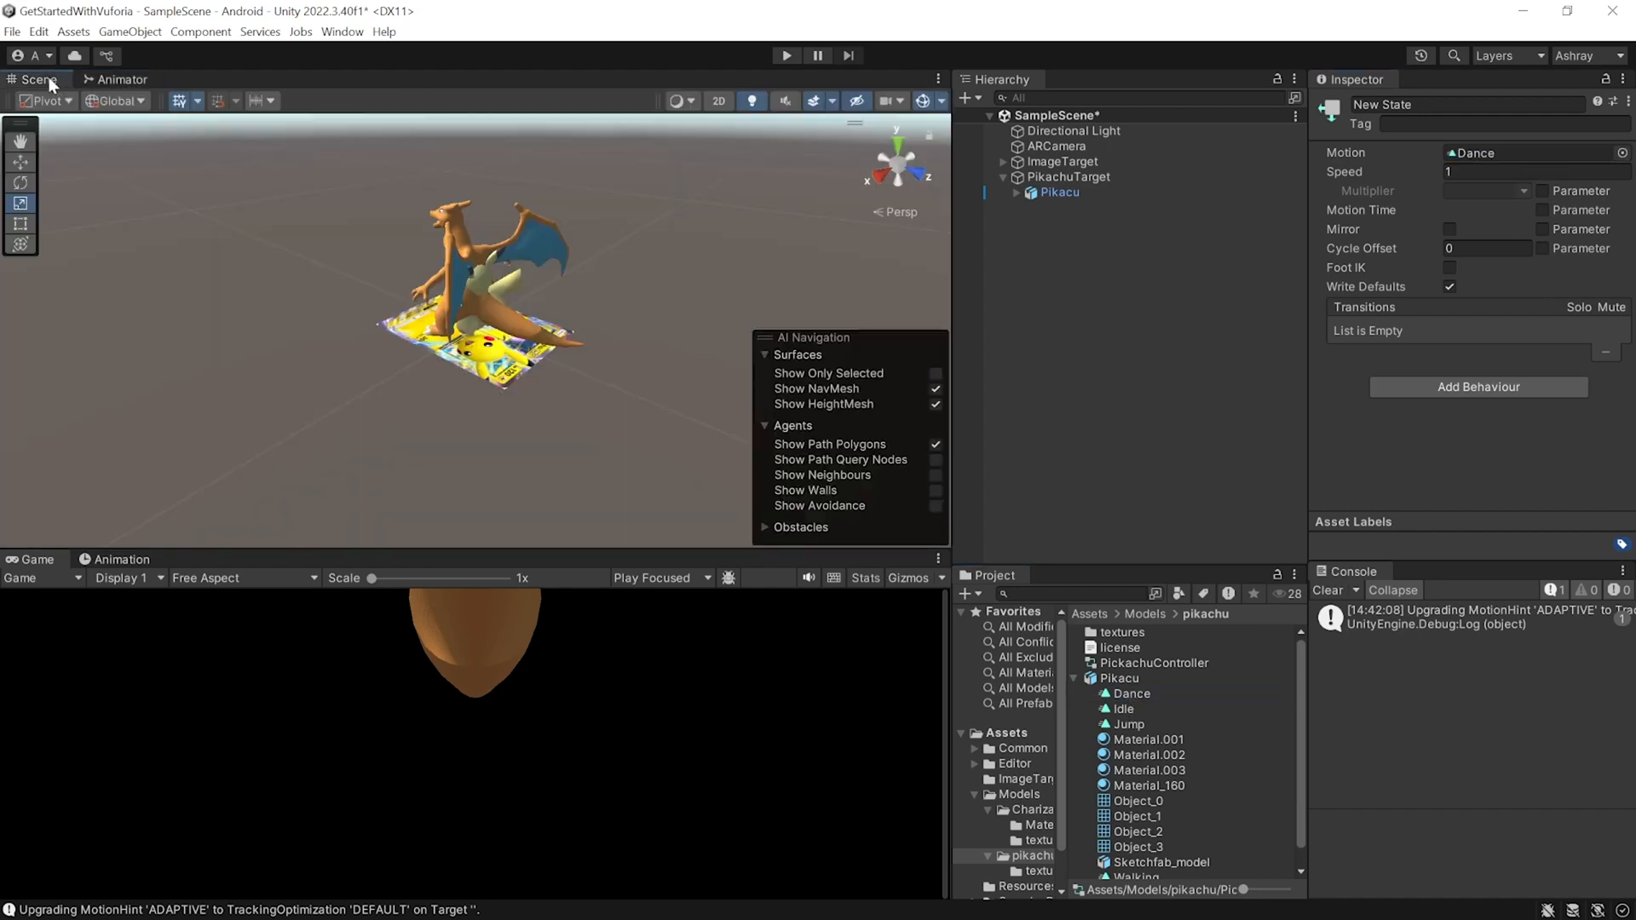
left_click(1059, 191)
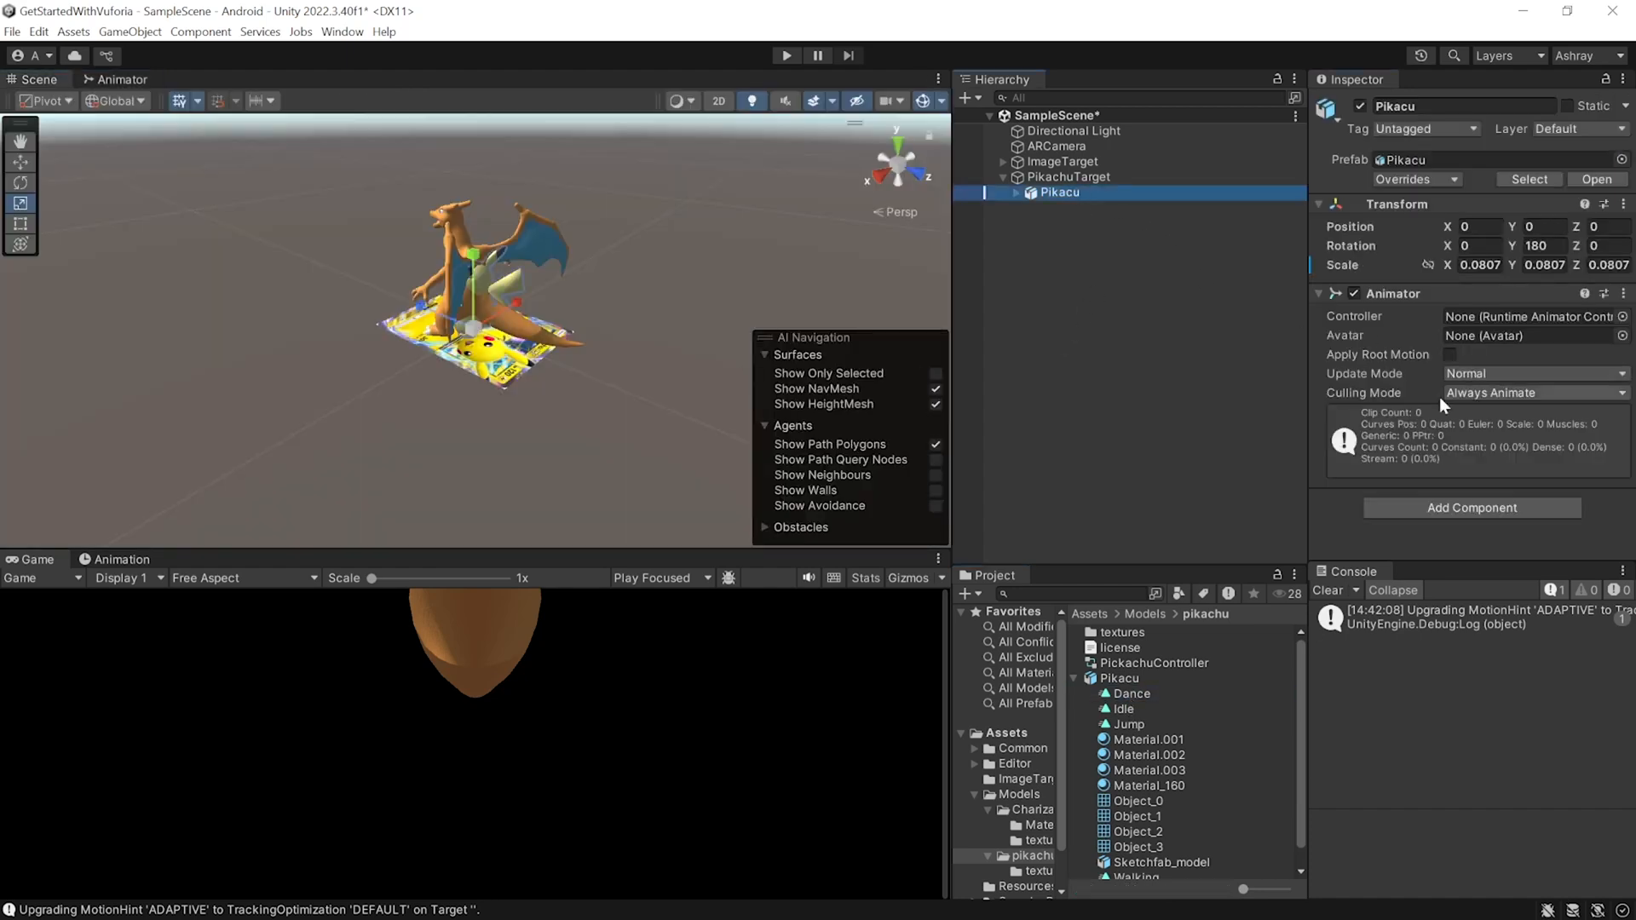